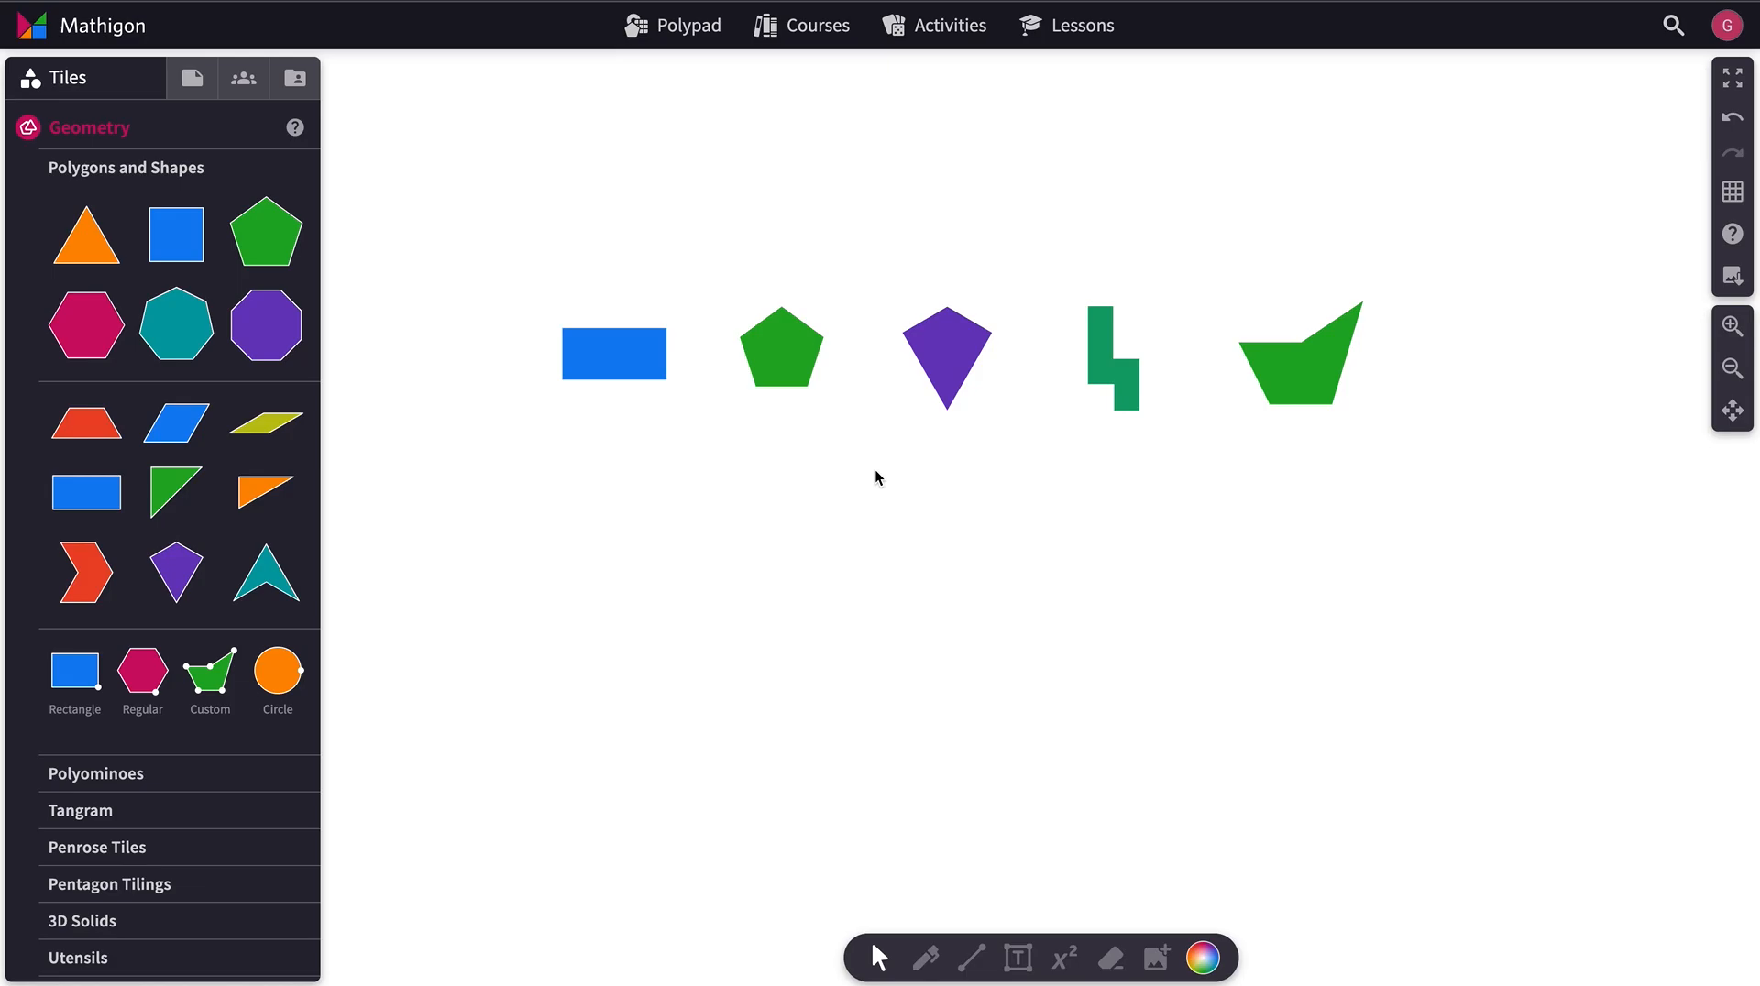
{"action": "mouse_move", "coordinate": [609, 354]}
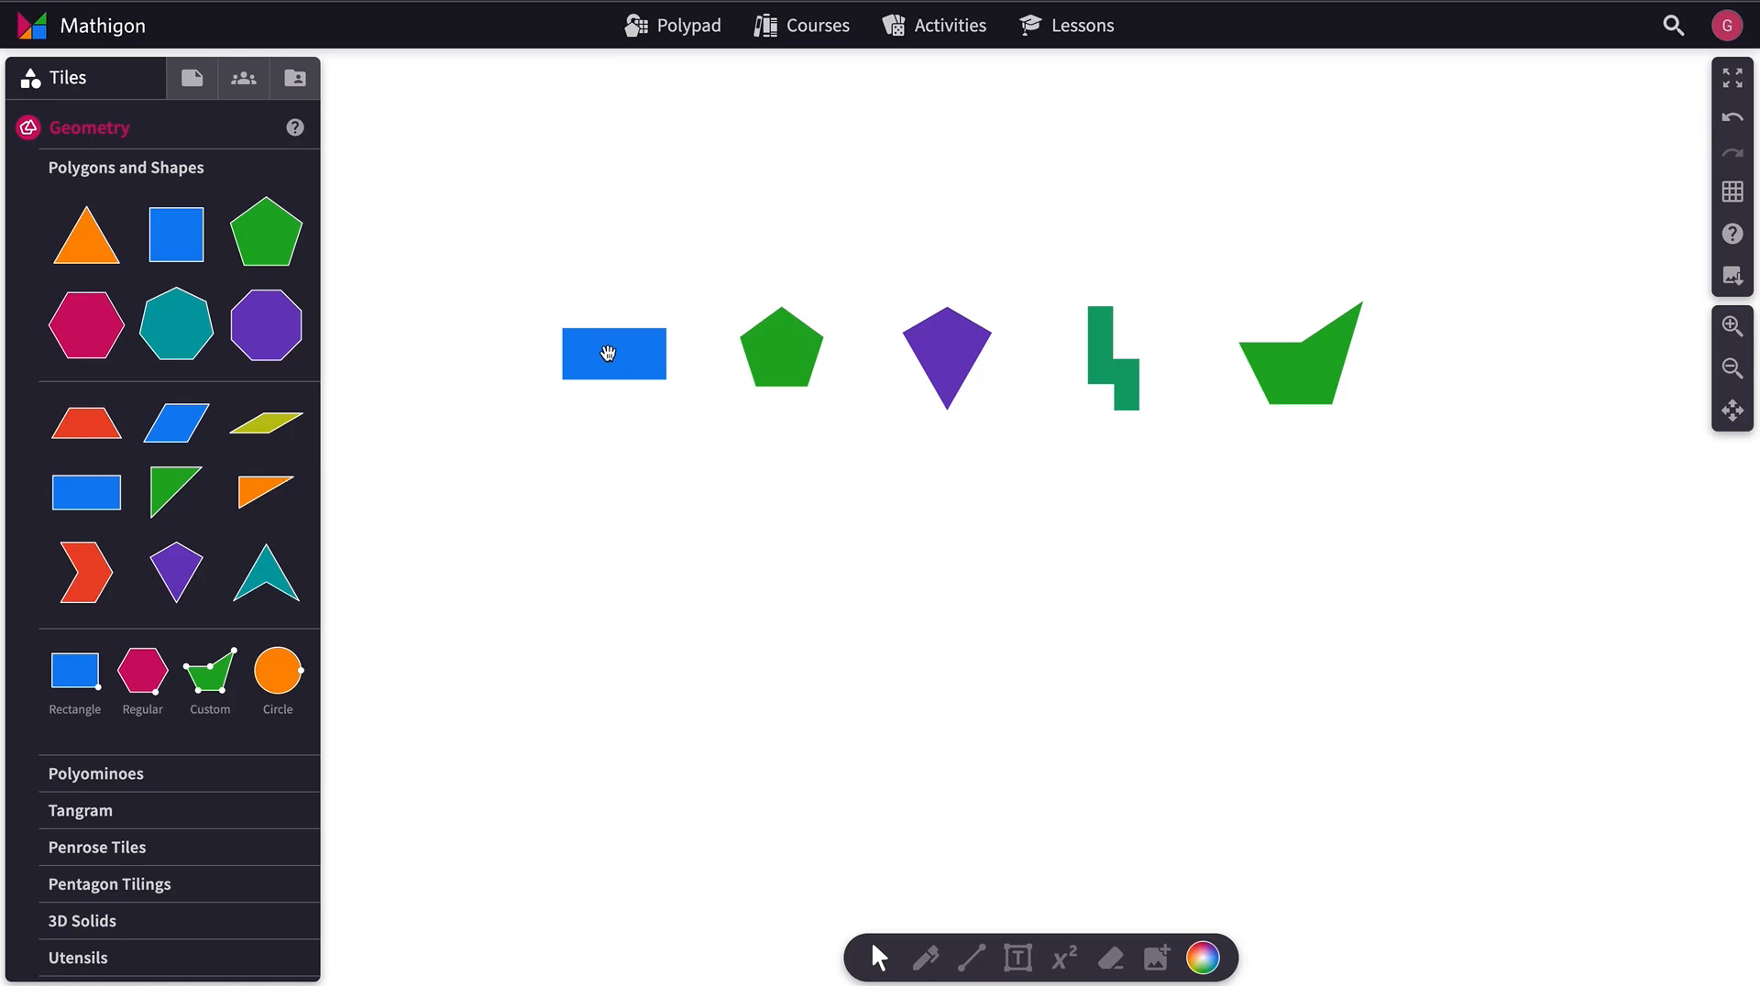
Step: Switch the blue rectangle's music animation from Perimeter to Vertices and play it
{"action": "left_click", "coordinate": [613, 354]}
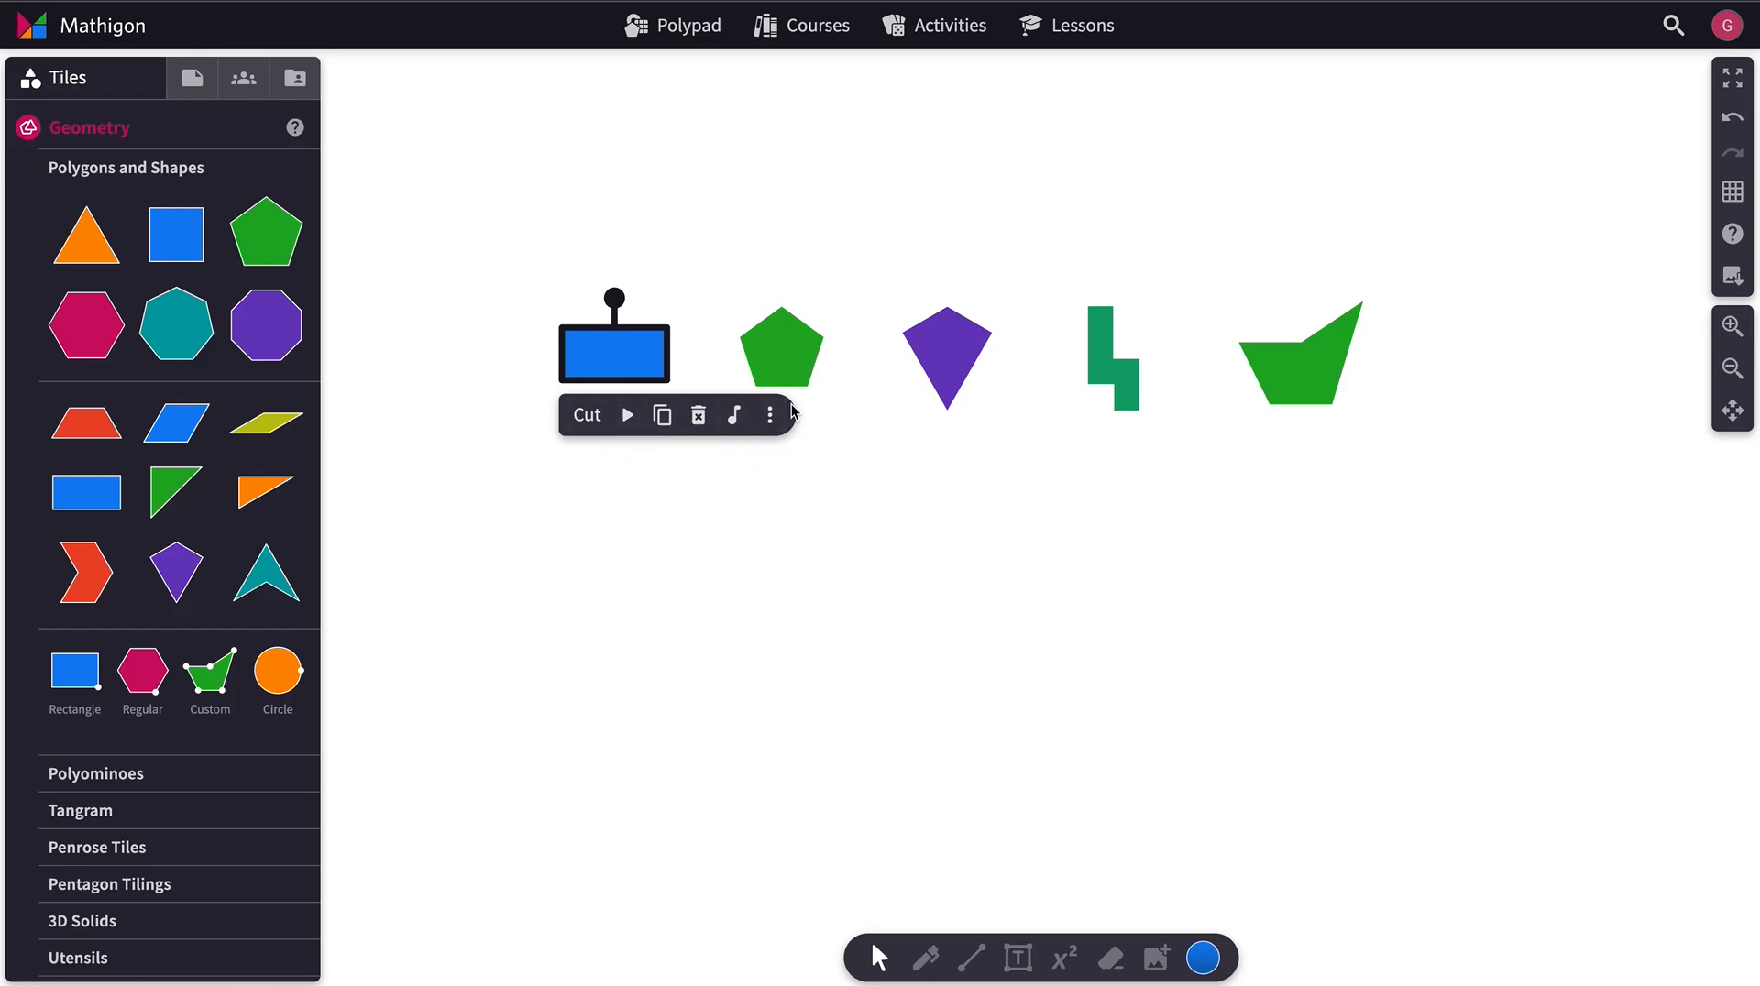
{"action": "mouse_move", "coordinate": [743, 477]}
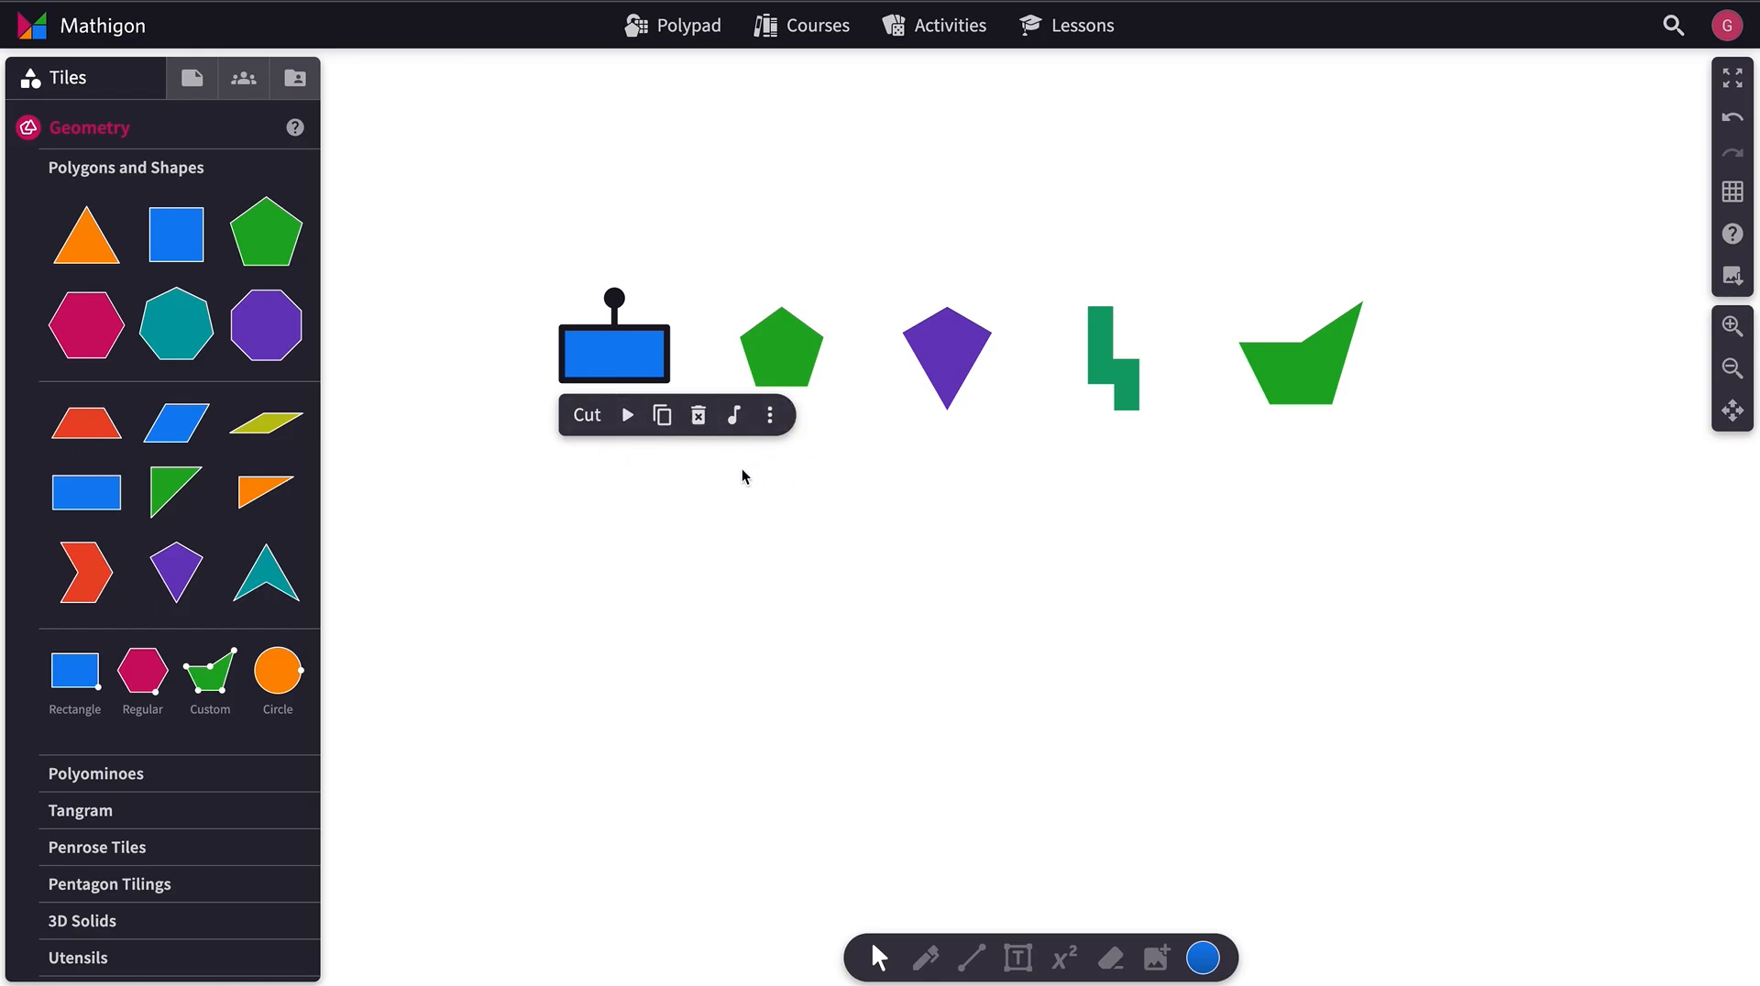
{"action": "mouse_move", "coordinate": [734, 415]}
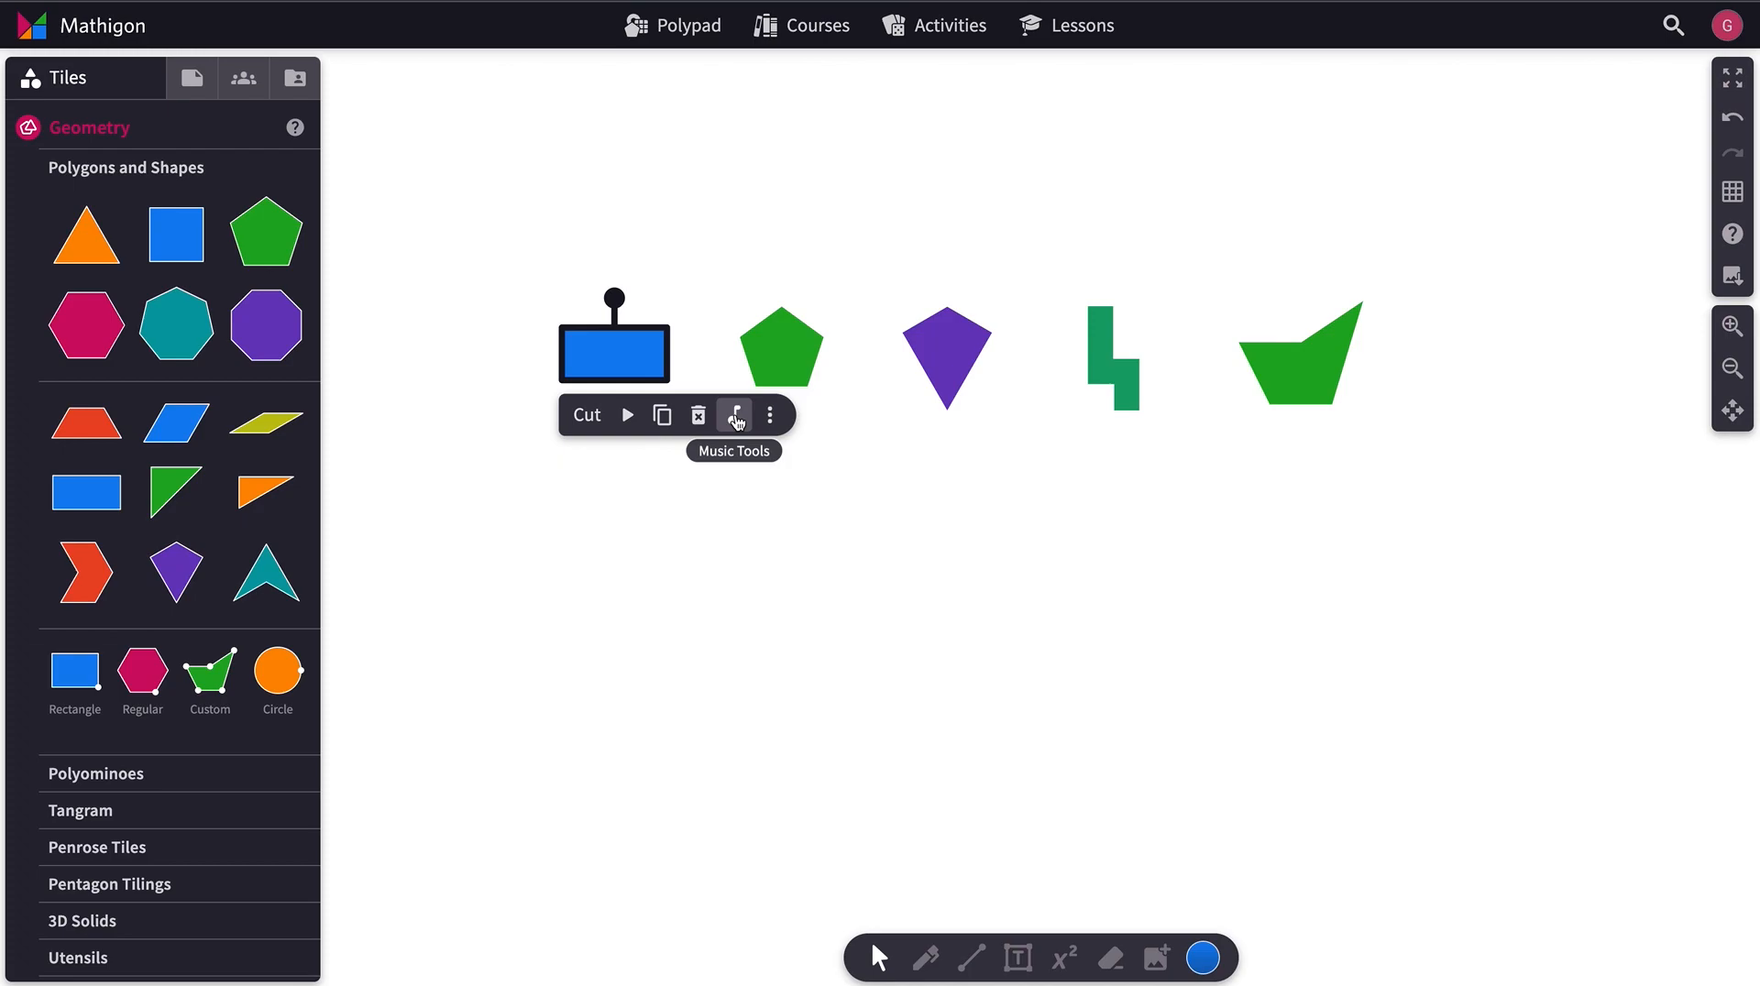
{"action": "left_click", "coordinate": [735, 414]}
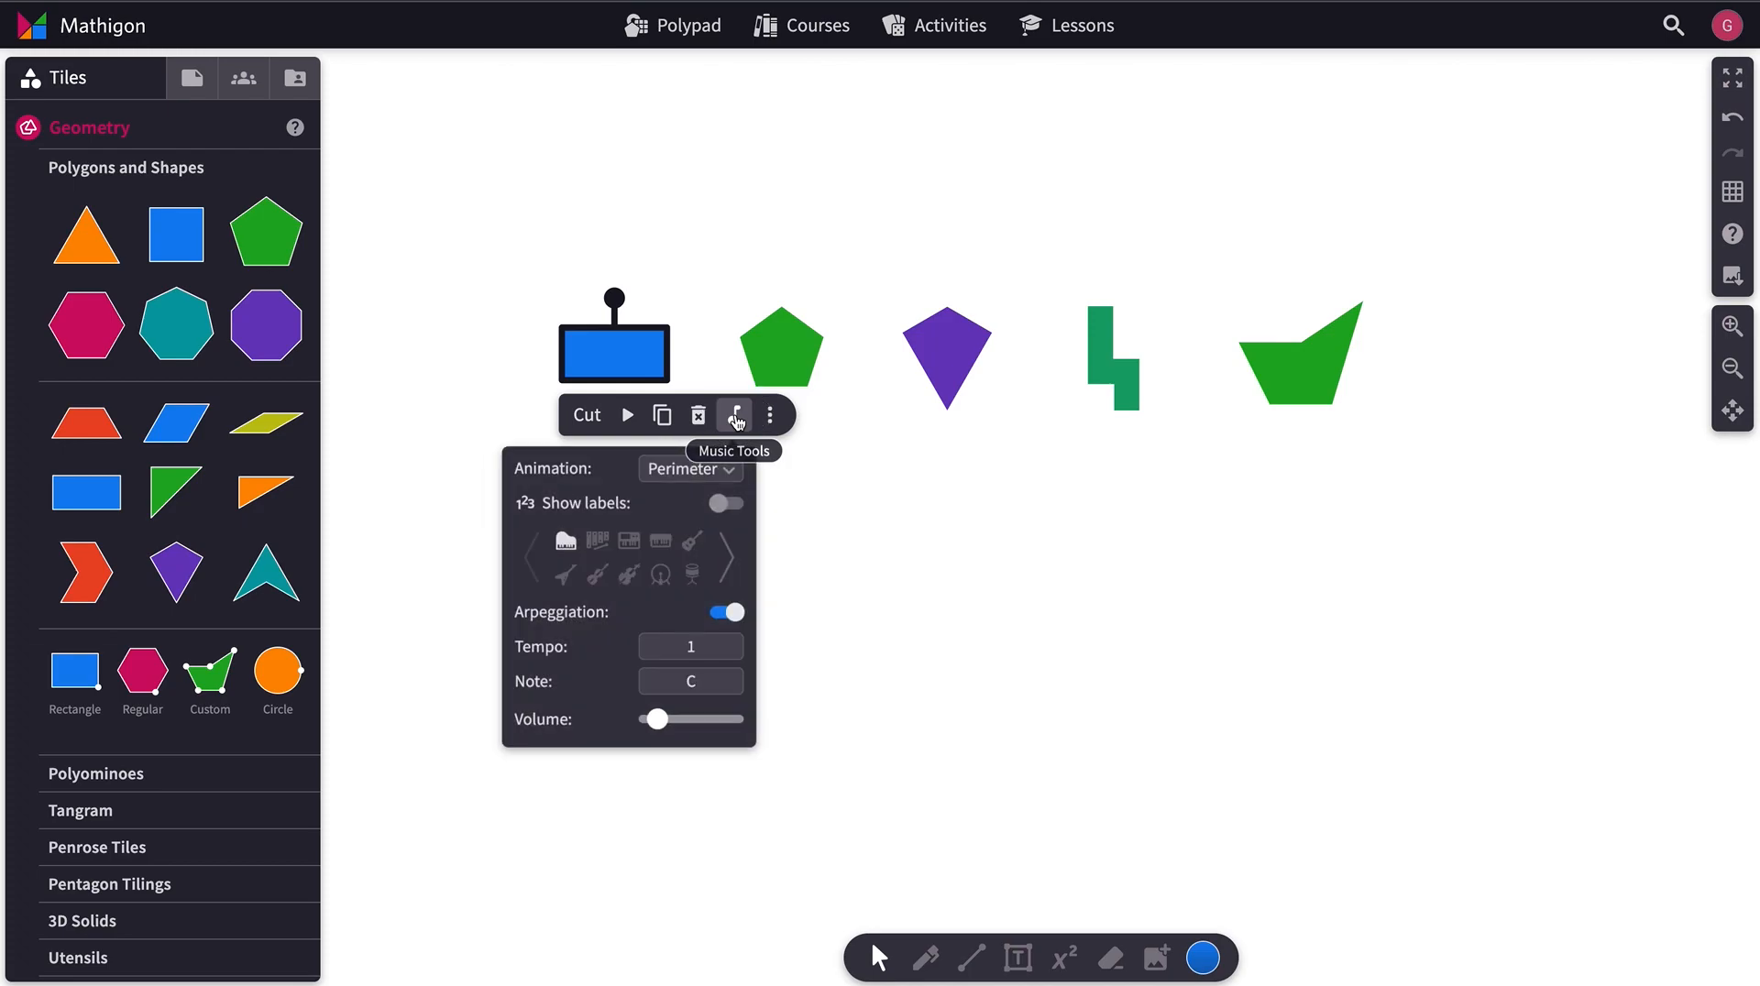
{"action": "mouse_move", "coordinate": [816, 542]}
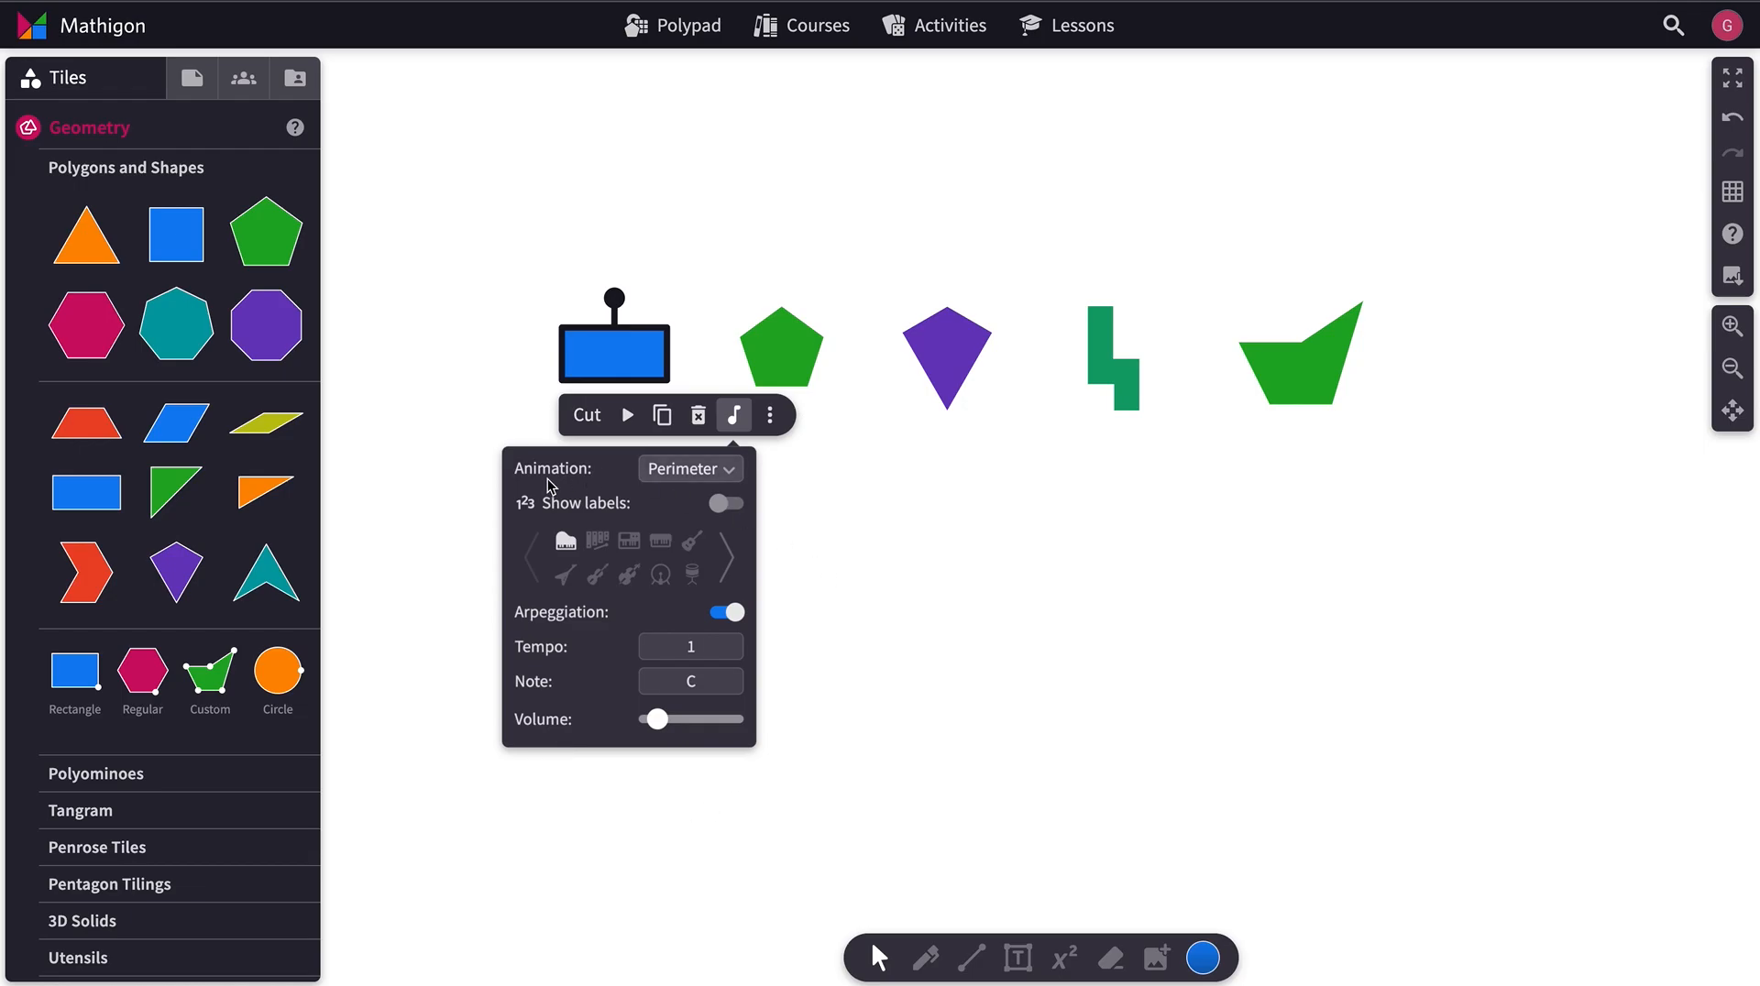
{"action": "mouse_move", "coordinate": [718, 476]}
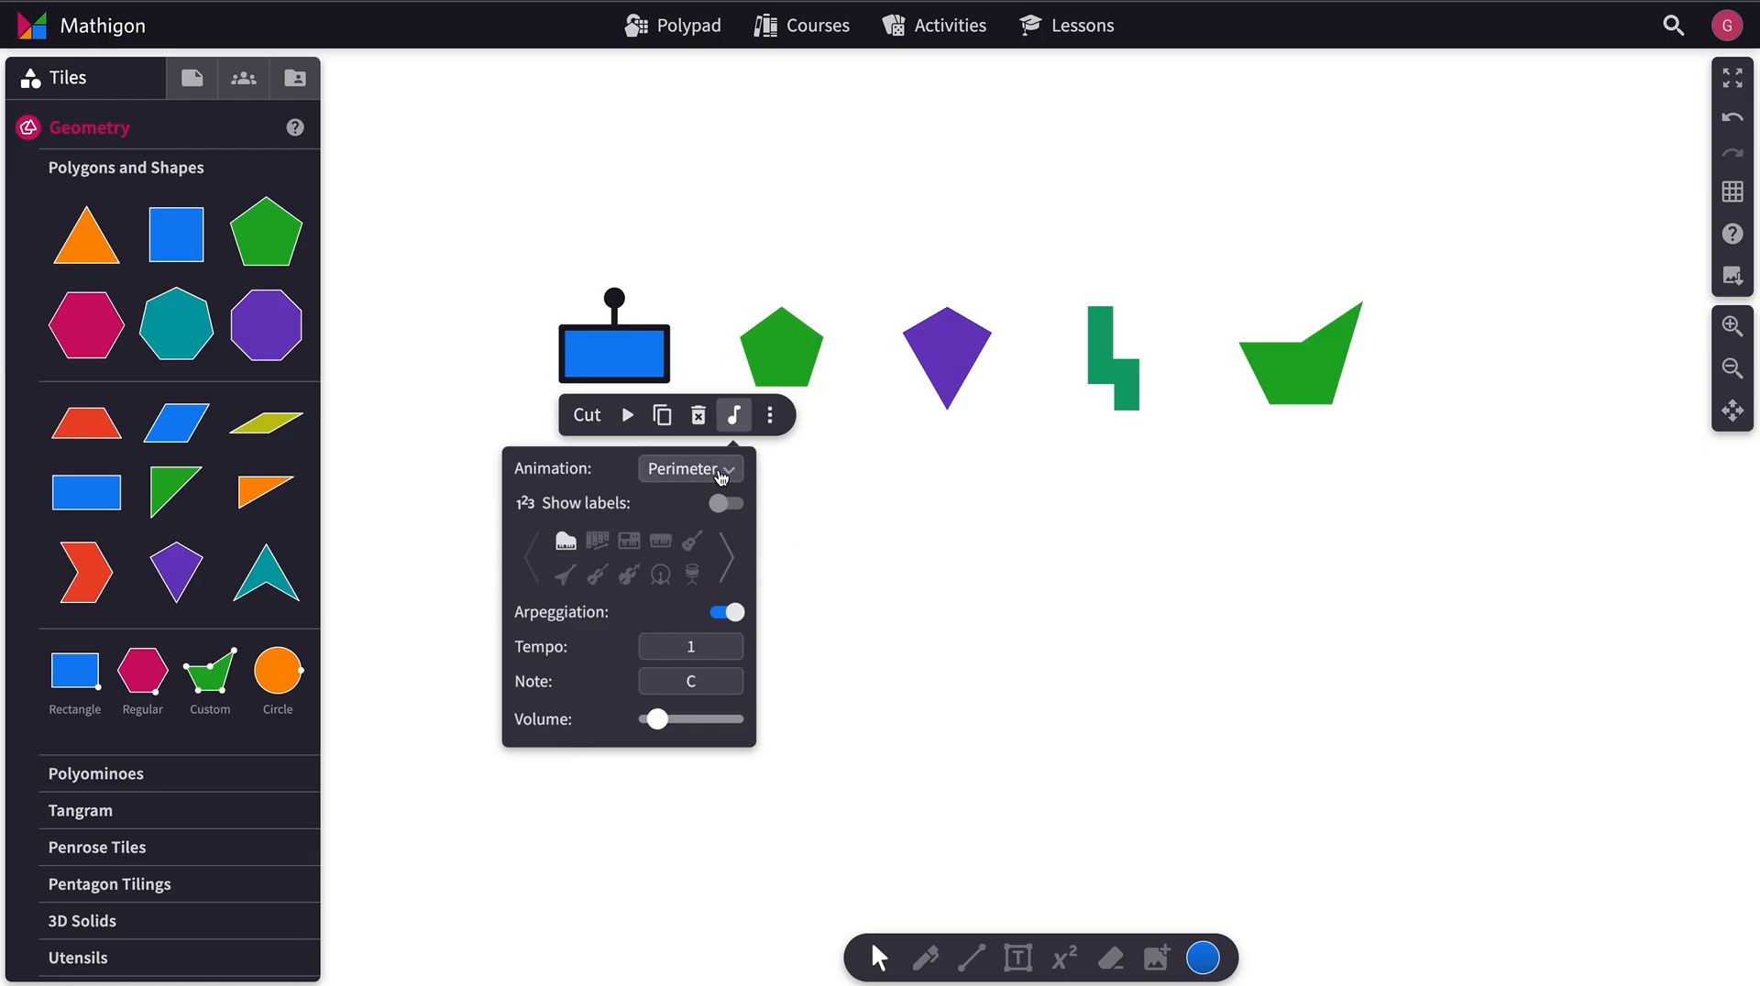
{"action": "left_click", "coordinate": [690, 469]}
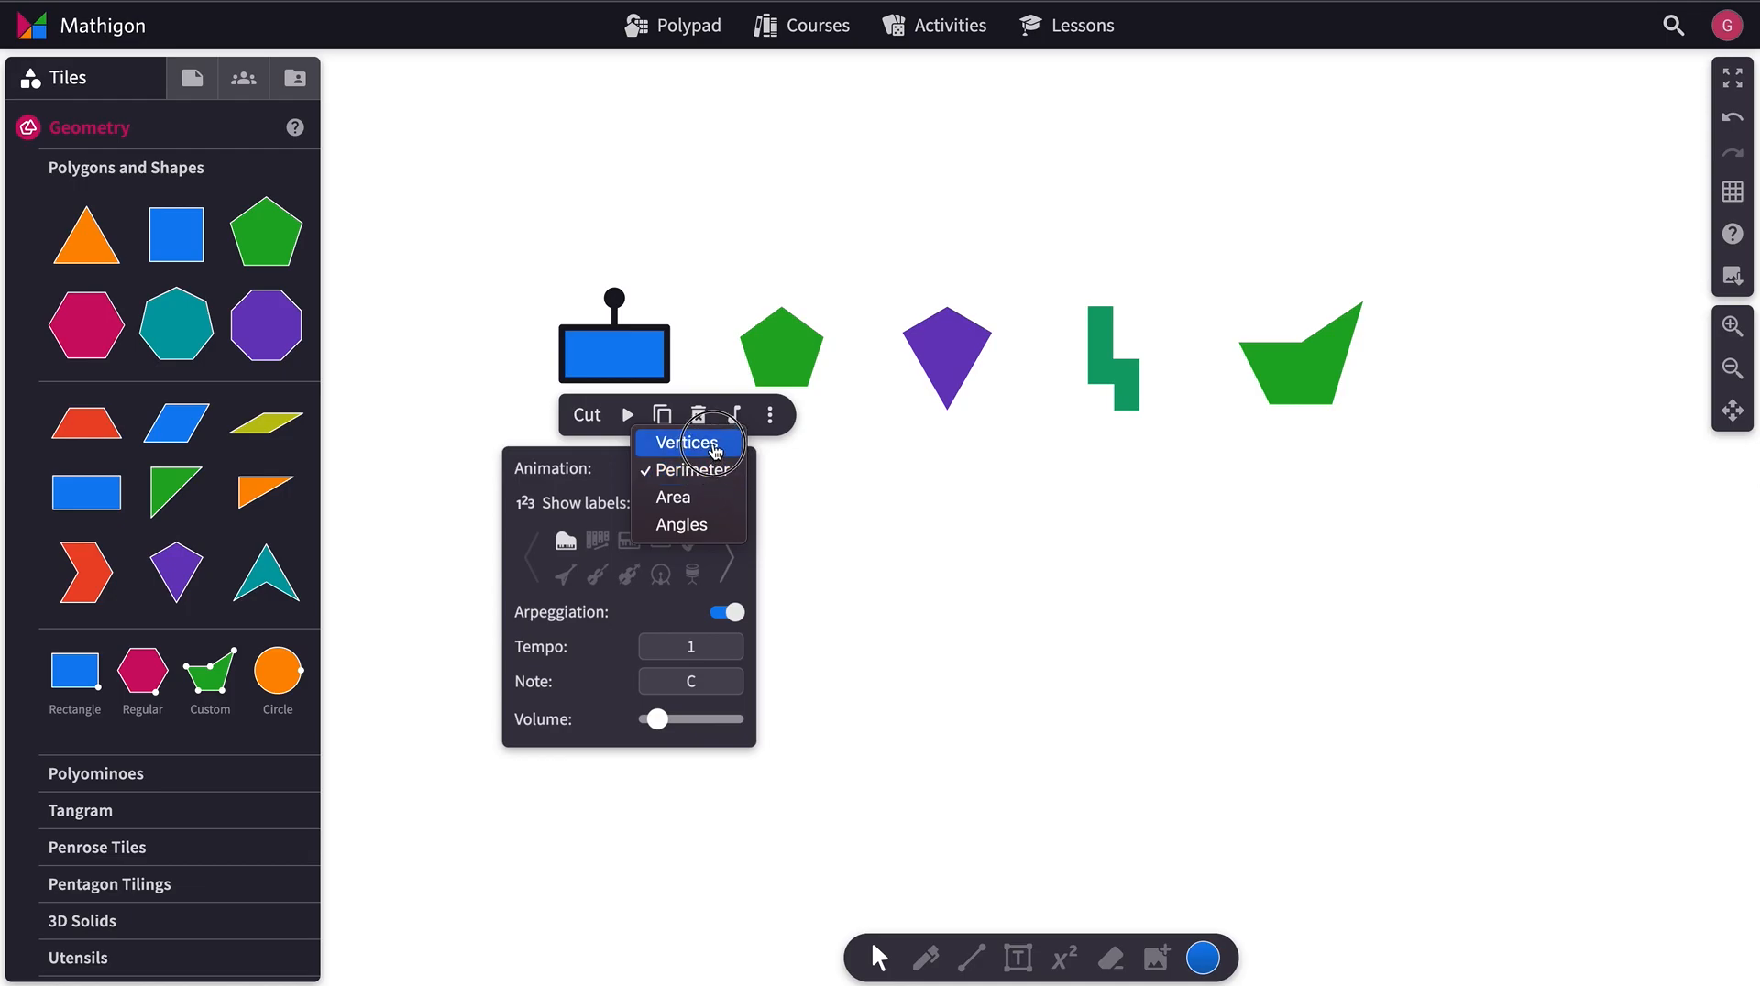
{"action": "left_click", "coordinate": [685, 441]}
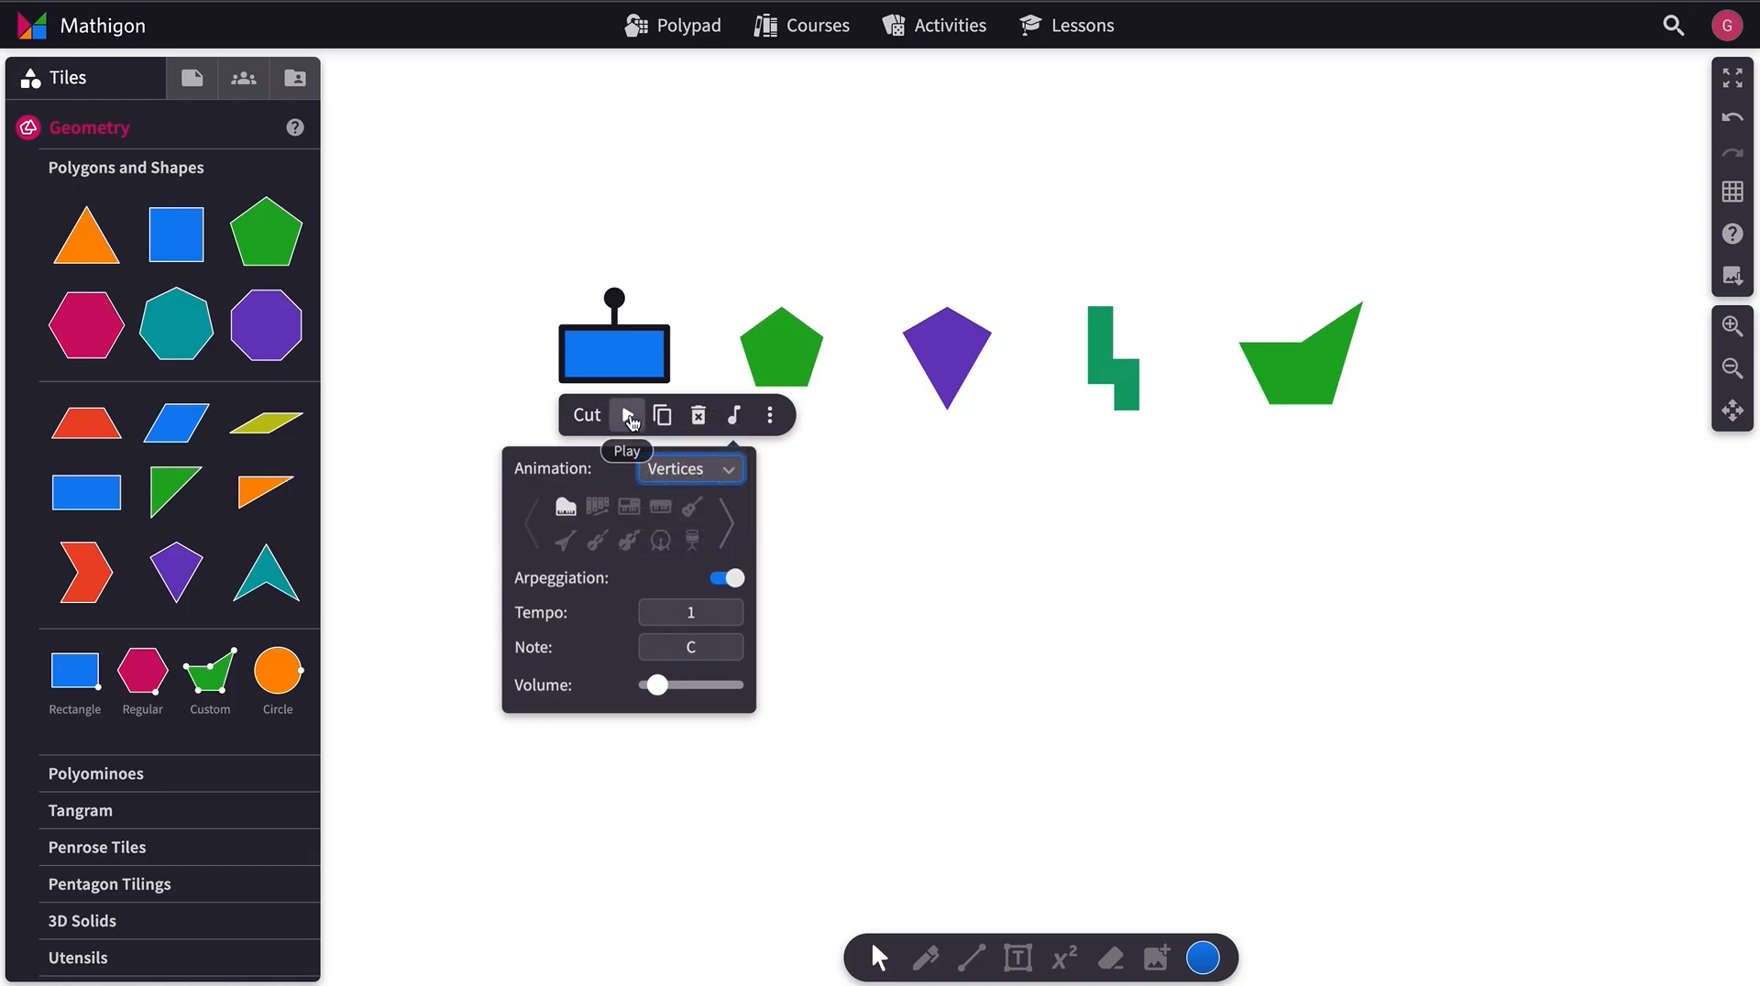
{"action": "left_click", "coordinate": [627, 416]}
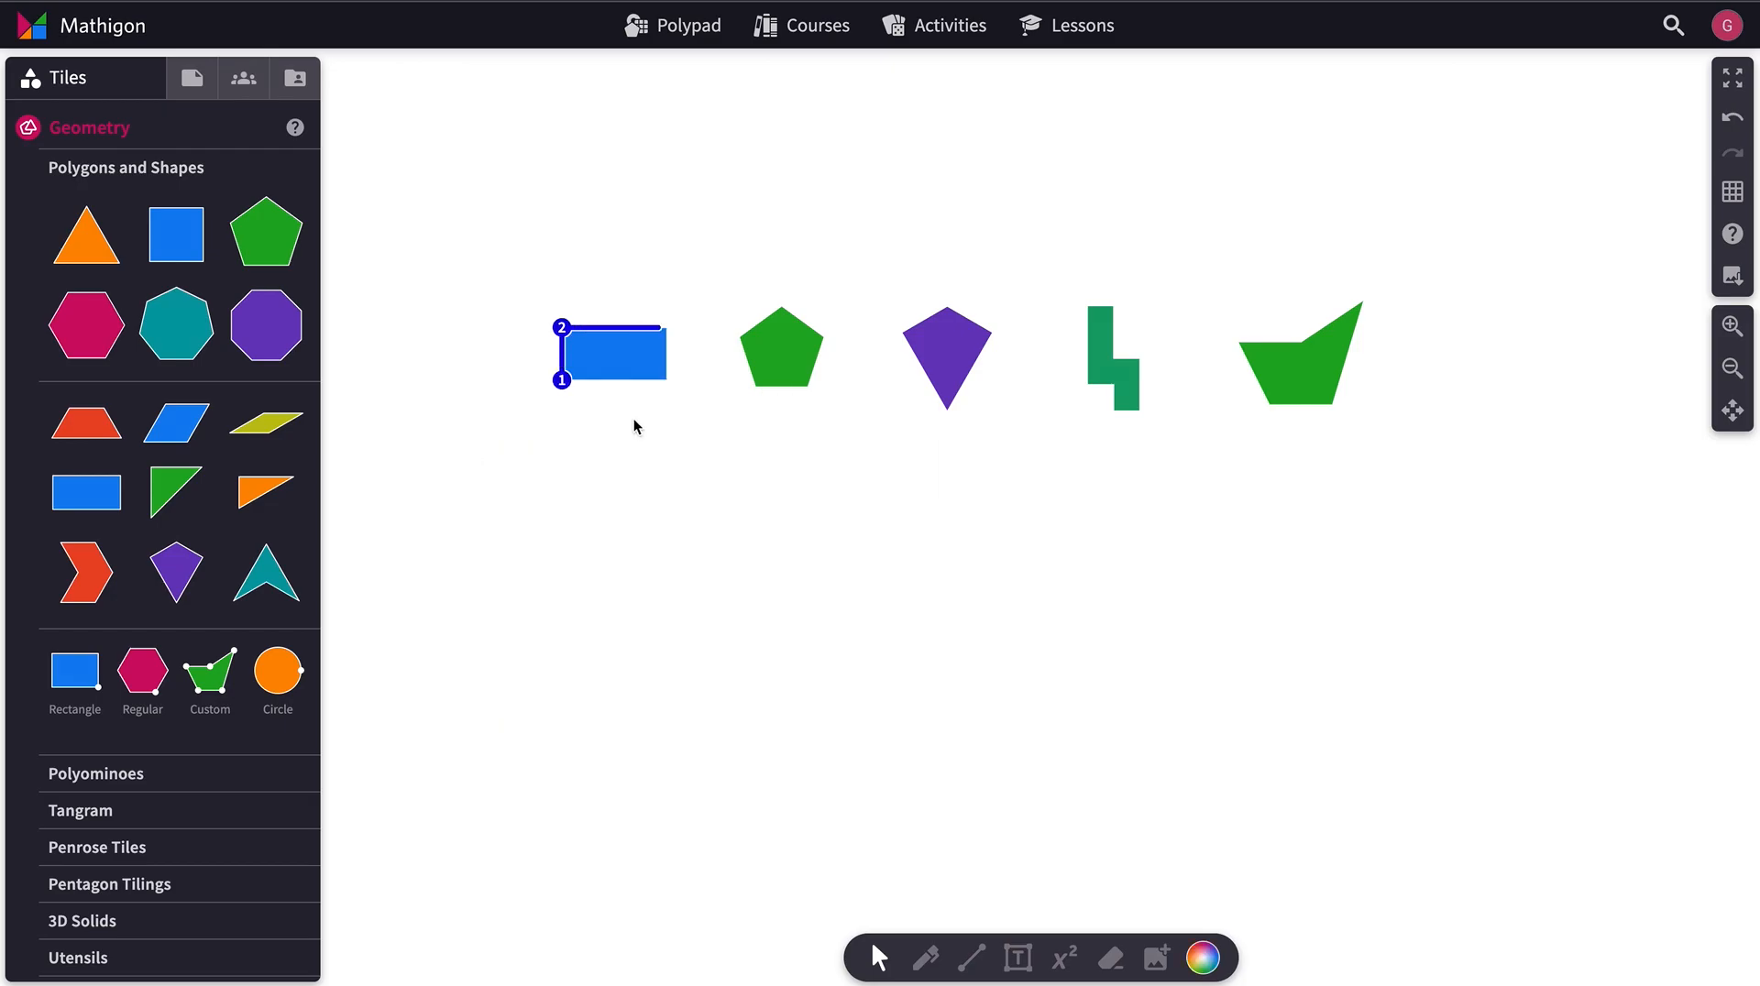
{"action": "left_click", "coordinate": [634, 426]}
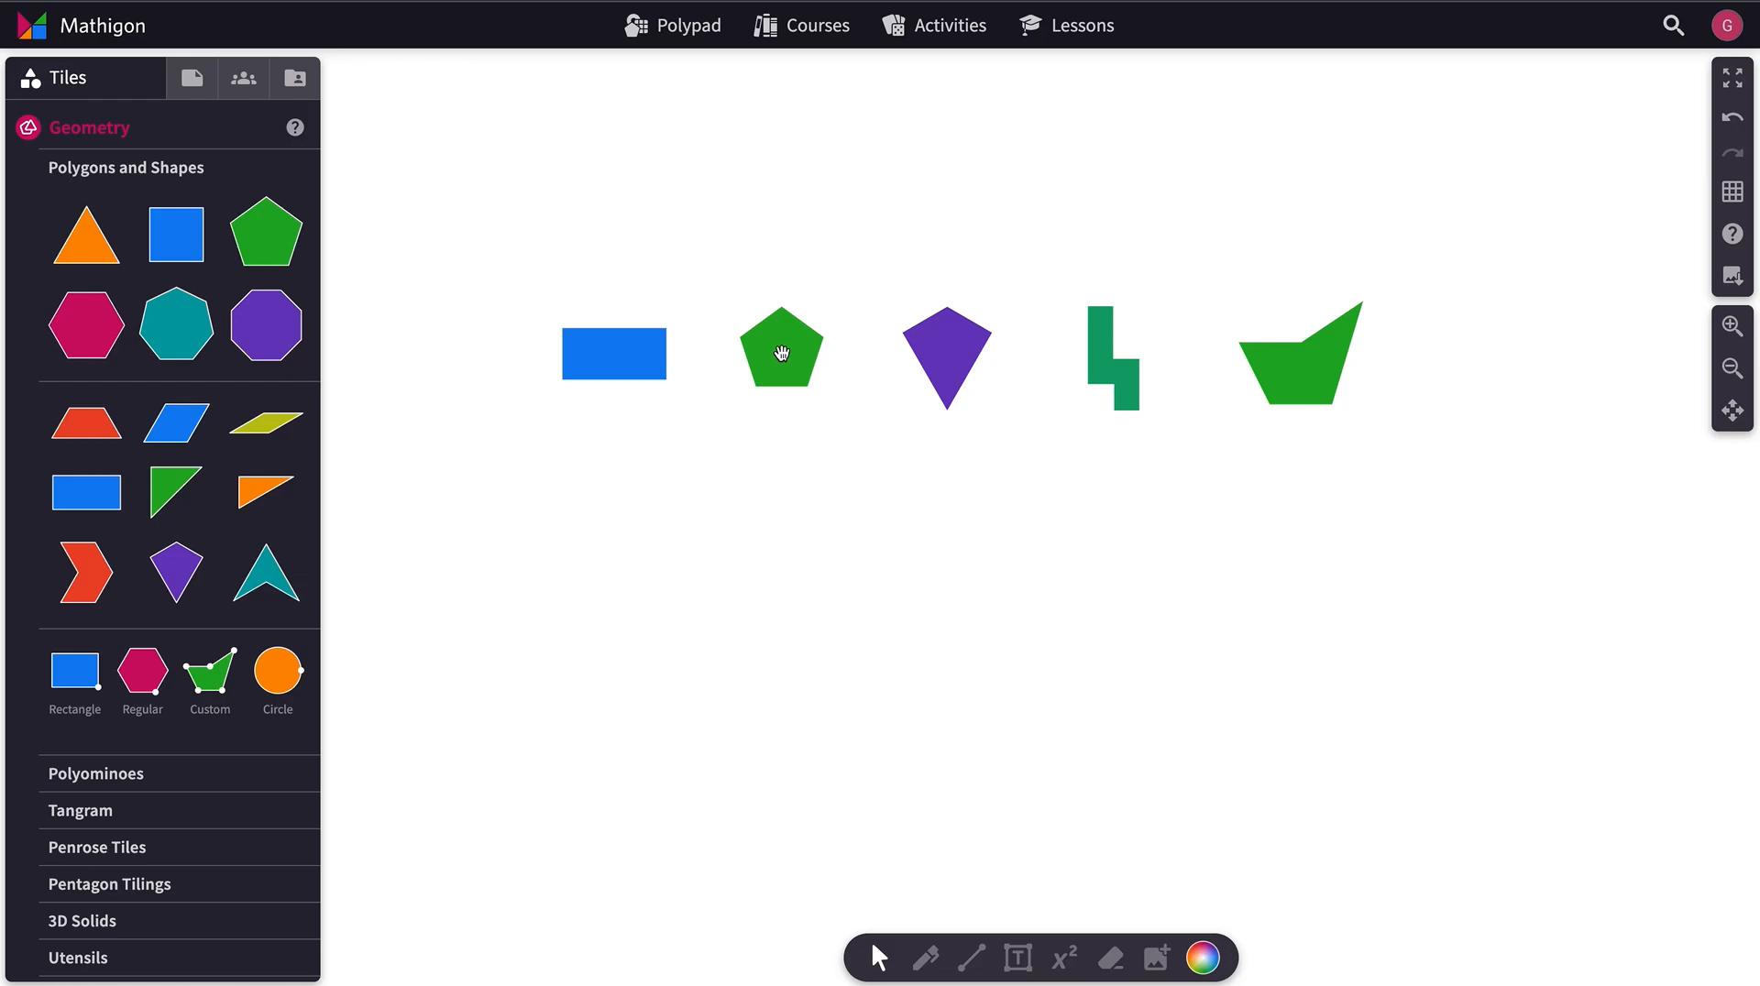
Step: Play the green pentagon's music with Animation kept on Perimeter
{"action": "left_click", "coordinate": [780, 351]}
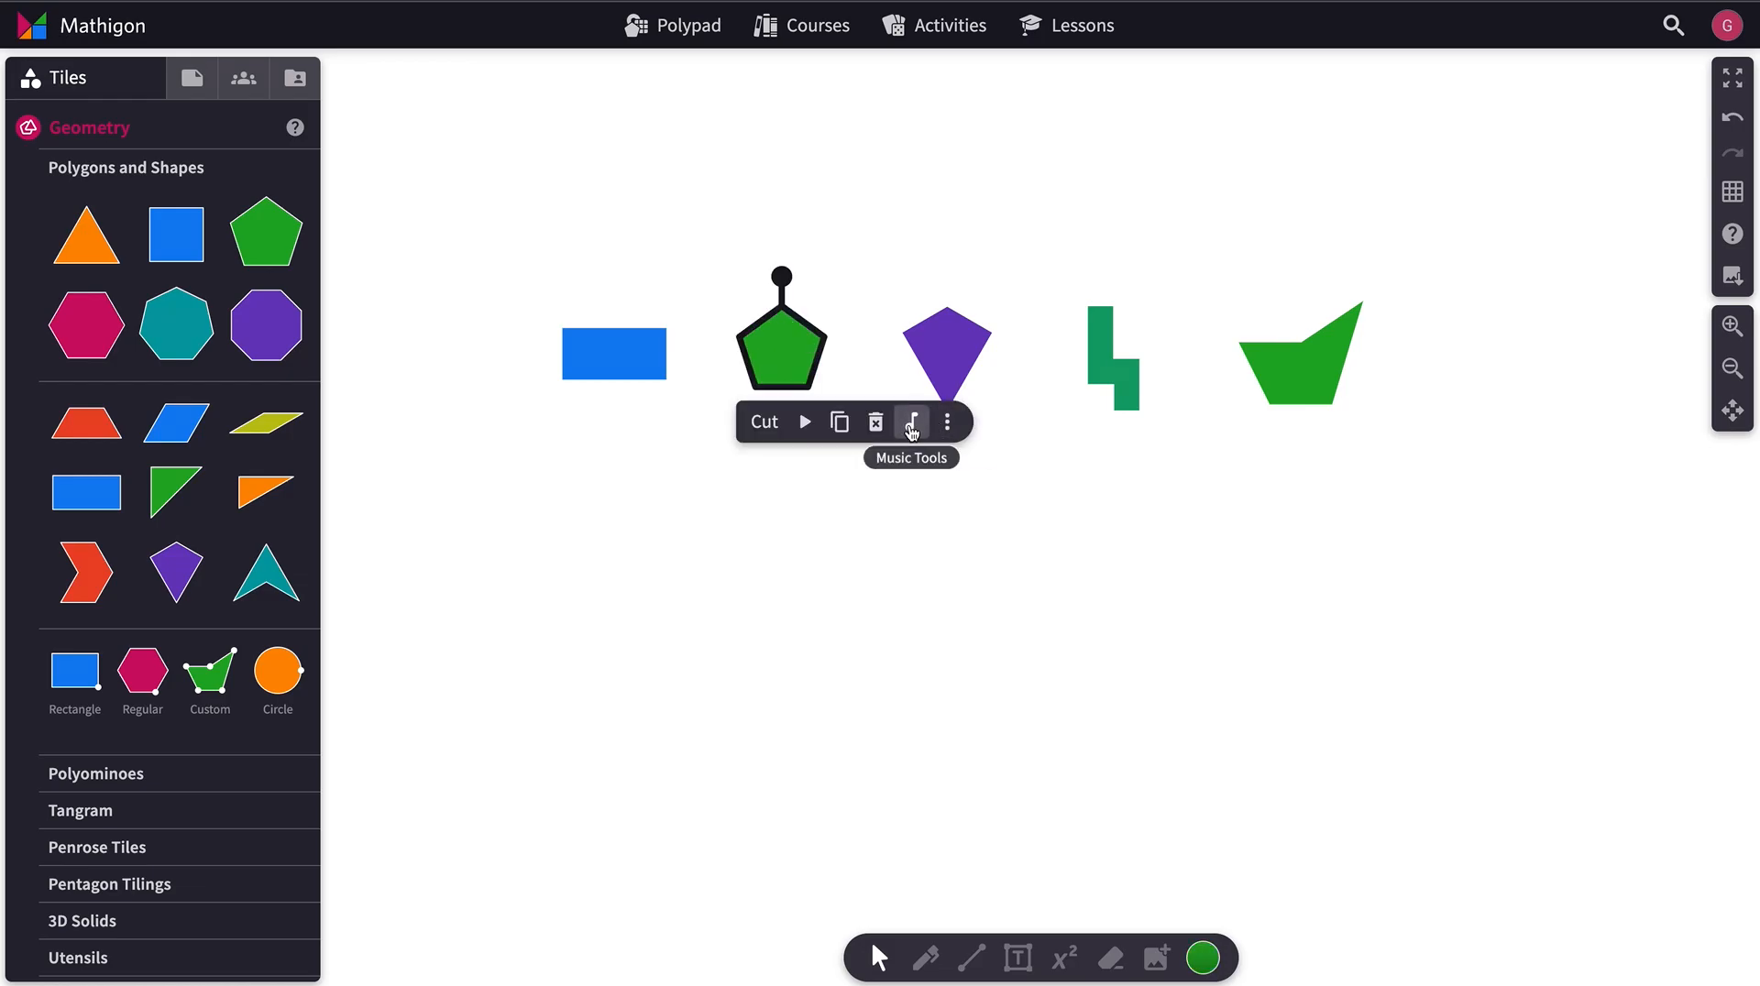
{"action": "left_click", "coordinate": [913, 422]}
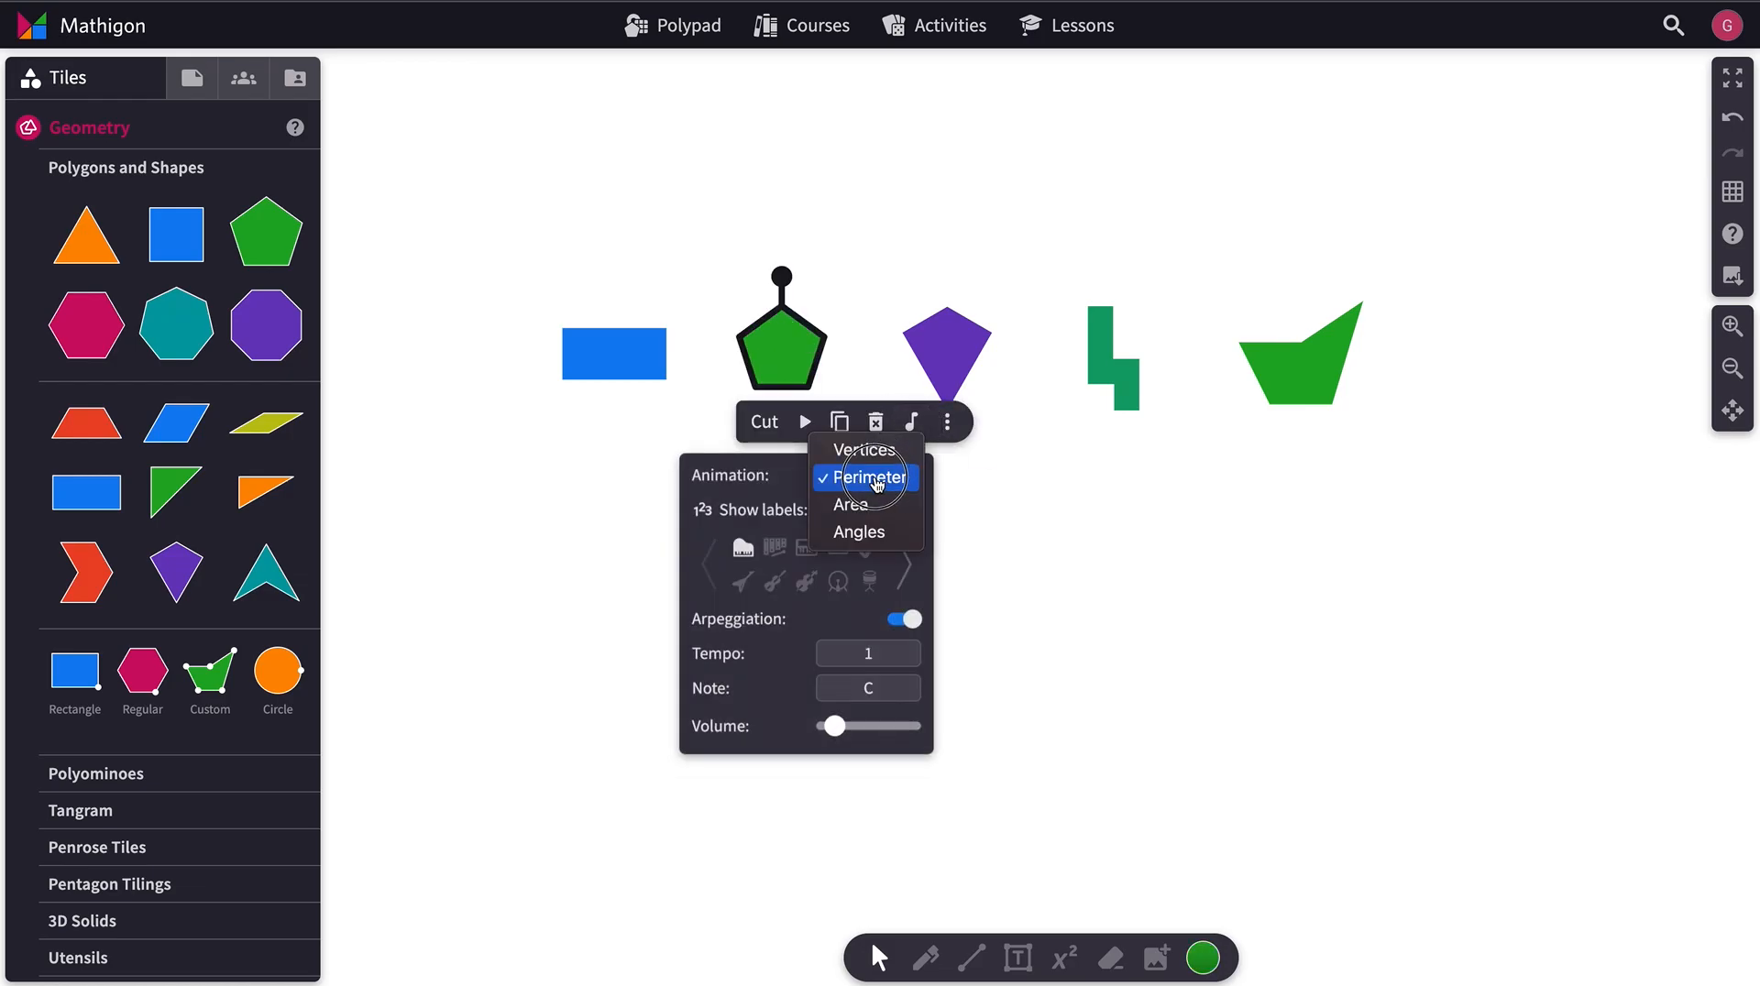
{"action": "left_click", "coordinate": [864, 477]}
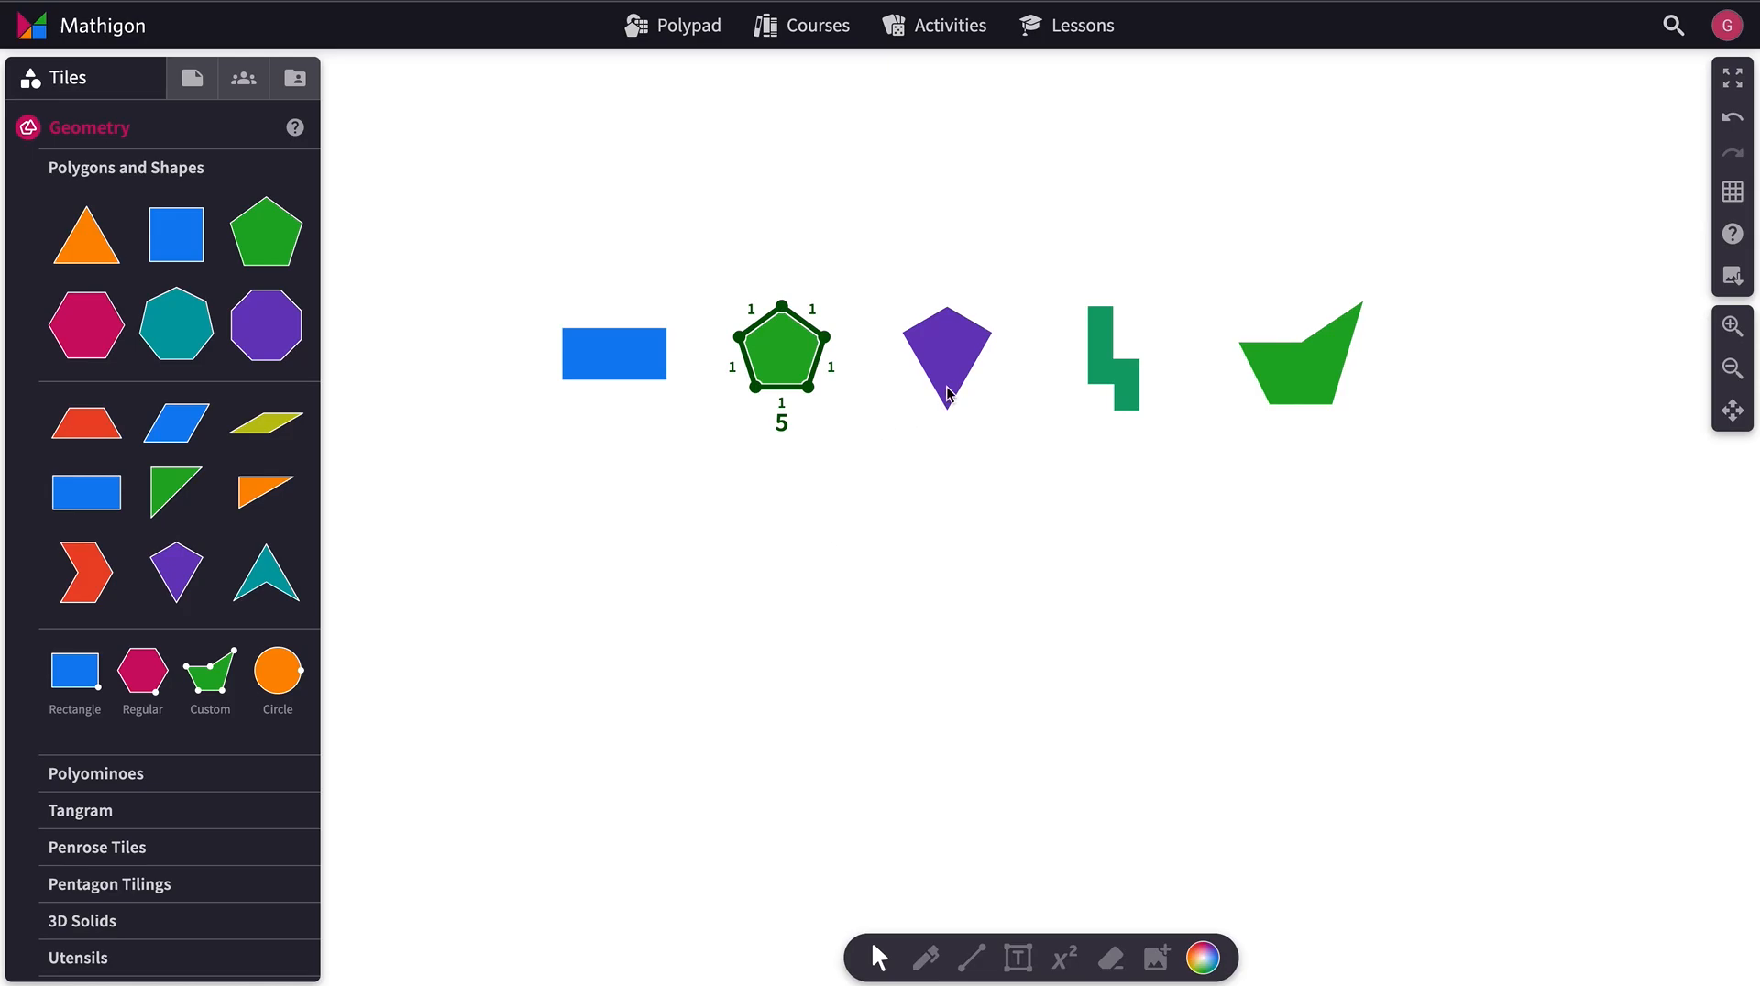
Step: Set the purple kite's music animation to Area with labels shown
{"action": "left_click", "coordinate": [946, 357]}
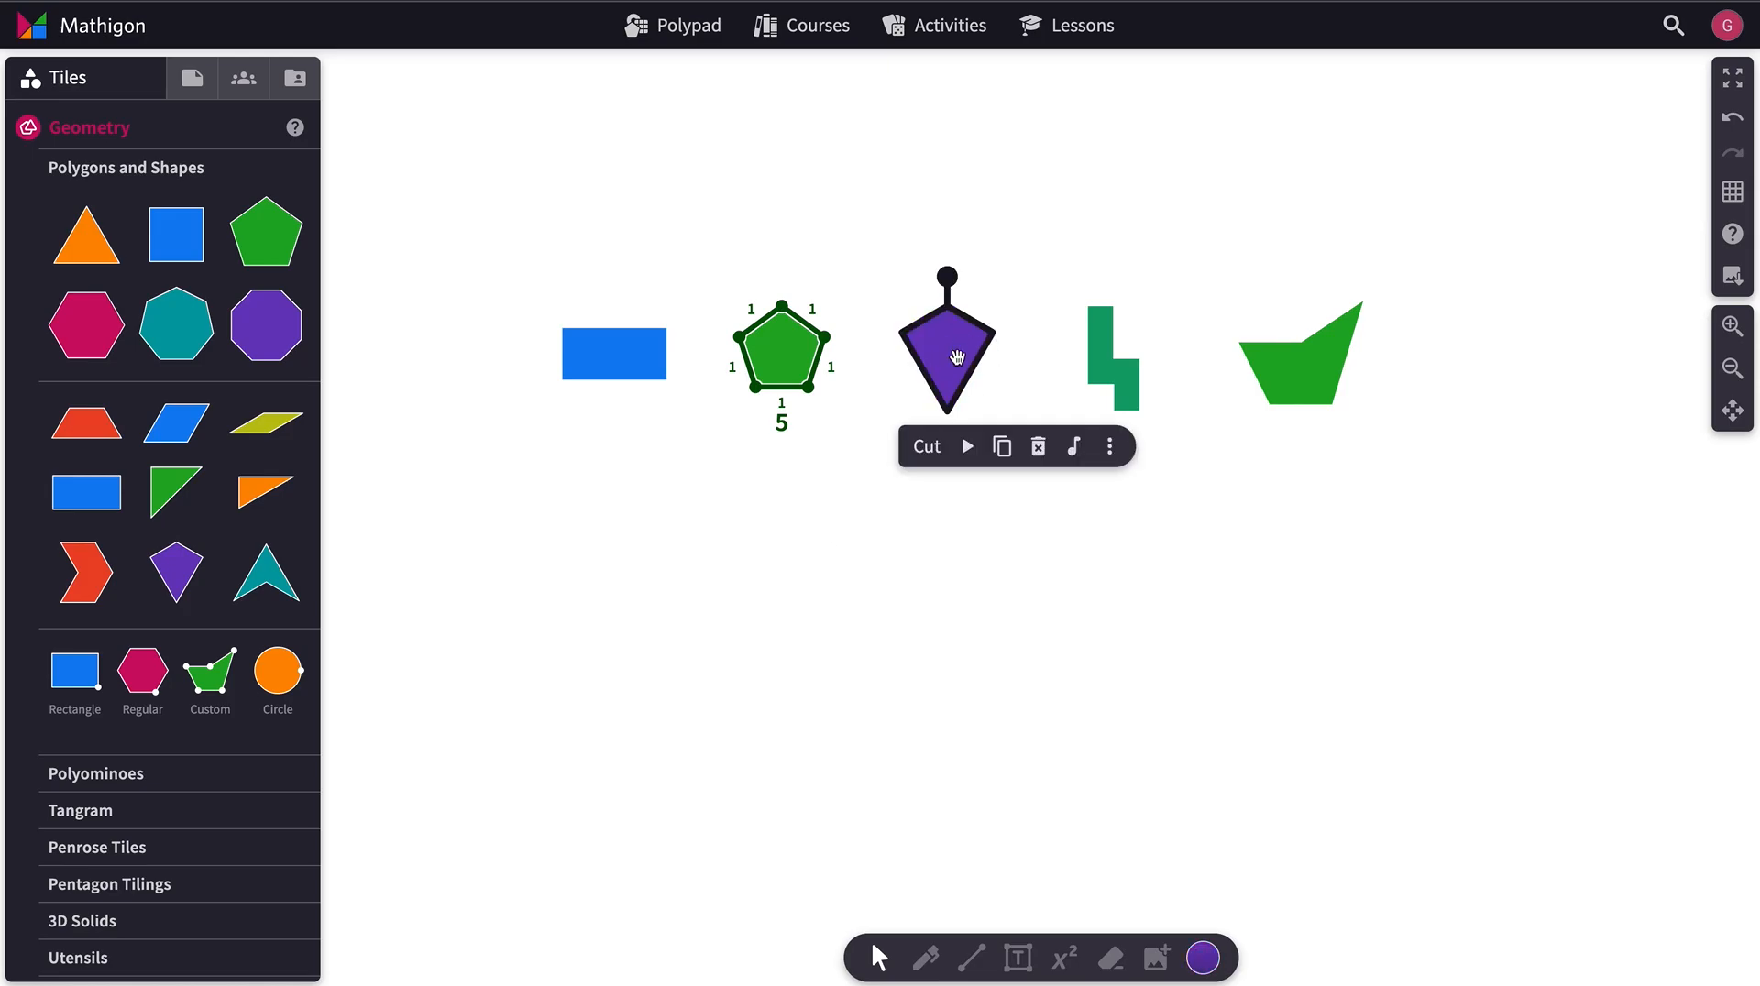
{"action": "left_click", "coordinate": [1071, 446]}
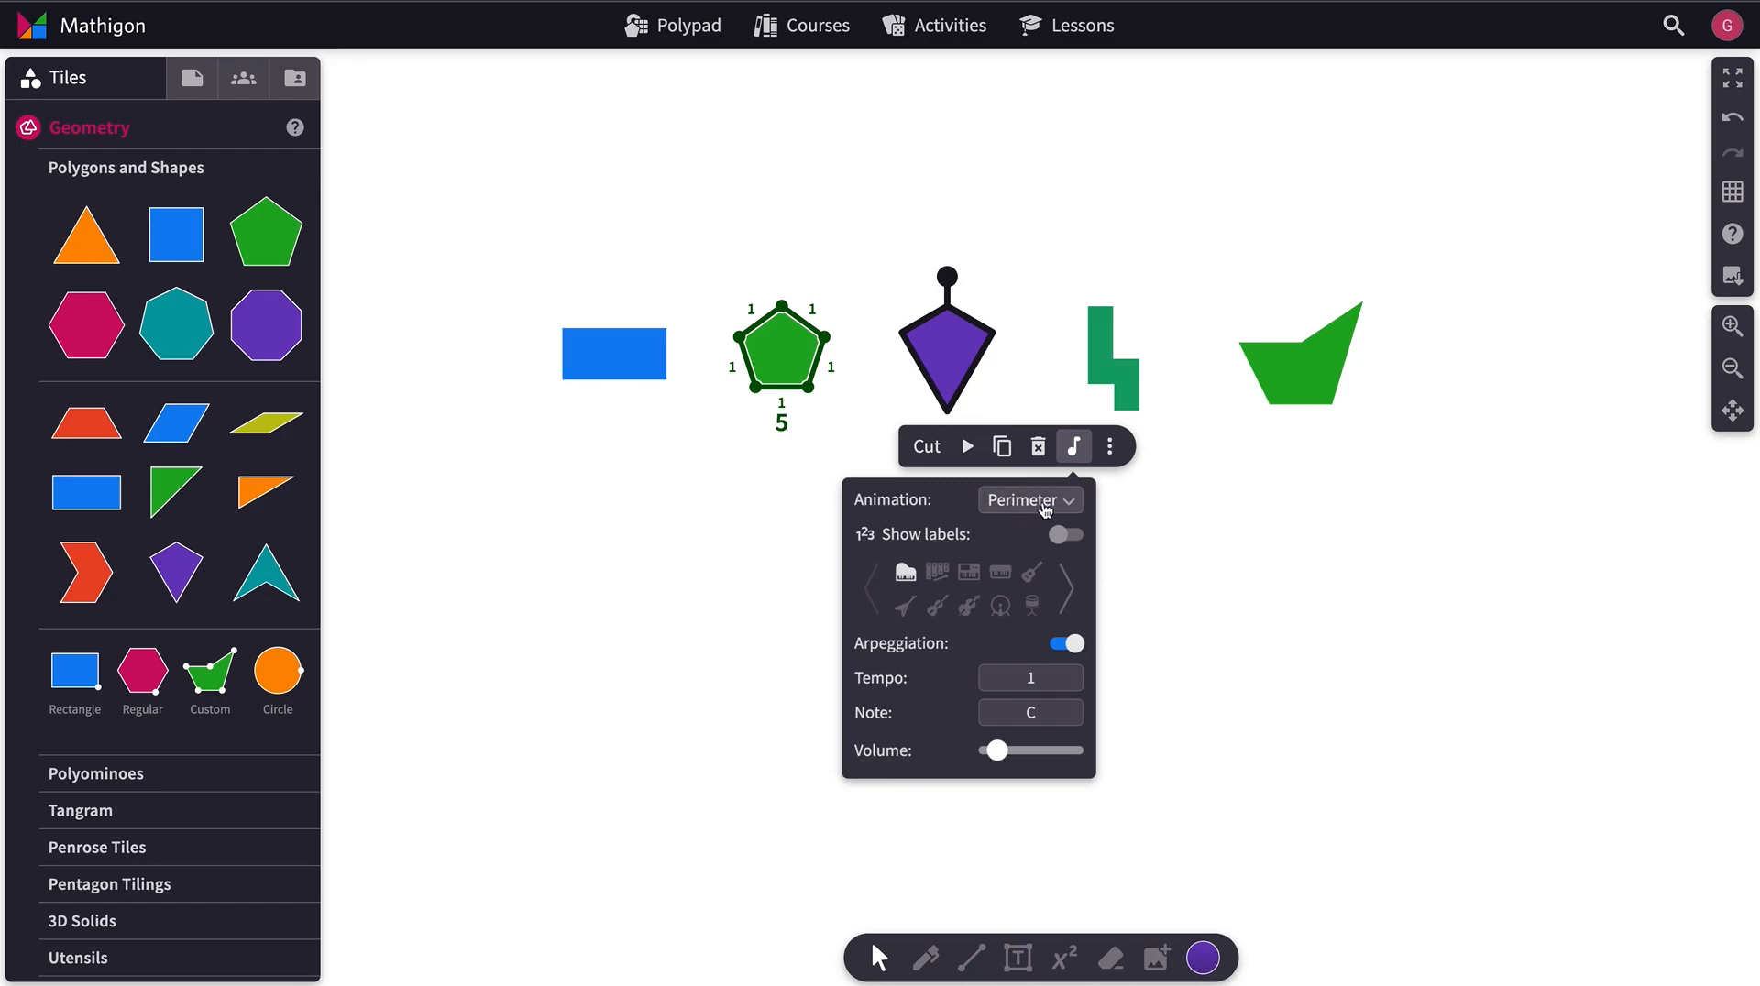
{"action": "left_click", "coordinate": [1026, 500]}
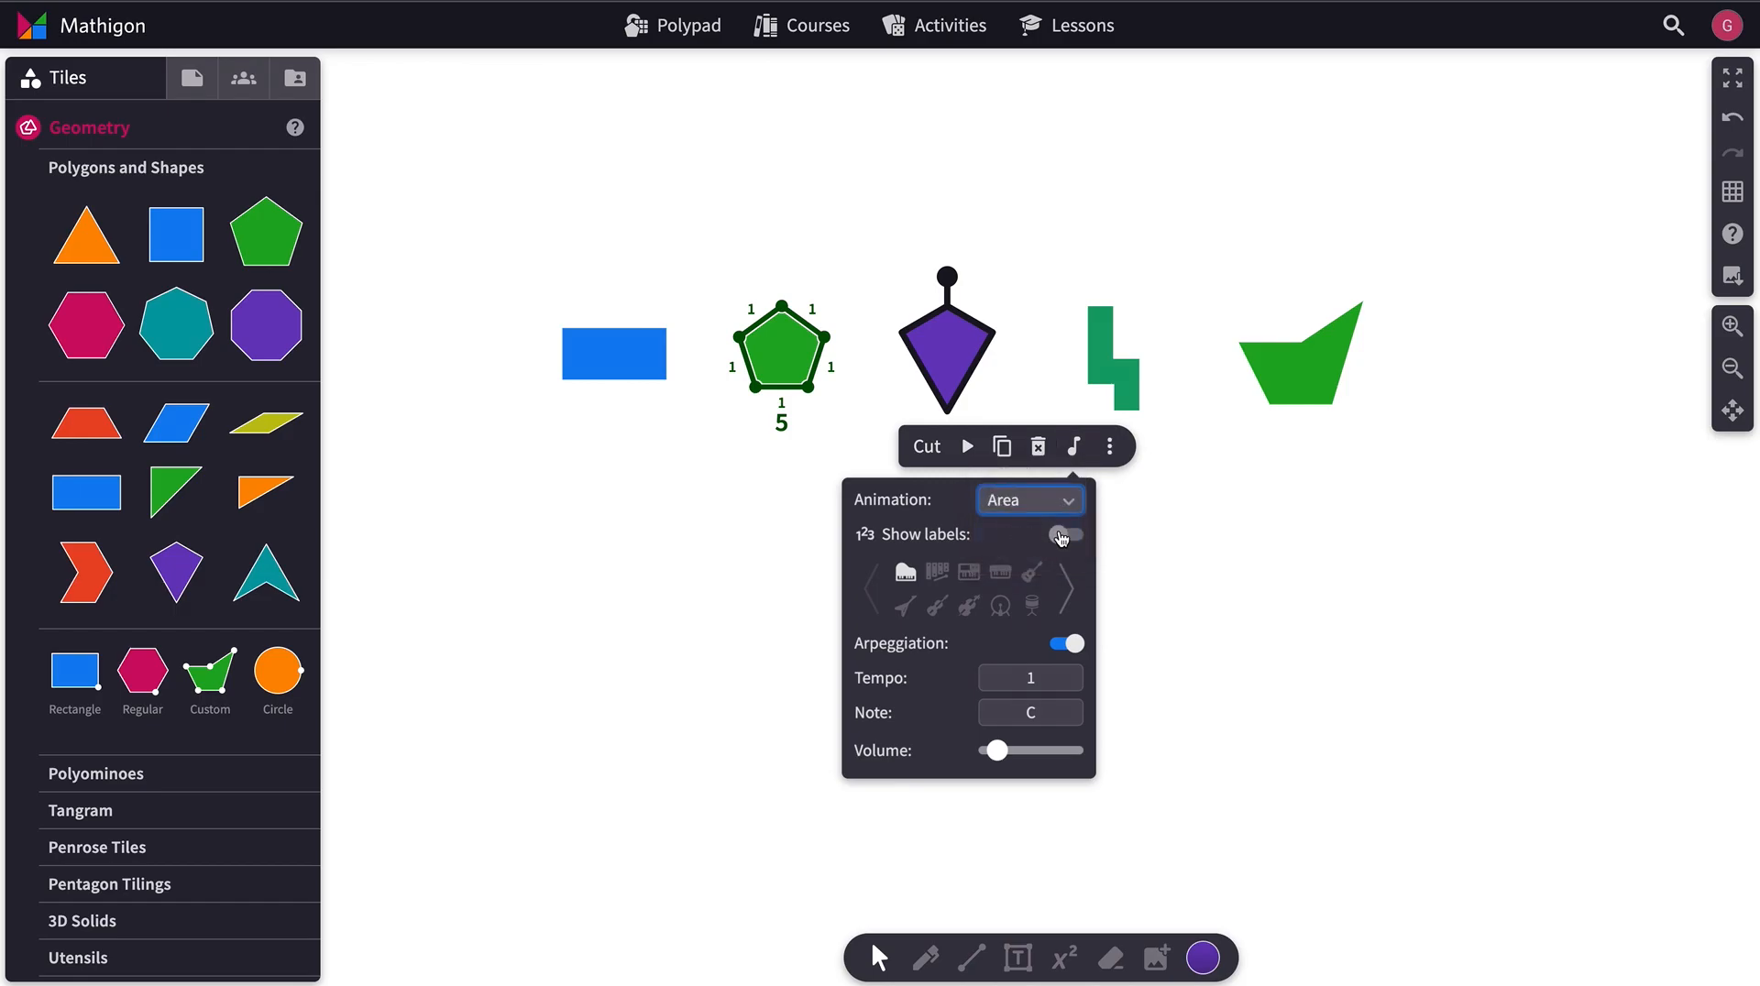
{"action": "left_click", "coordinate": [1061, 536]}
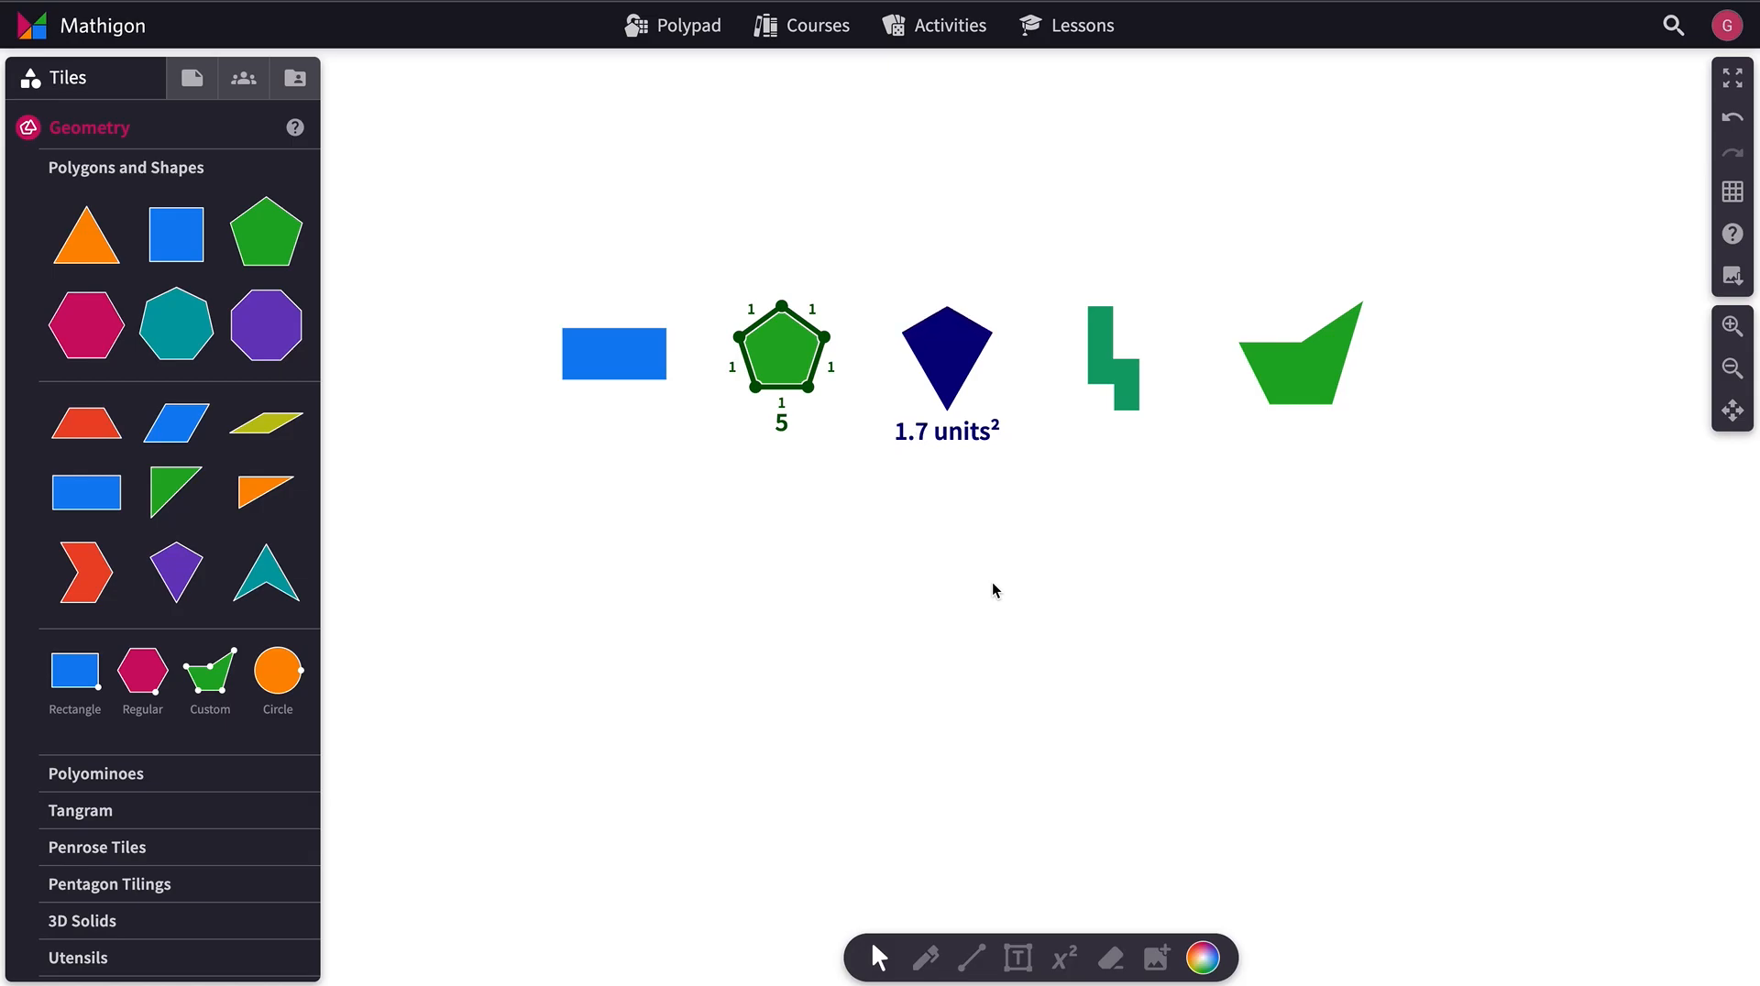
Step: Select the green L-shaped tile and bring up its music settings
{"action": "left_click", "coordinate": [1111, 360]}
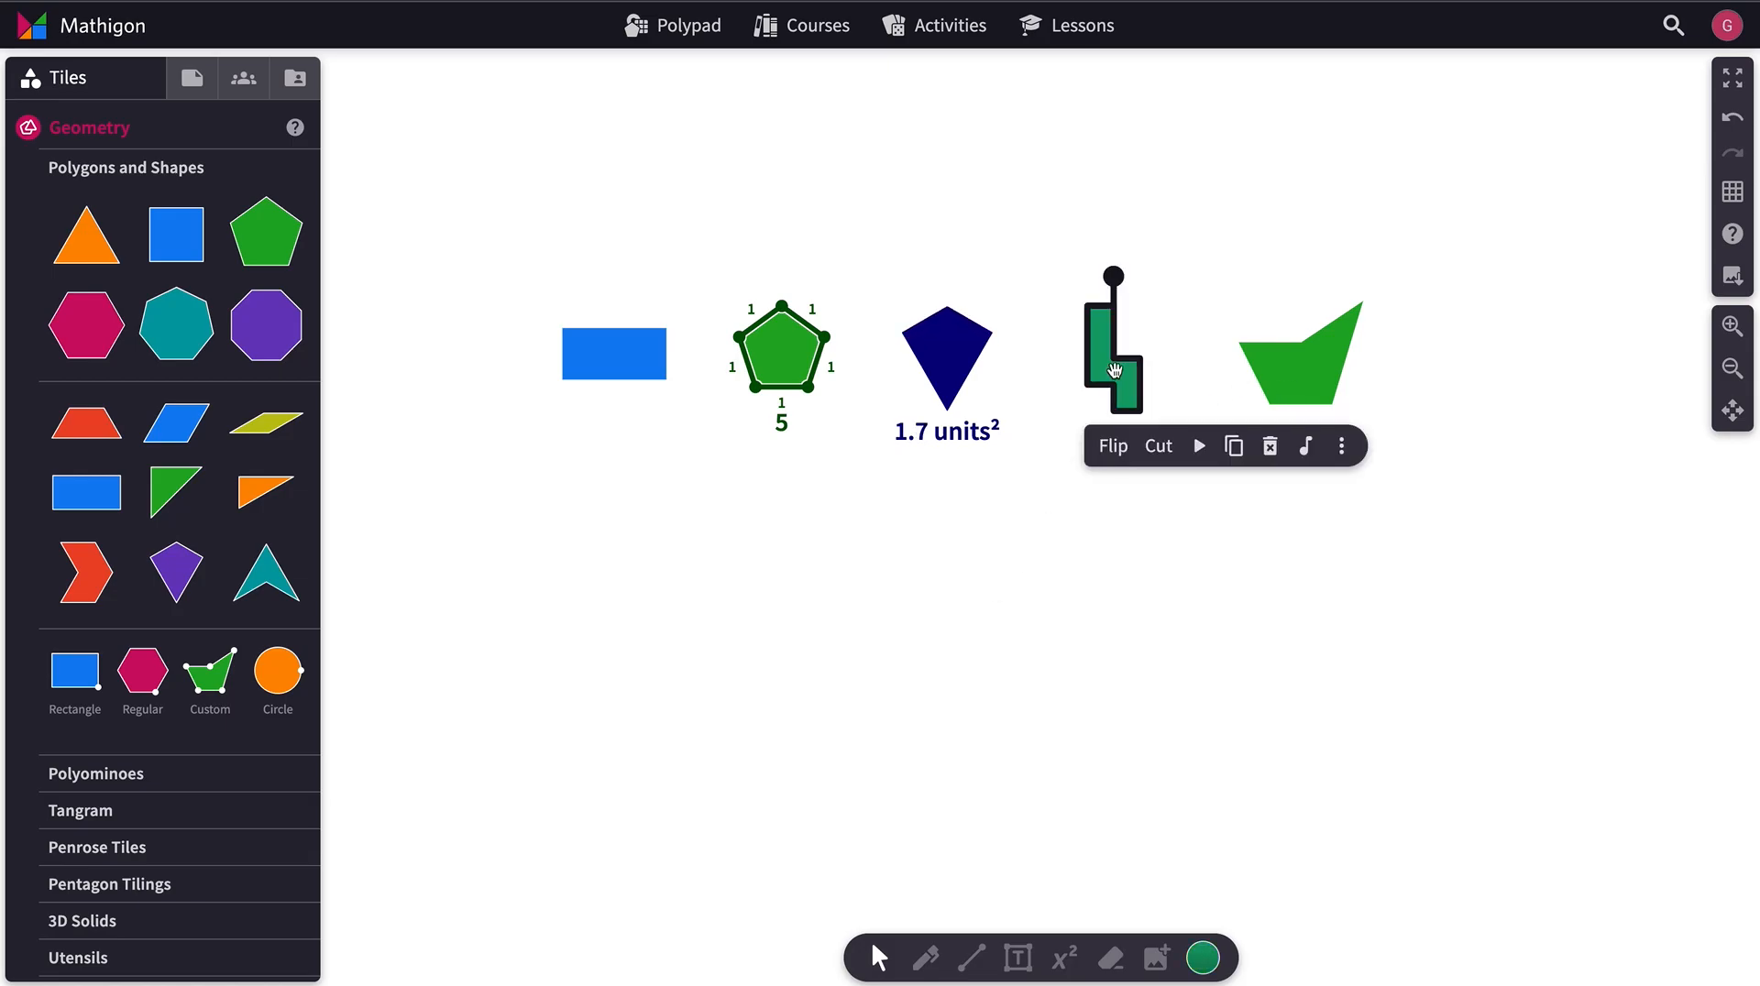
{"action": "mouse_move", "coordinate": [1305, 447]}
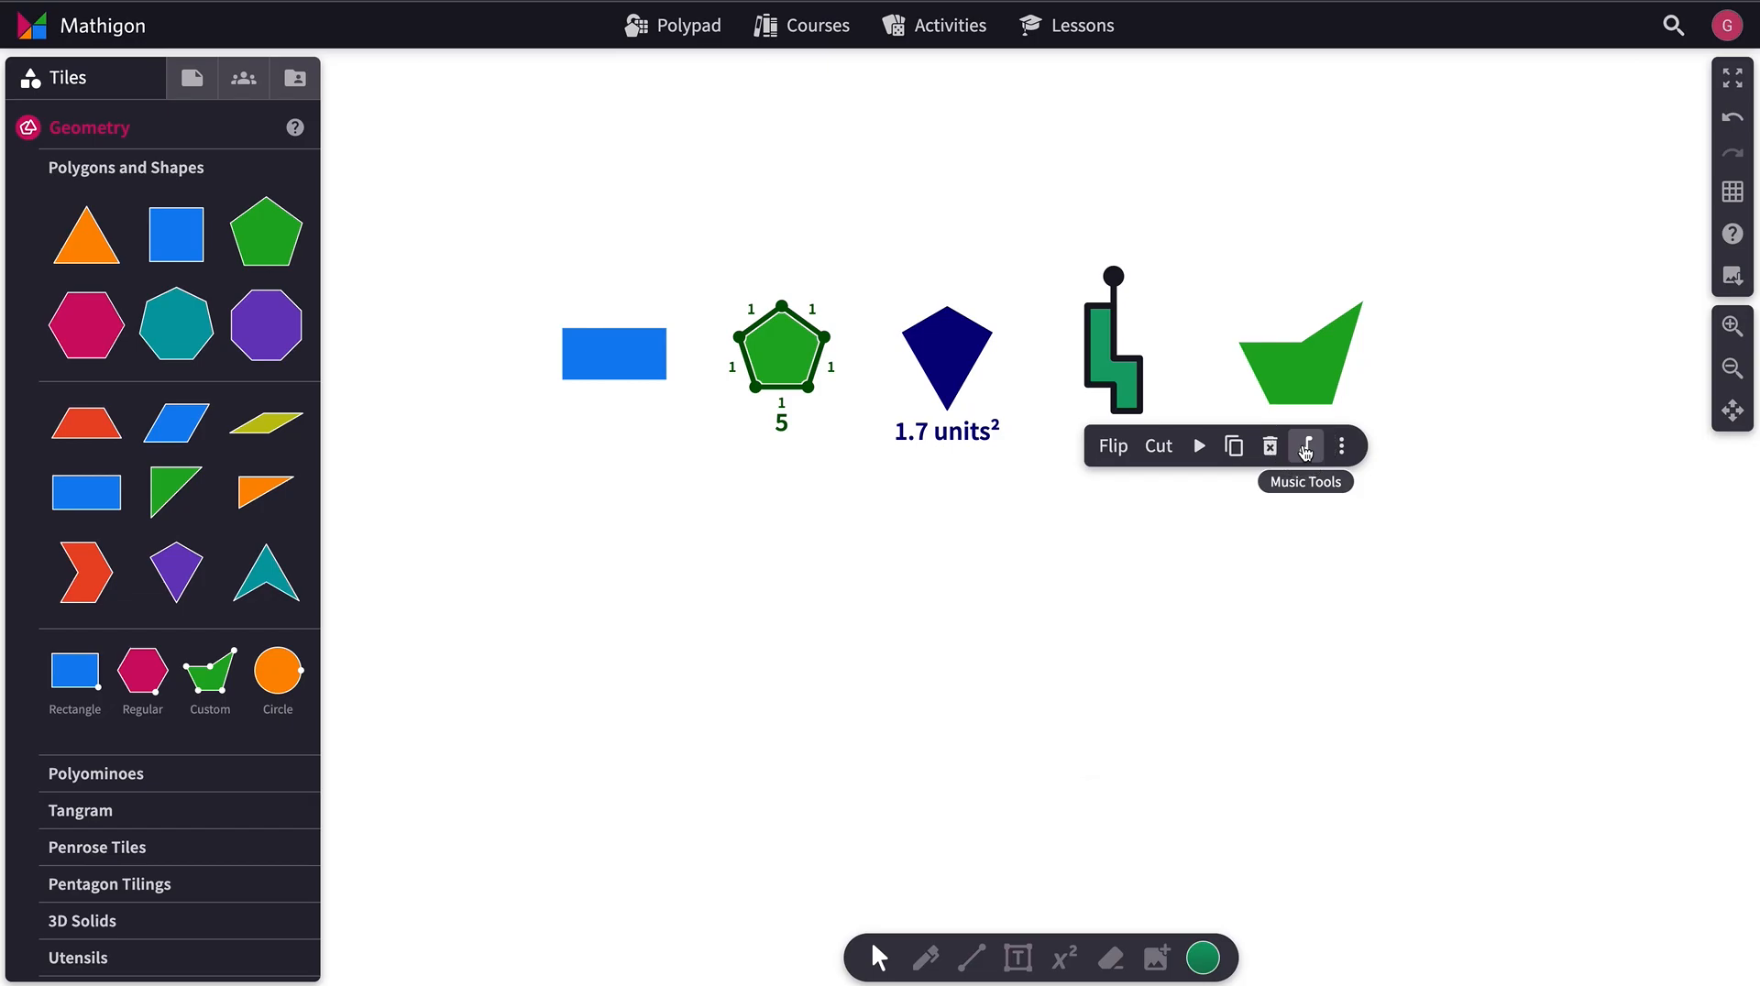
{"action": "left_click", "coordinate": [1305, 445]}
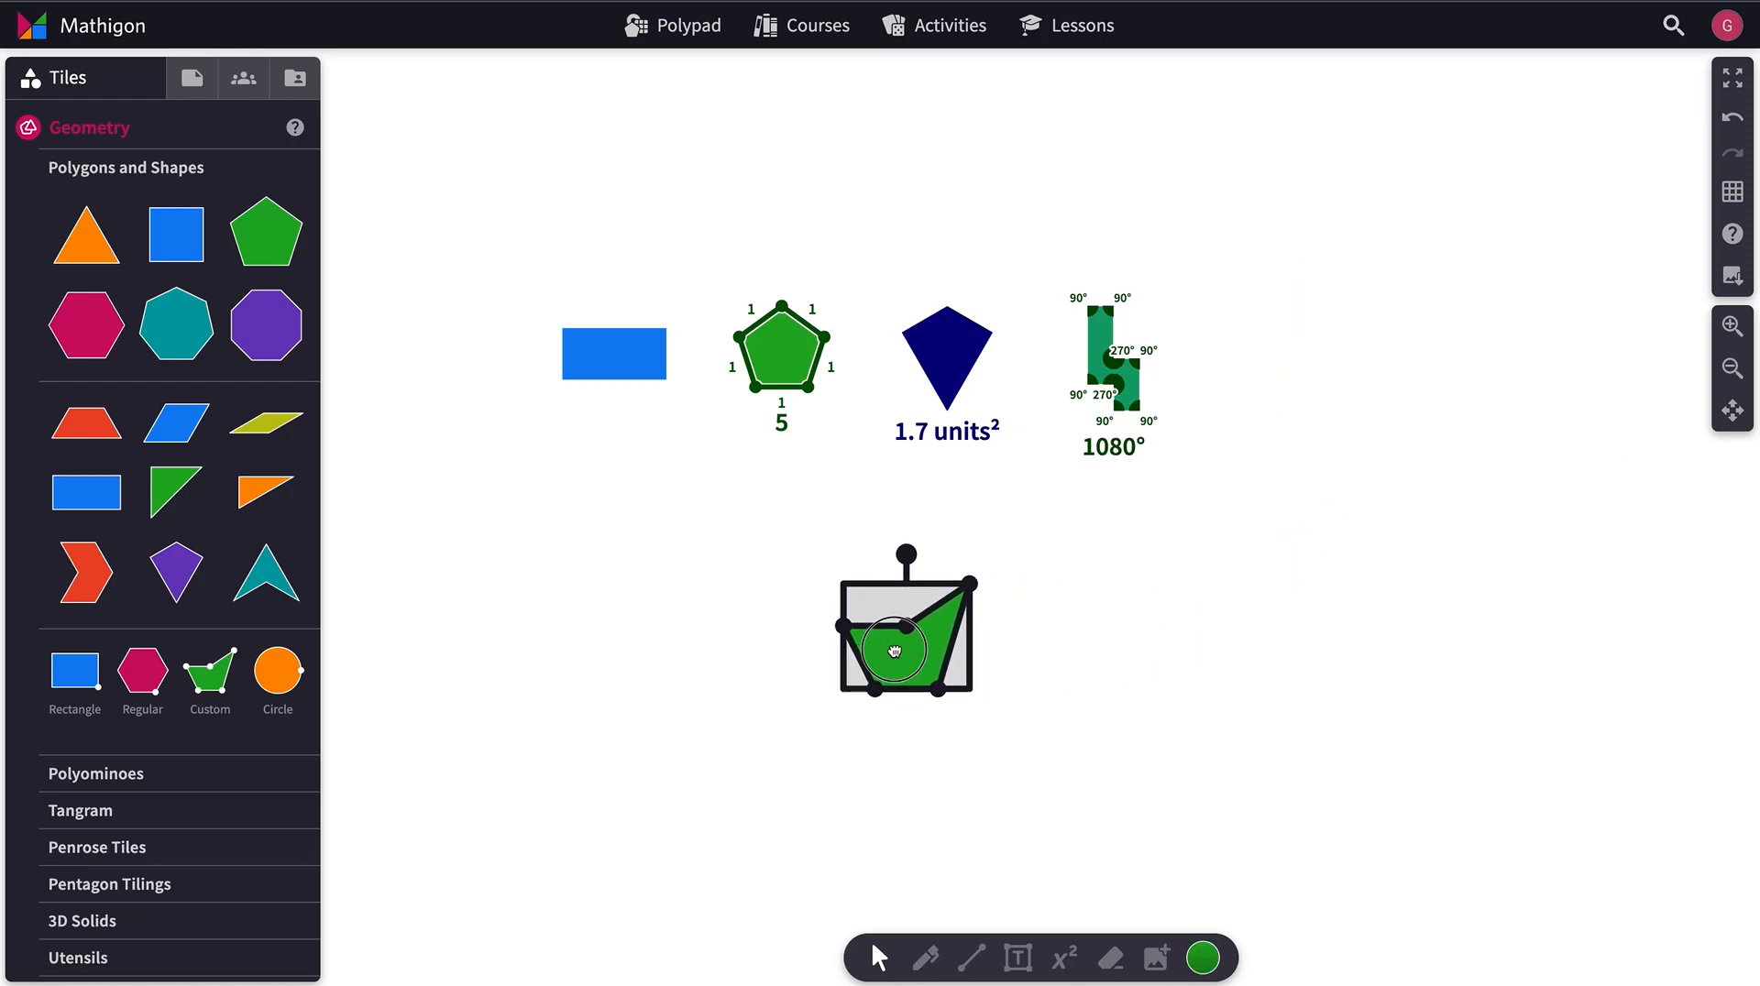
Step: Drag two corners of the custom shape, then set its music animation to Angles
{"action": "left_click_drag", "start_coordinate": [892, 651], "coordinate": [830, 561]}
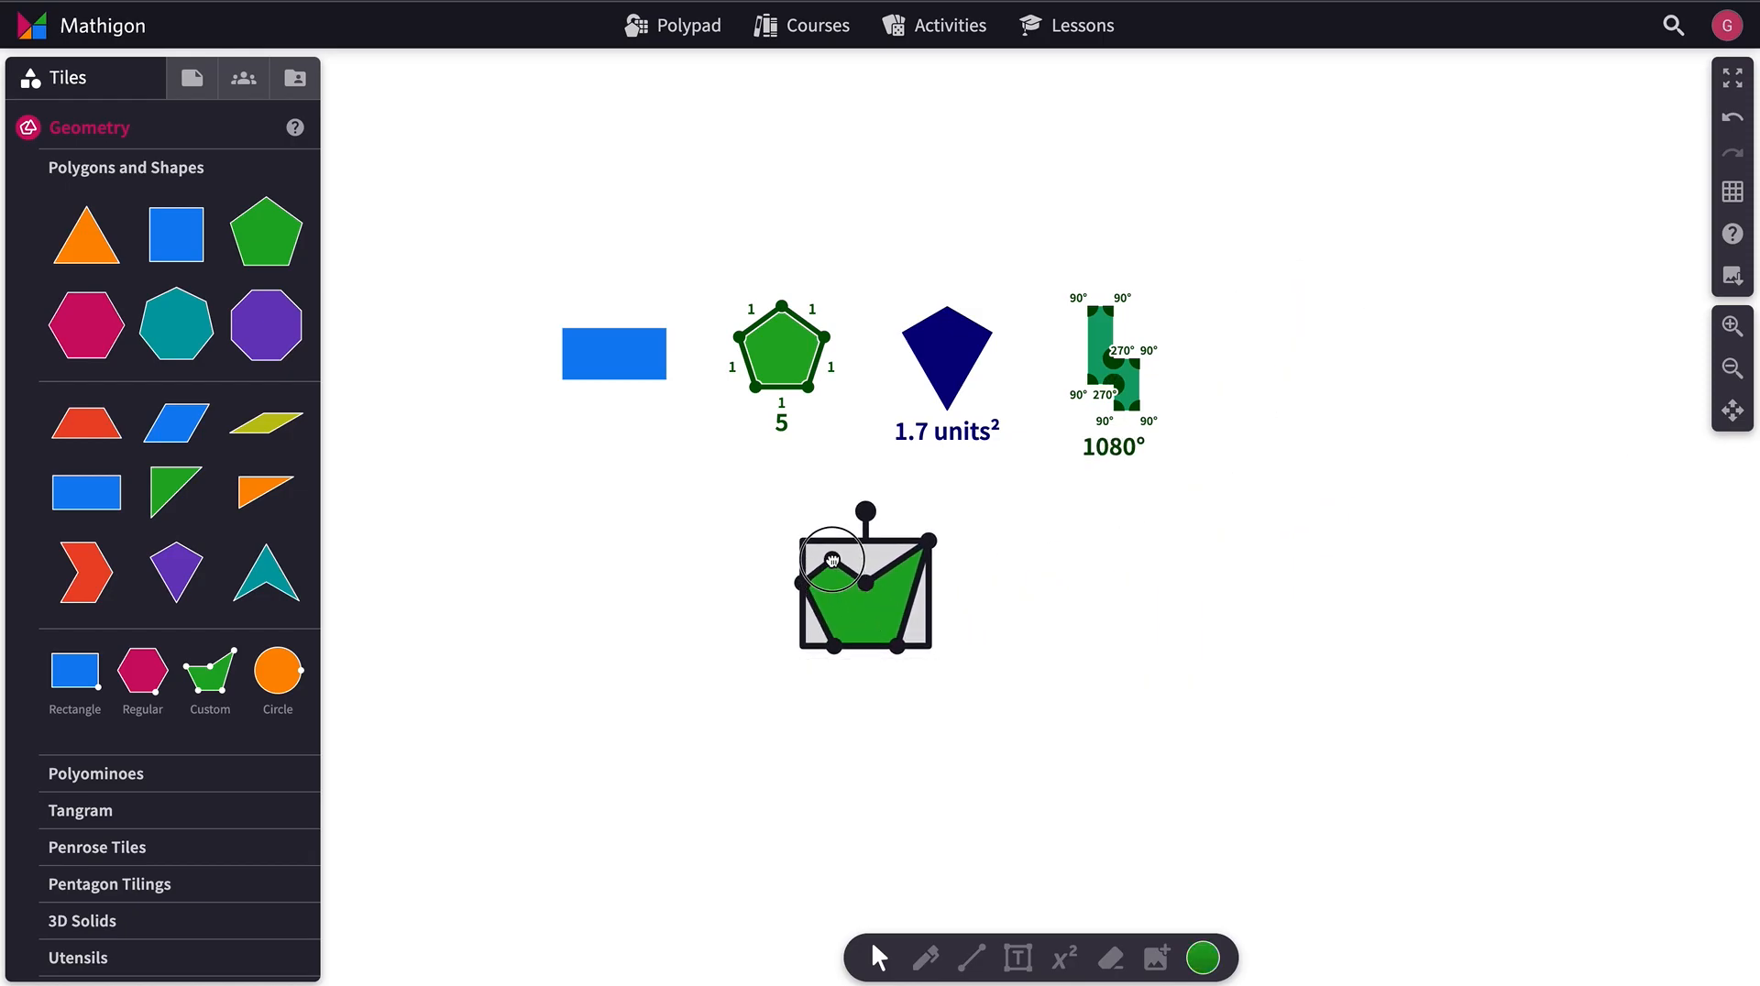
{"action": "left_click_drag", "start_coordinate": [830, 561], "coordinate": [771, 646]}
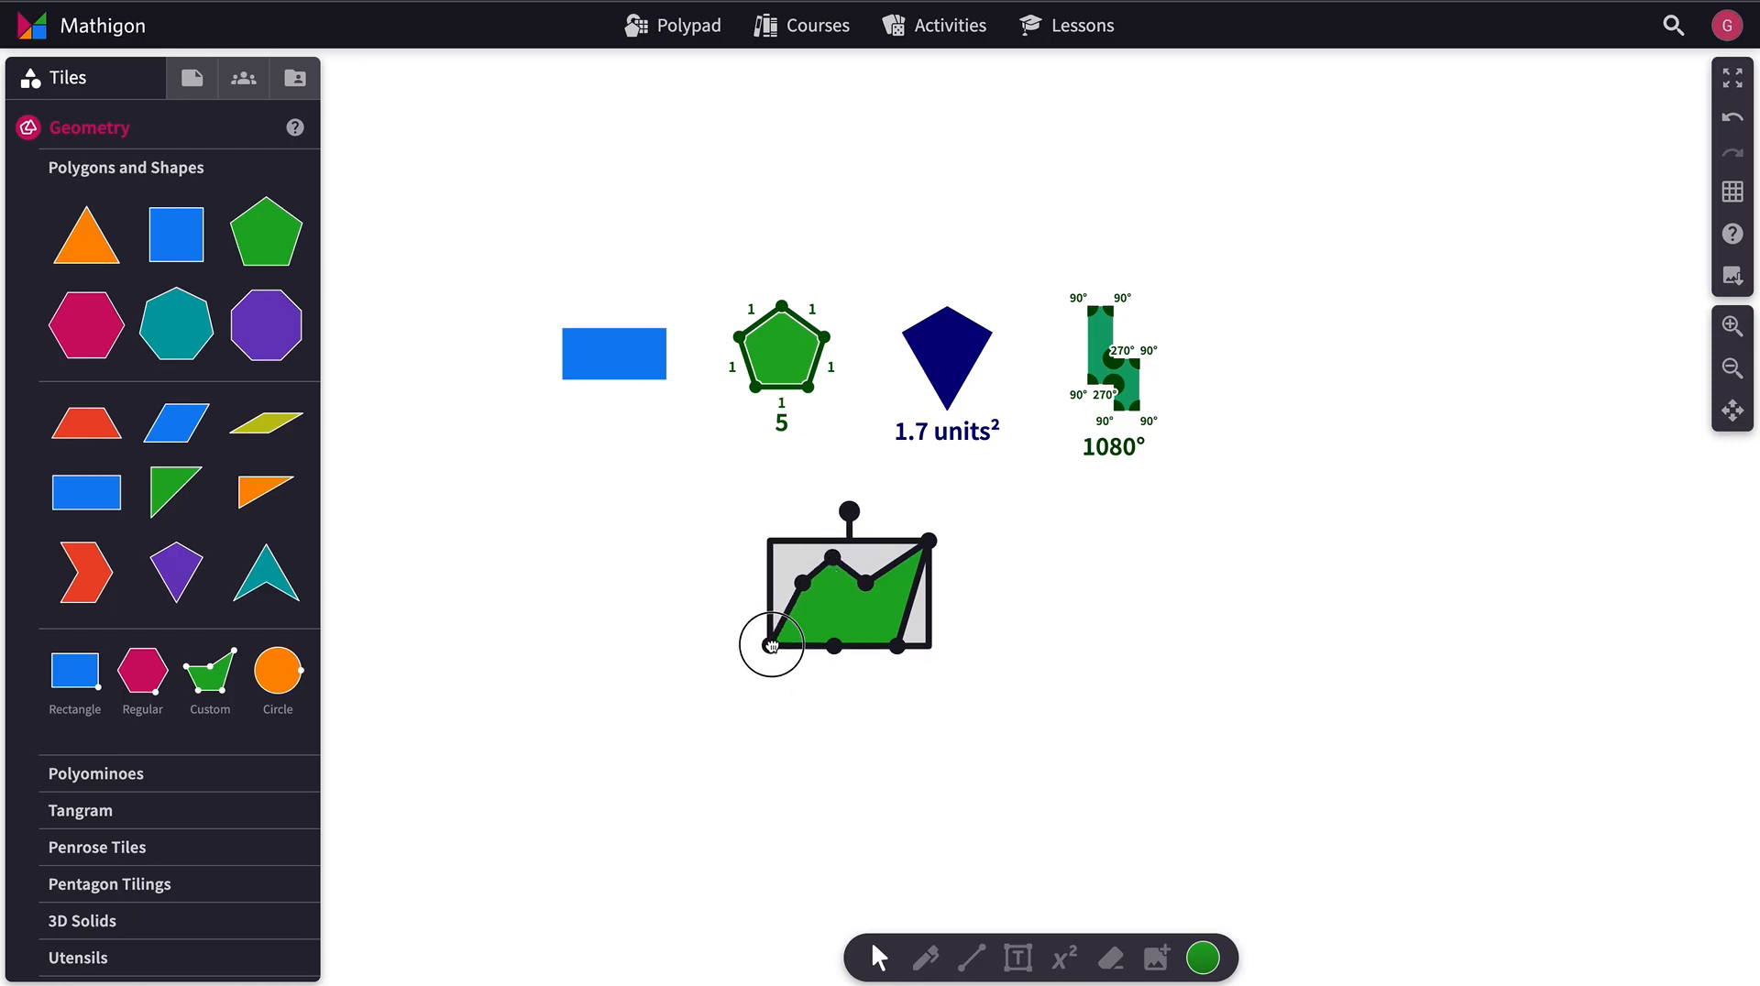
{"action": "left_click", "coordinate": [1097, 681]}
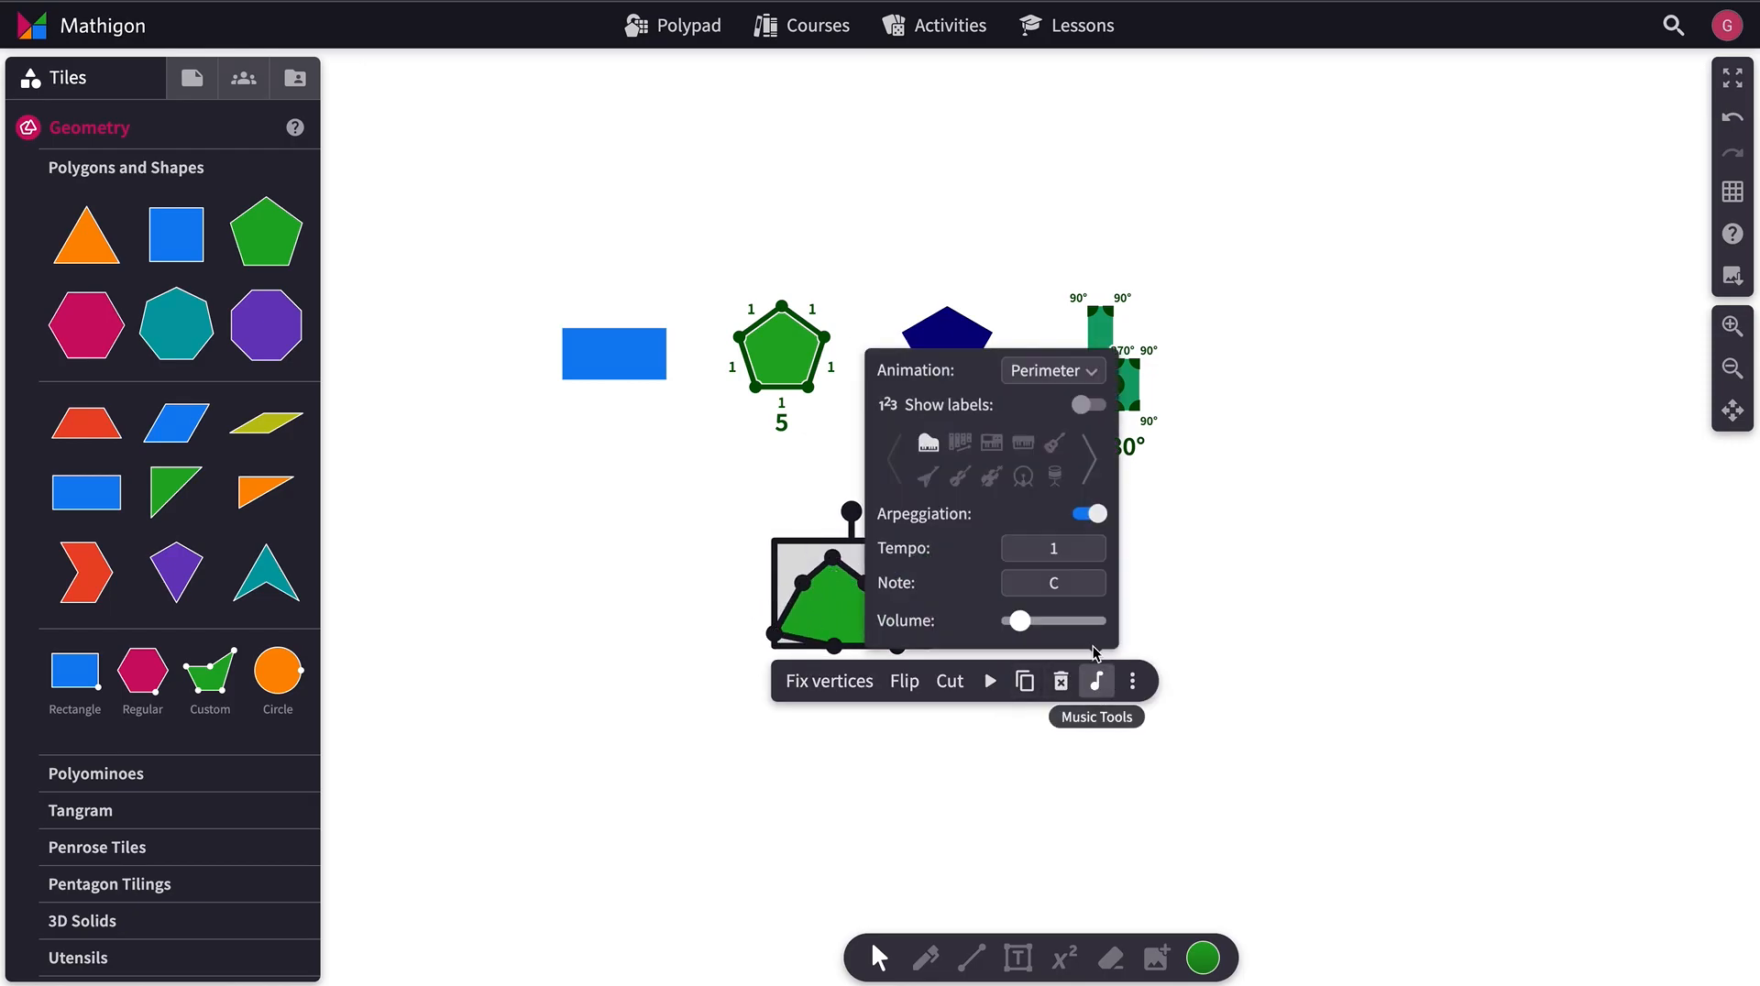
{"action": "left_click", "coordinate": [1051, 370]}
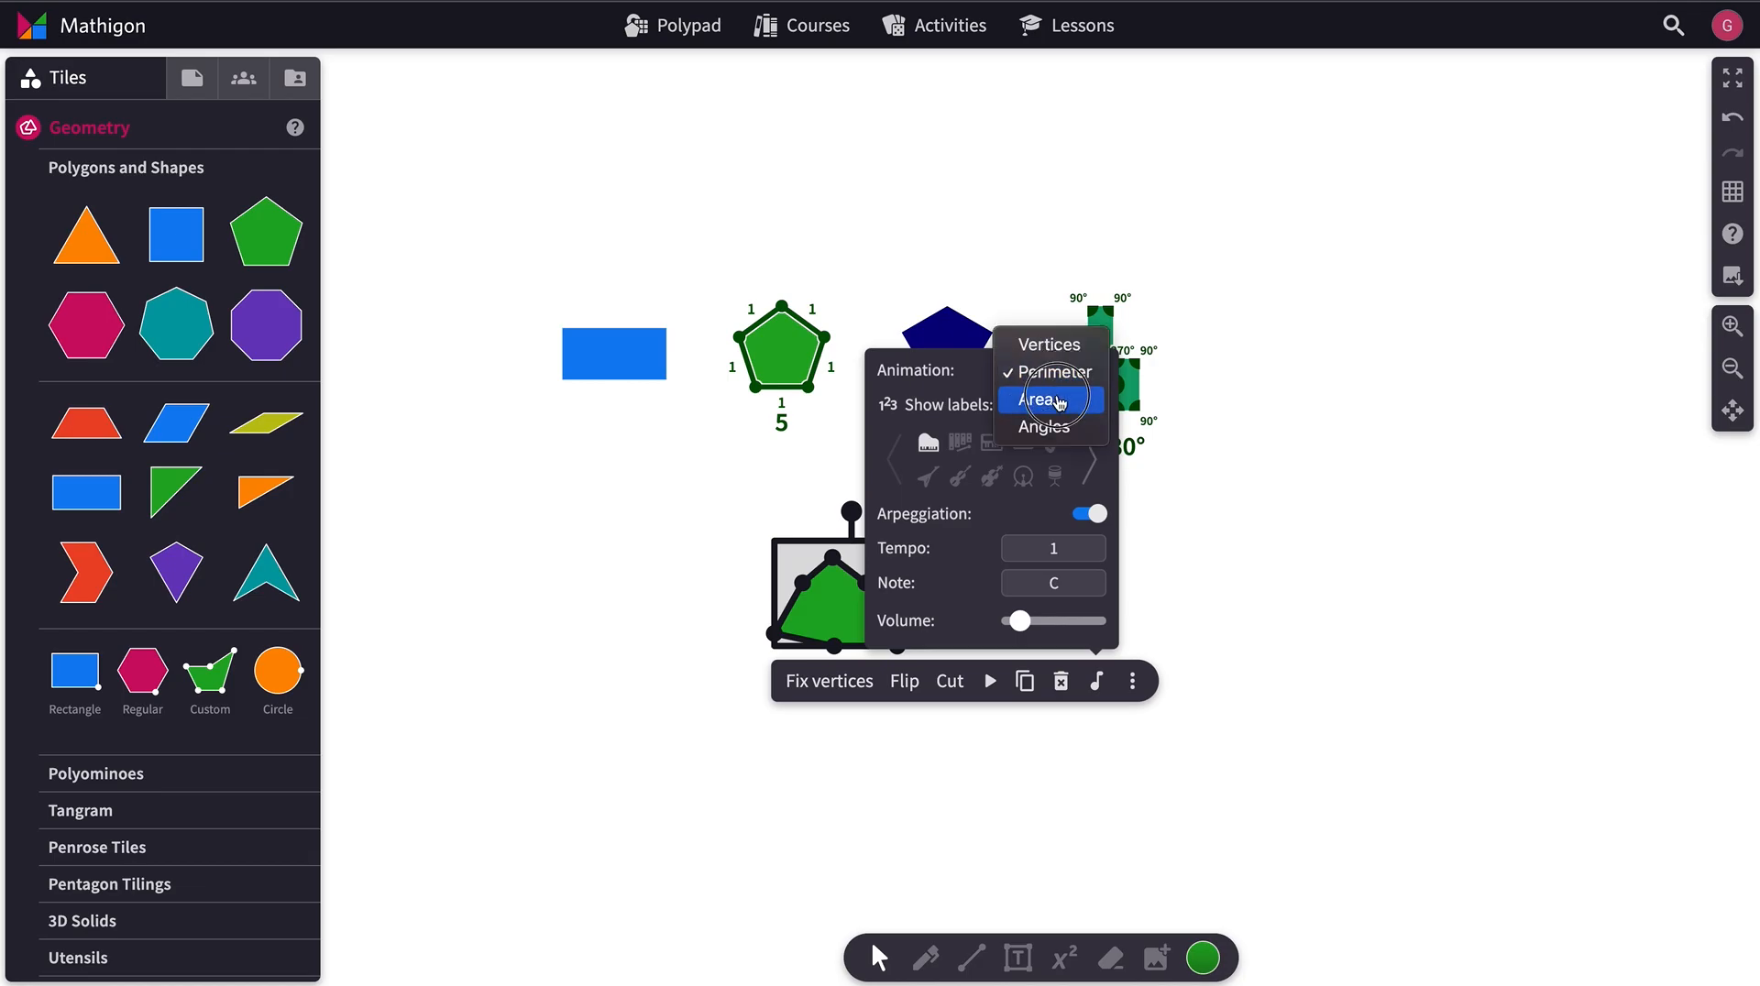
{"action": "left_click", "coordinate": [1044, 427]}
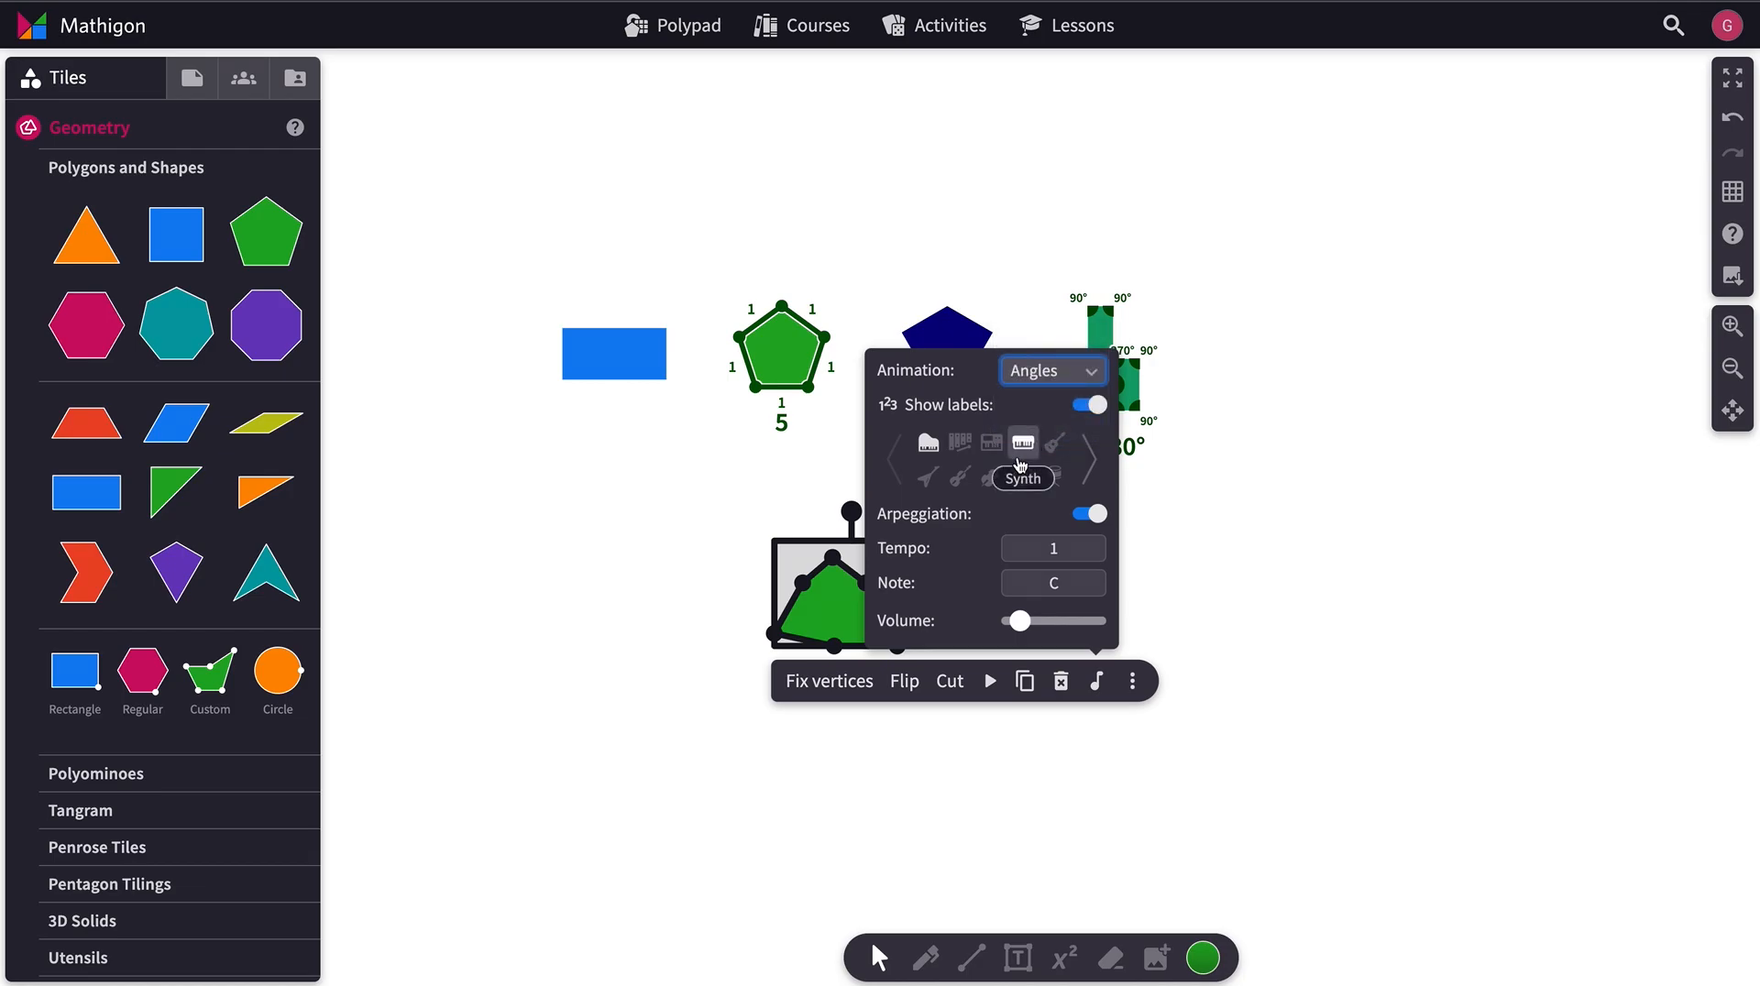
{"action": "mouse_move", "coordinate": [989, 681]}
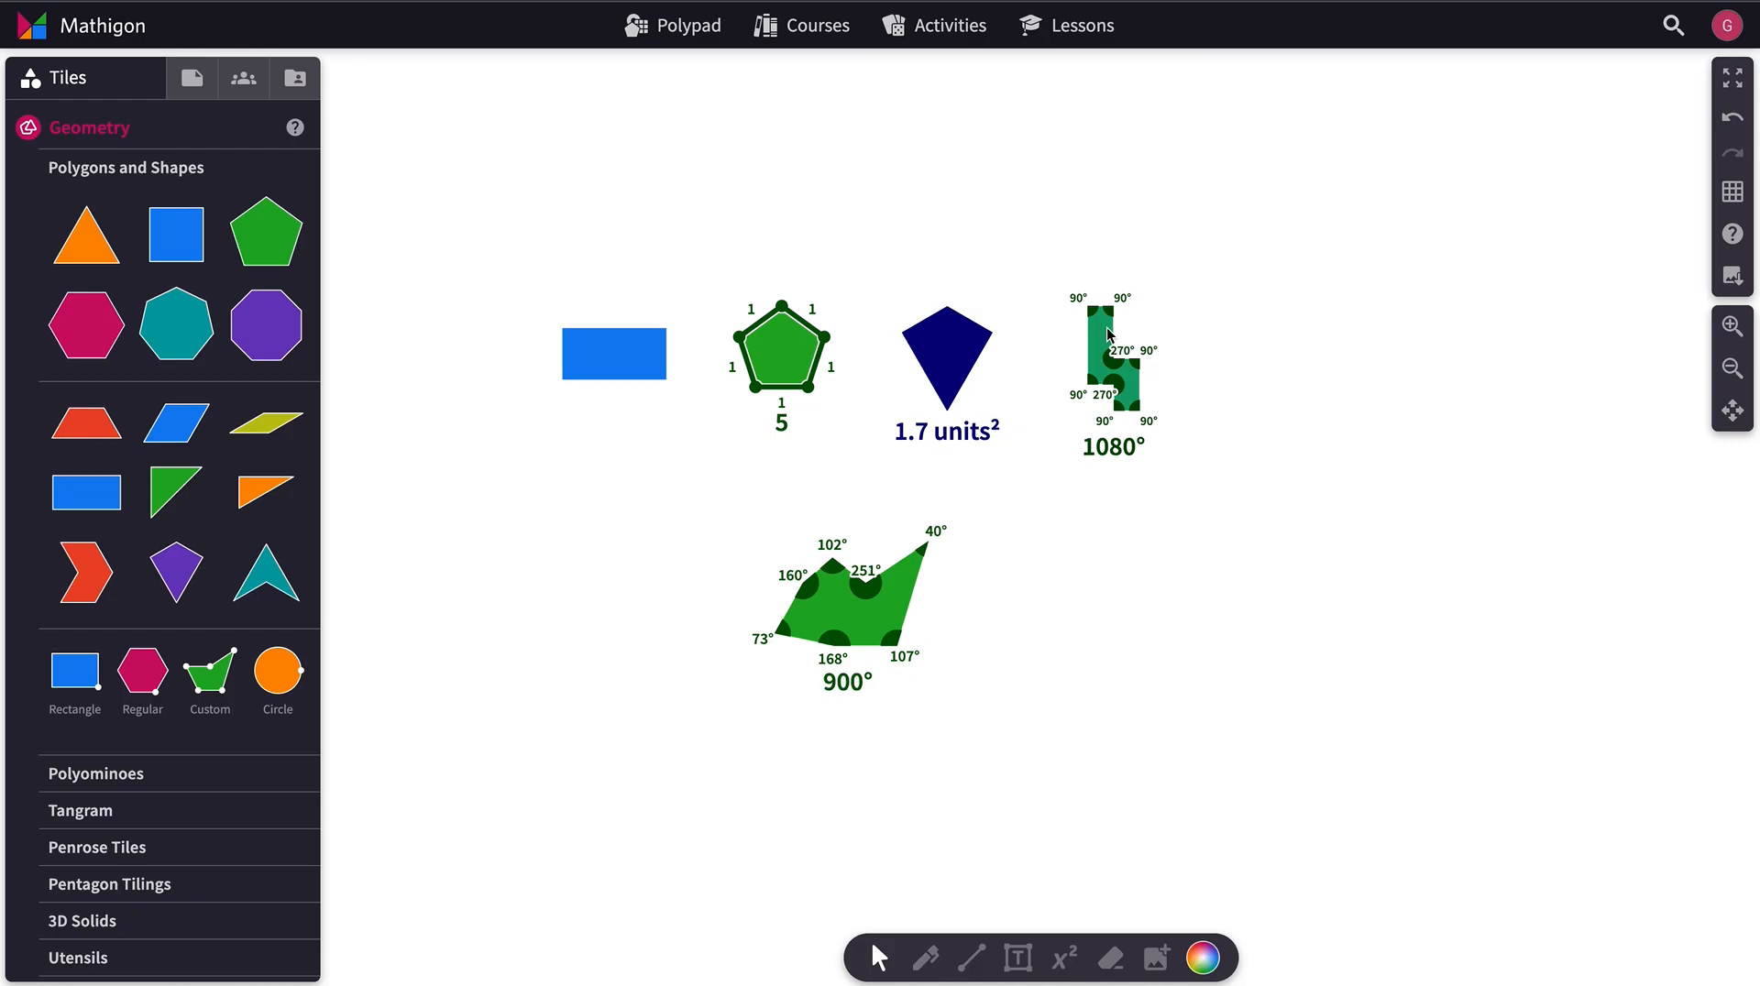
Step: Set the green custom polygon's scale to 3
{"action": "left_click", "coordinate": [847, 606]}
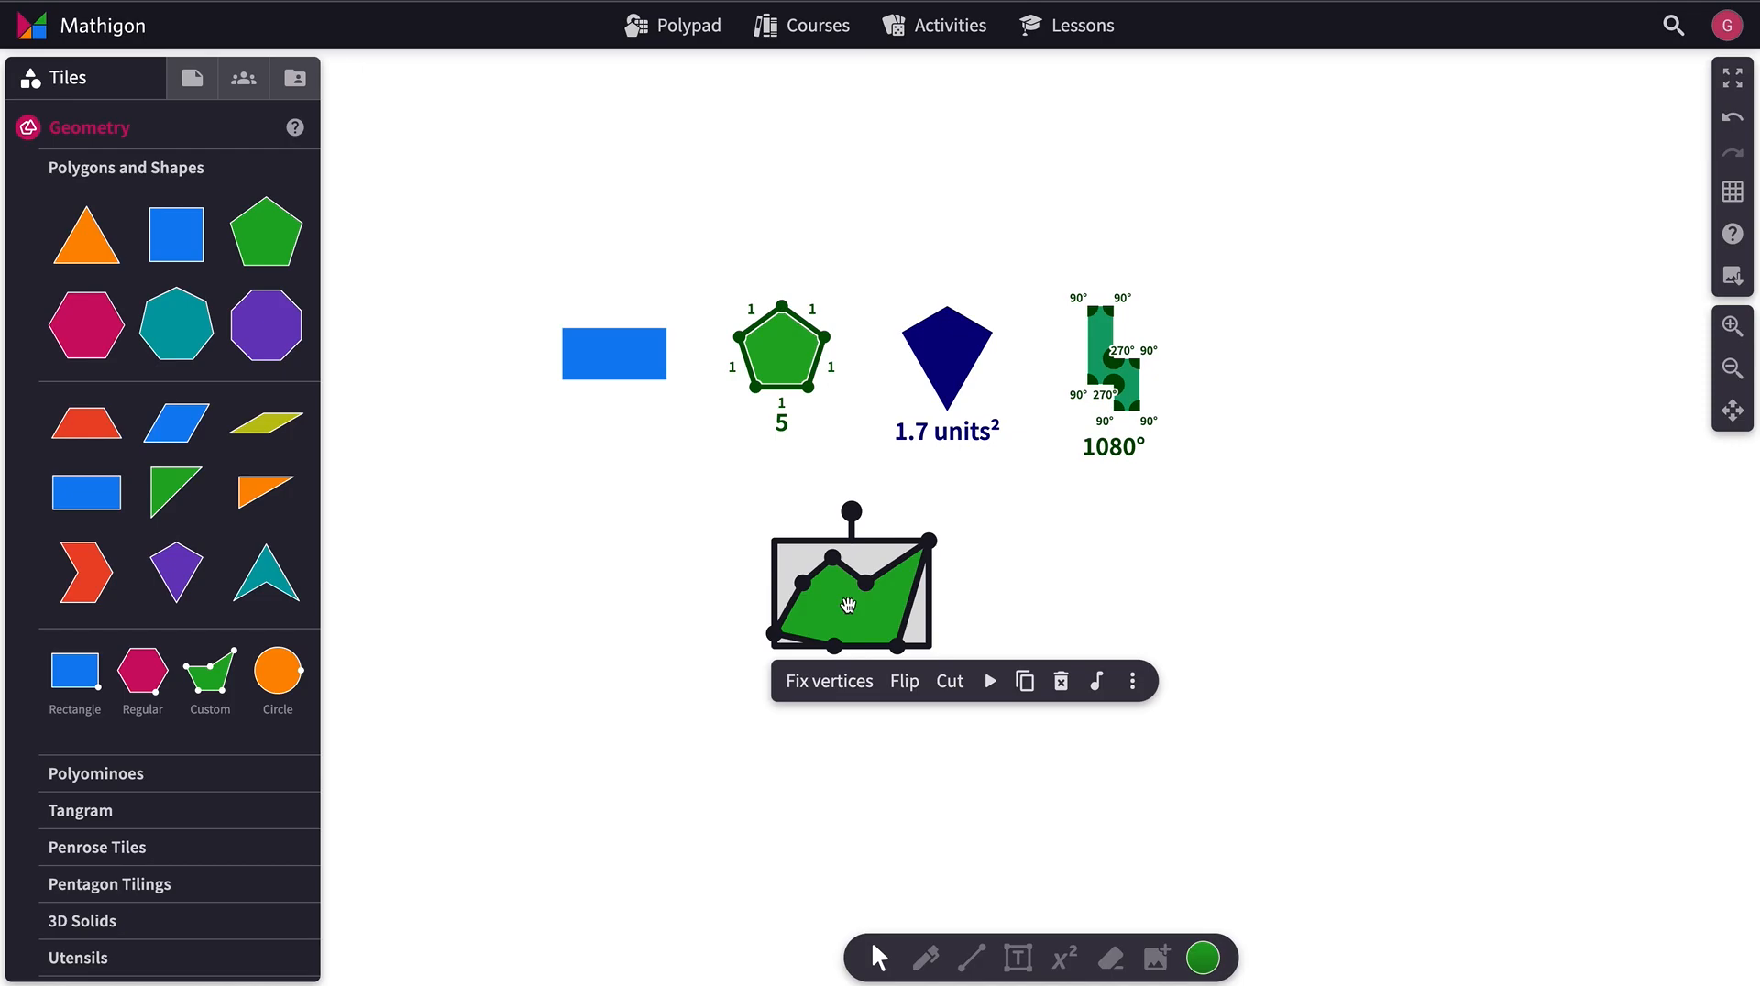
{"action": "left_click", "coordinate": [1133, 681]}
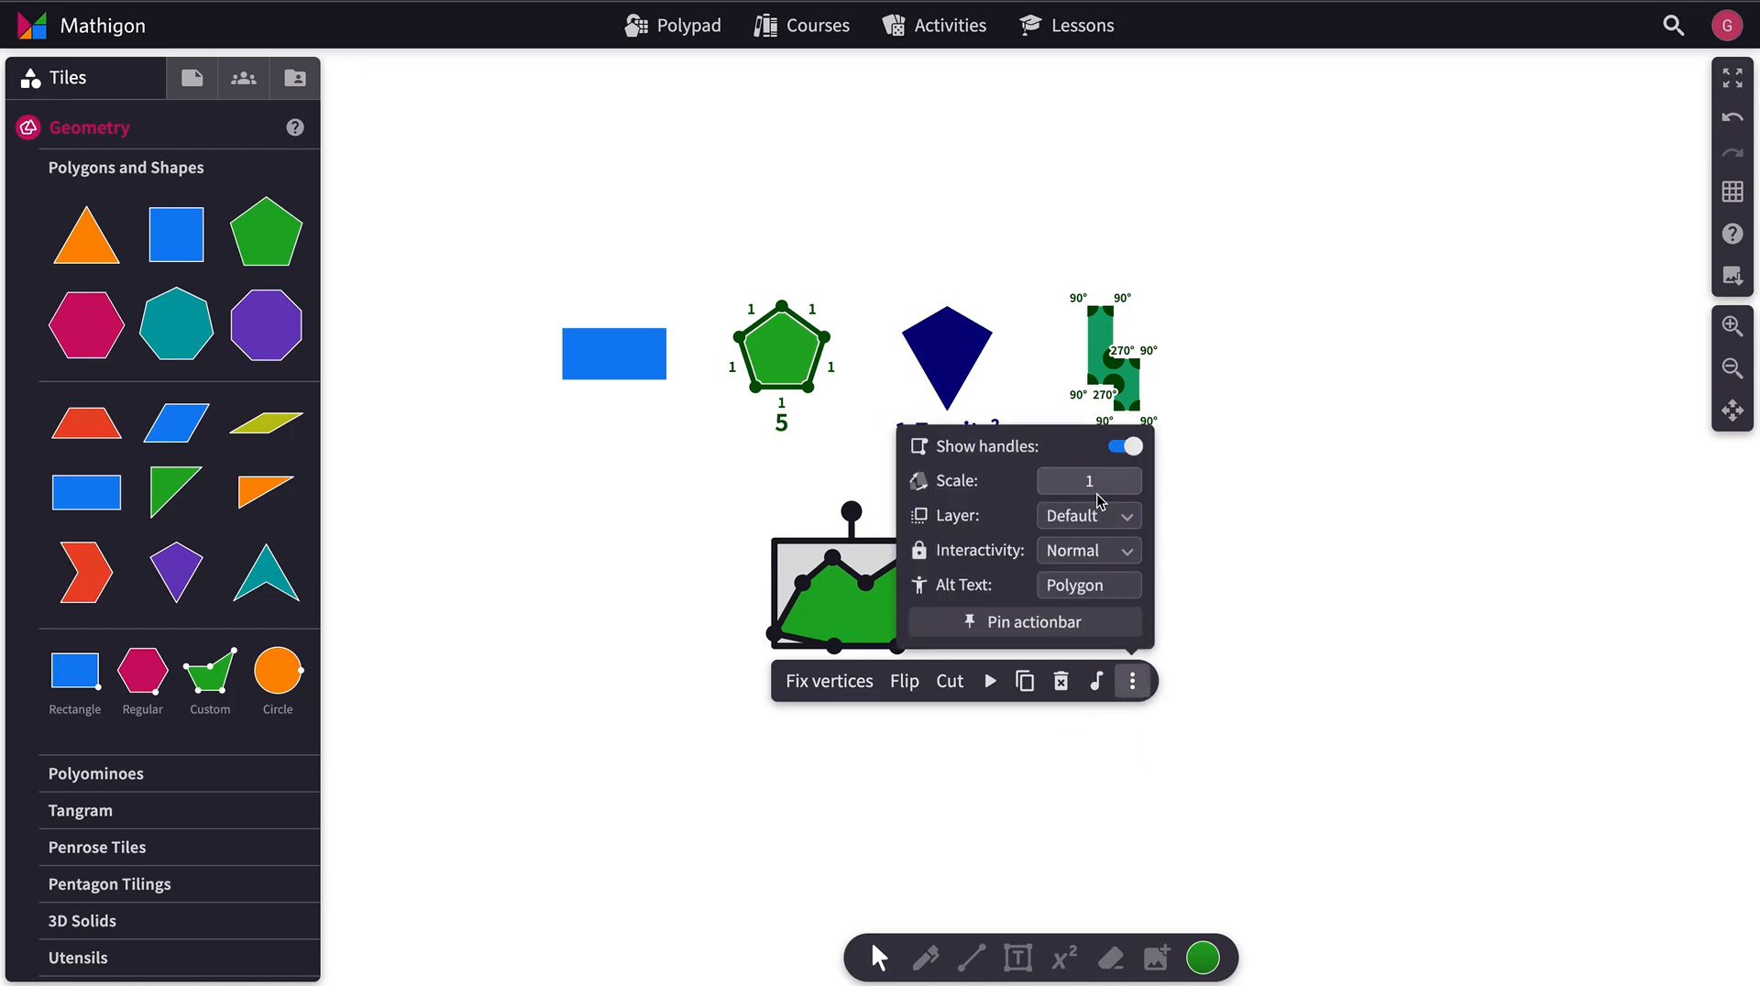
{"action": "left_click", "coordinate": [1086, 482]}
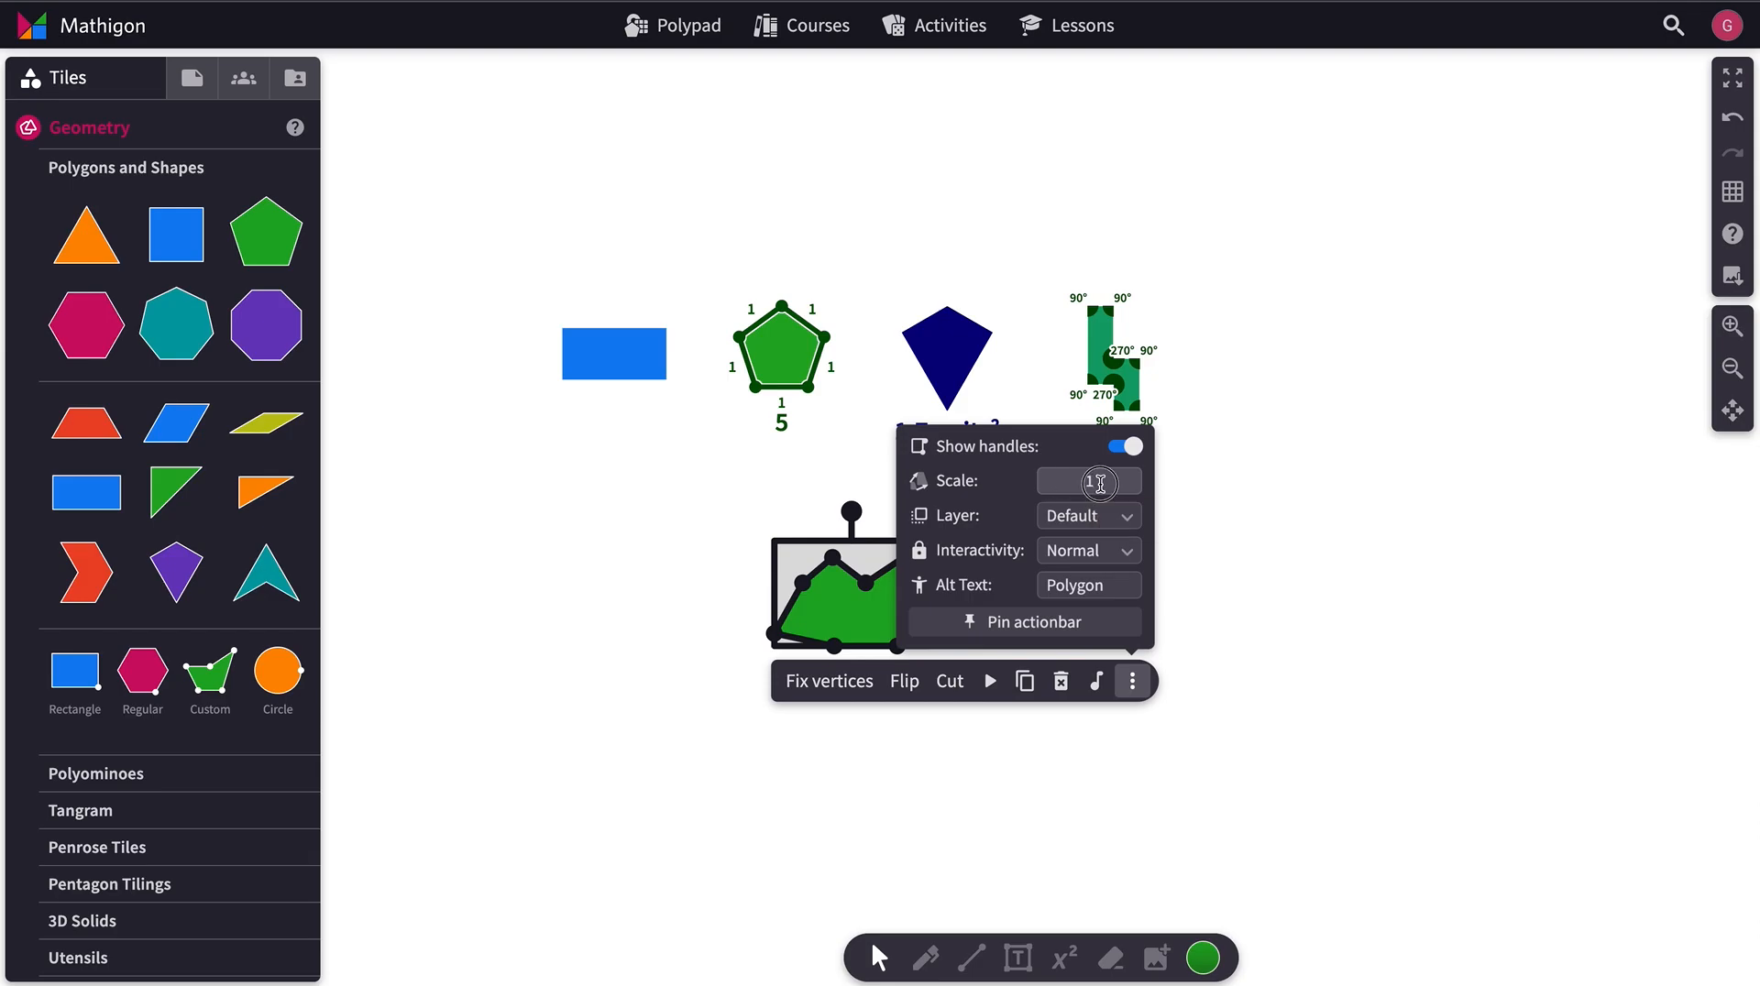
{"action": "type", "text": "3"}
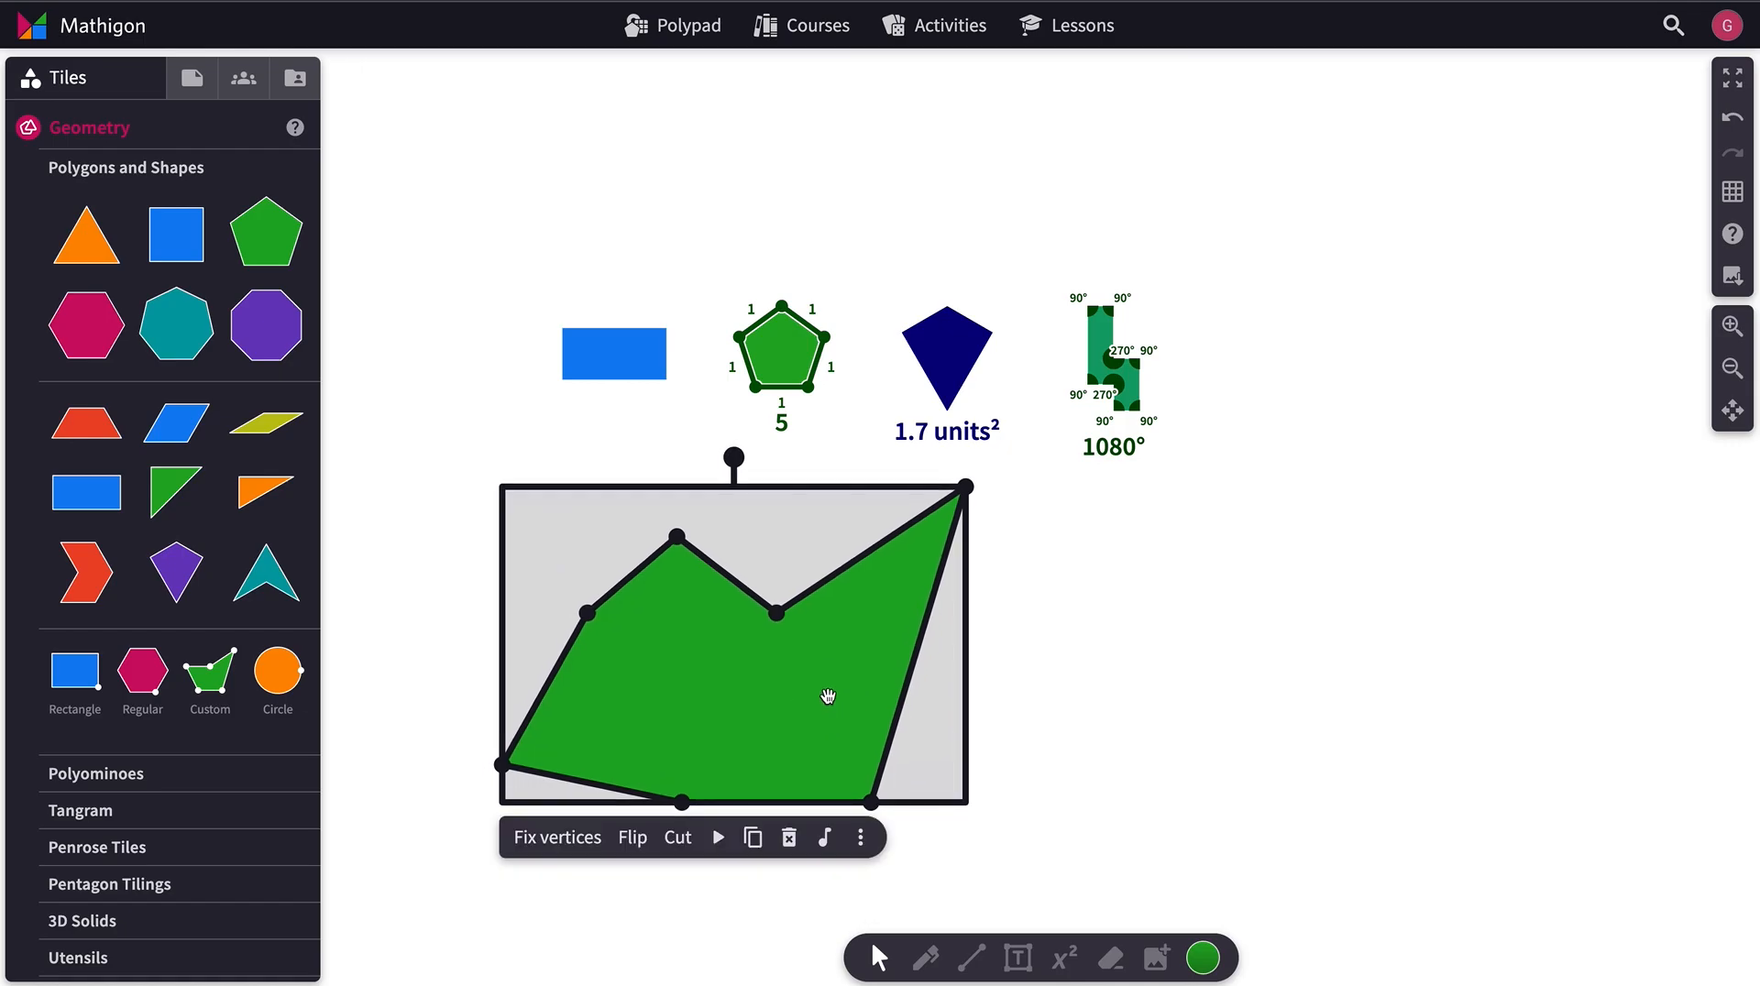
{"action": "left_click", "coordinate": [824, 837]}
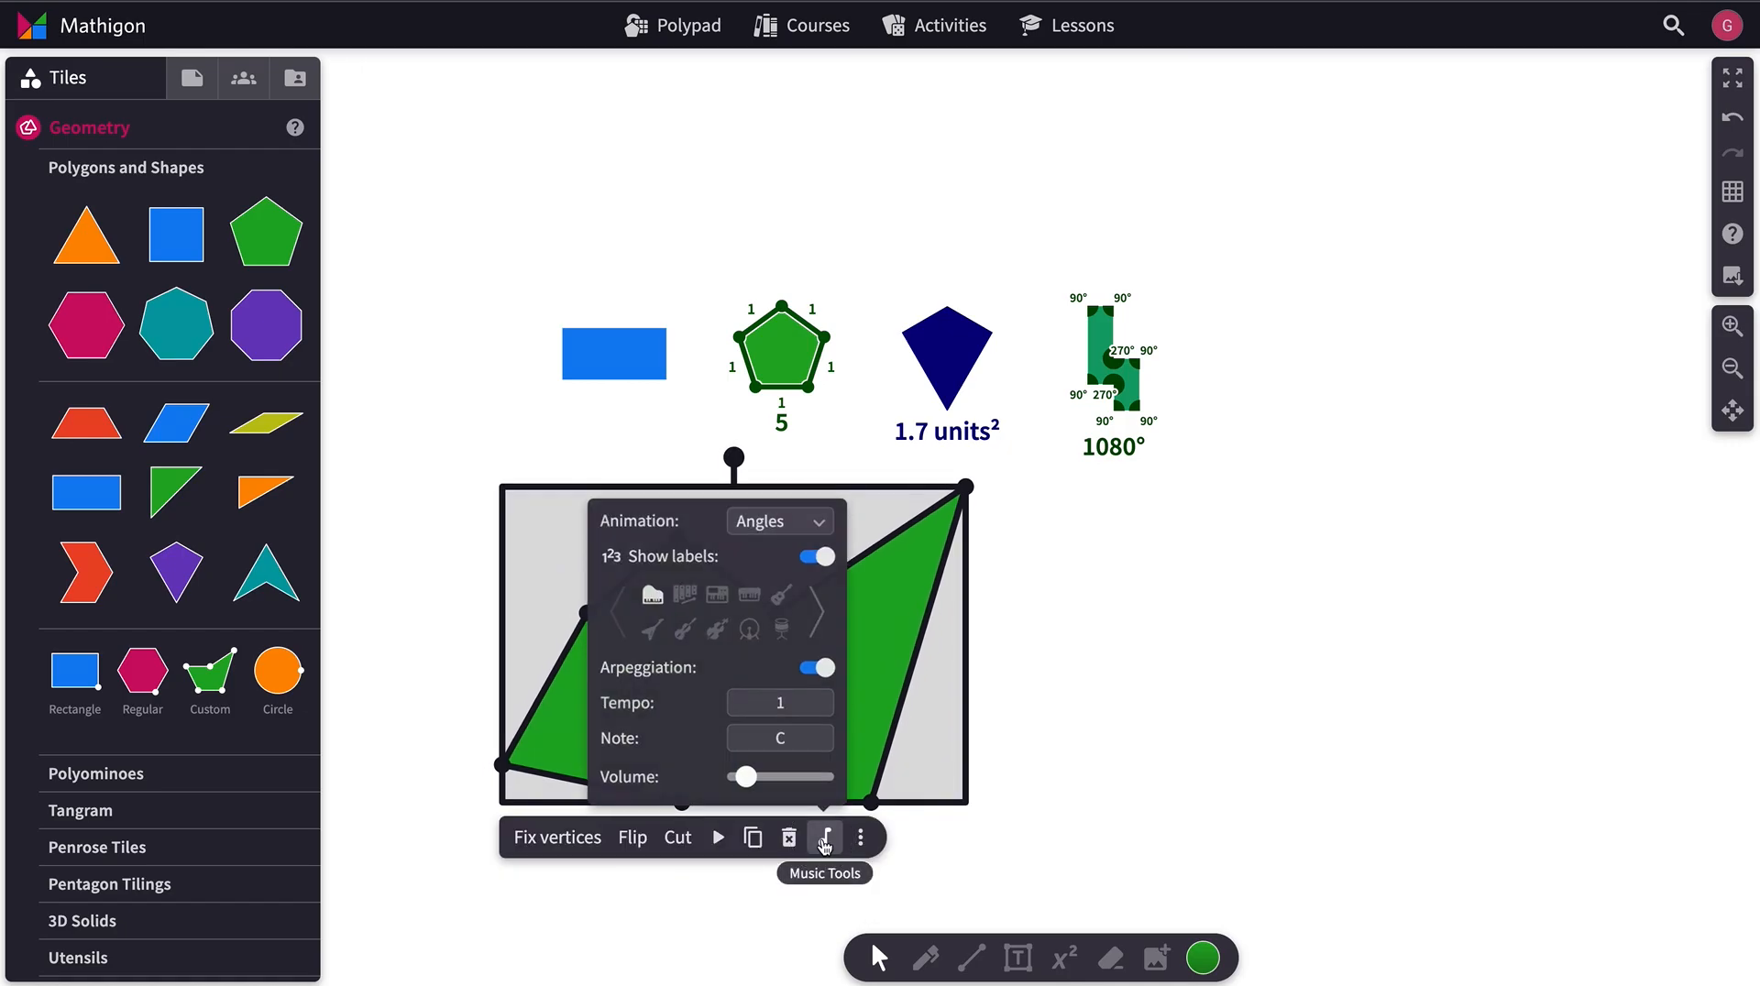
{"action": "left_click", "coordinate": [779, 521]}
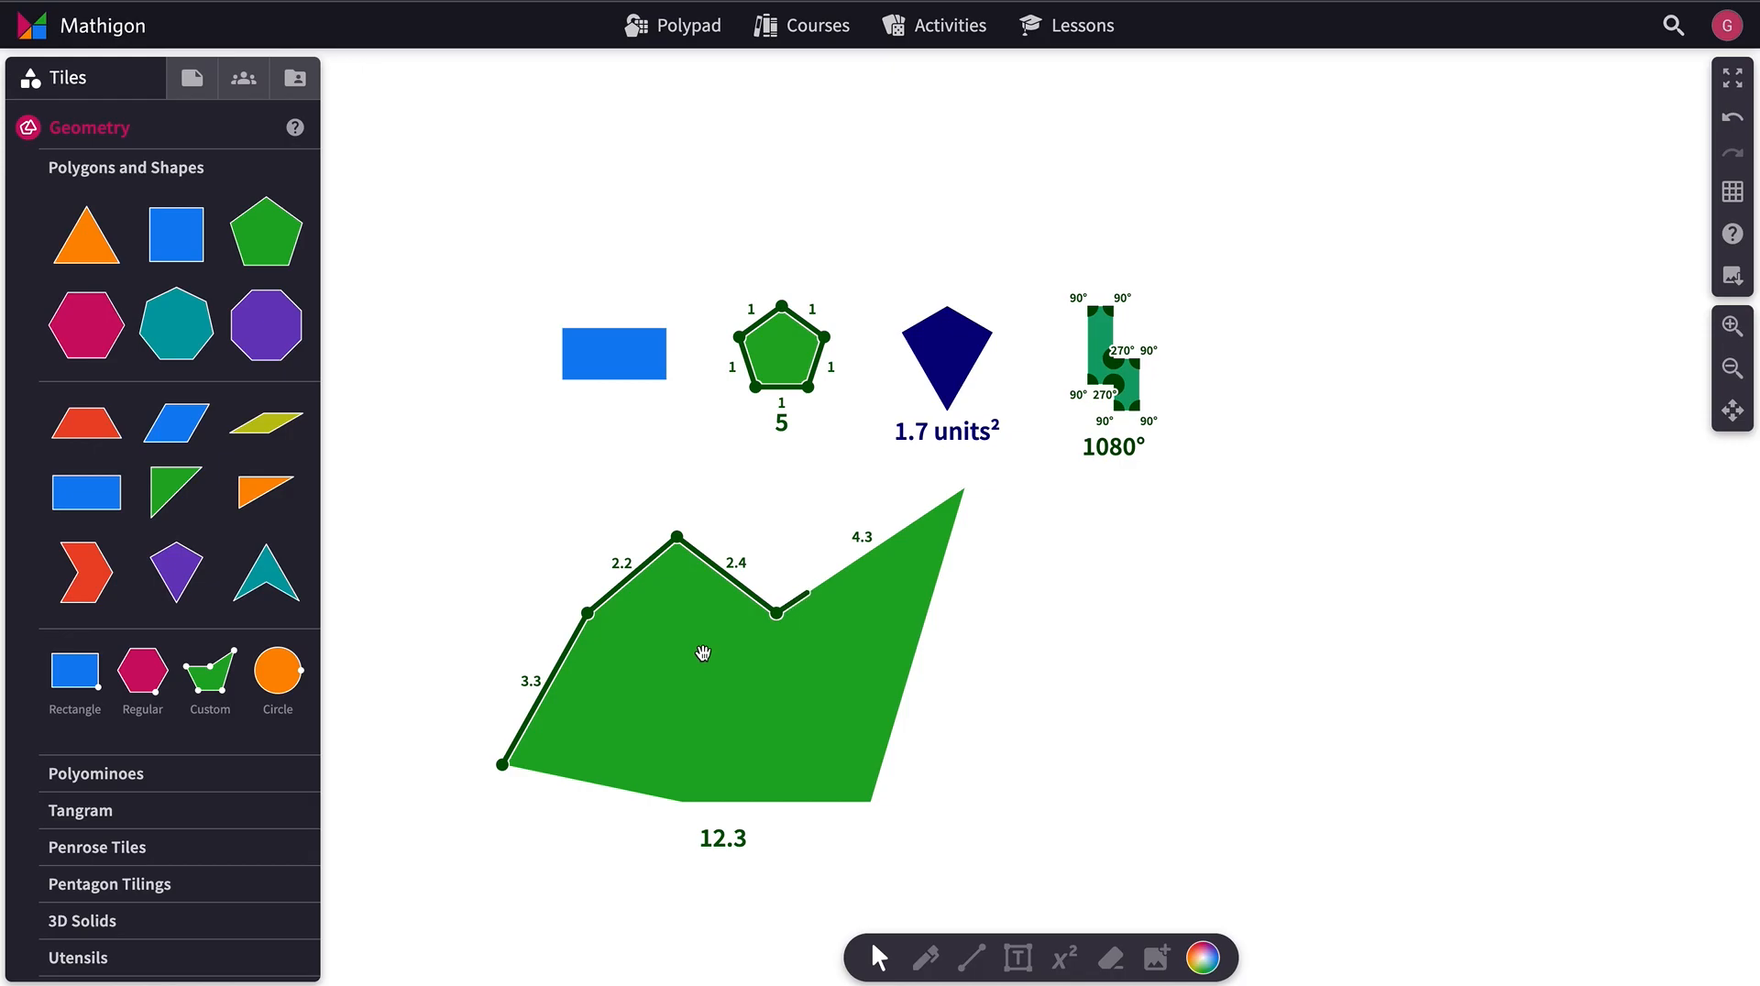
{"action": "left_click", "coordinate": [701, 652]}
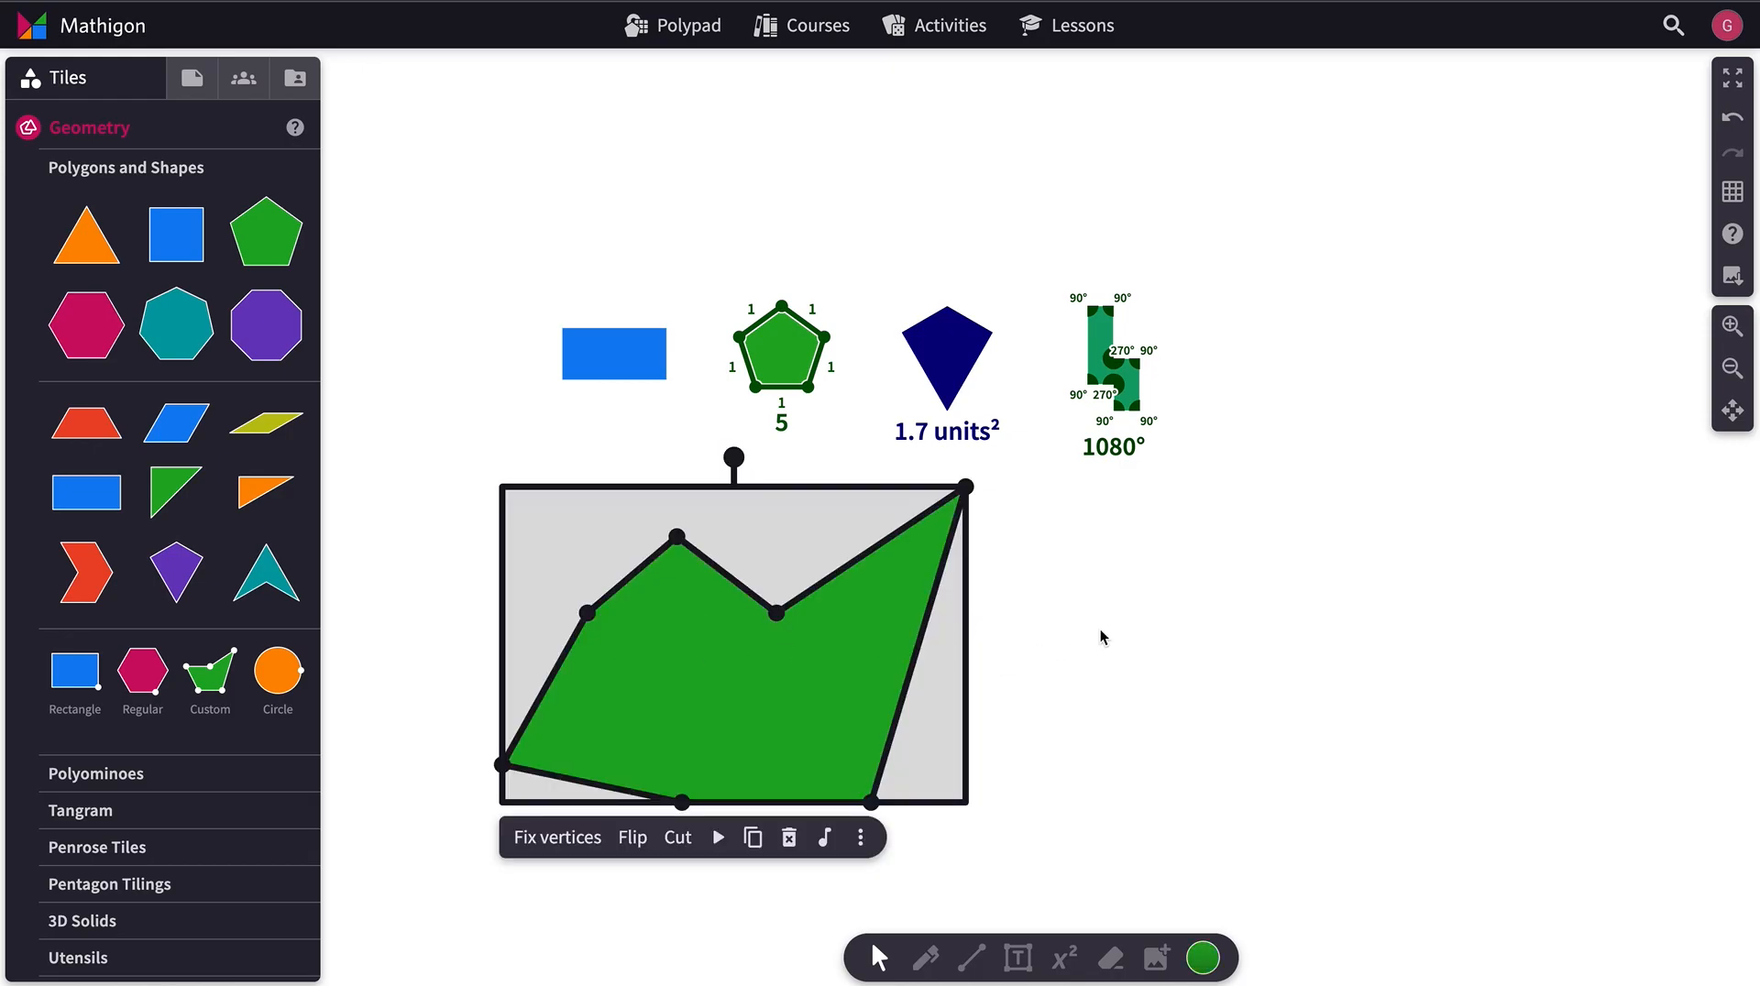
{"action": "mouse_move", "coordinate": [1116, 571]}
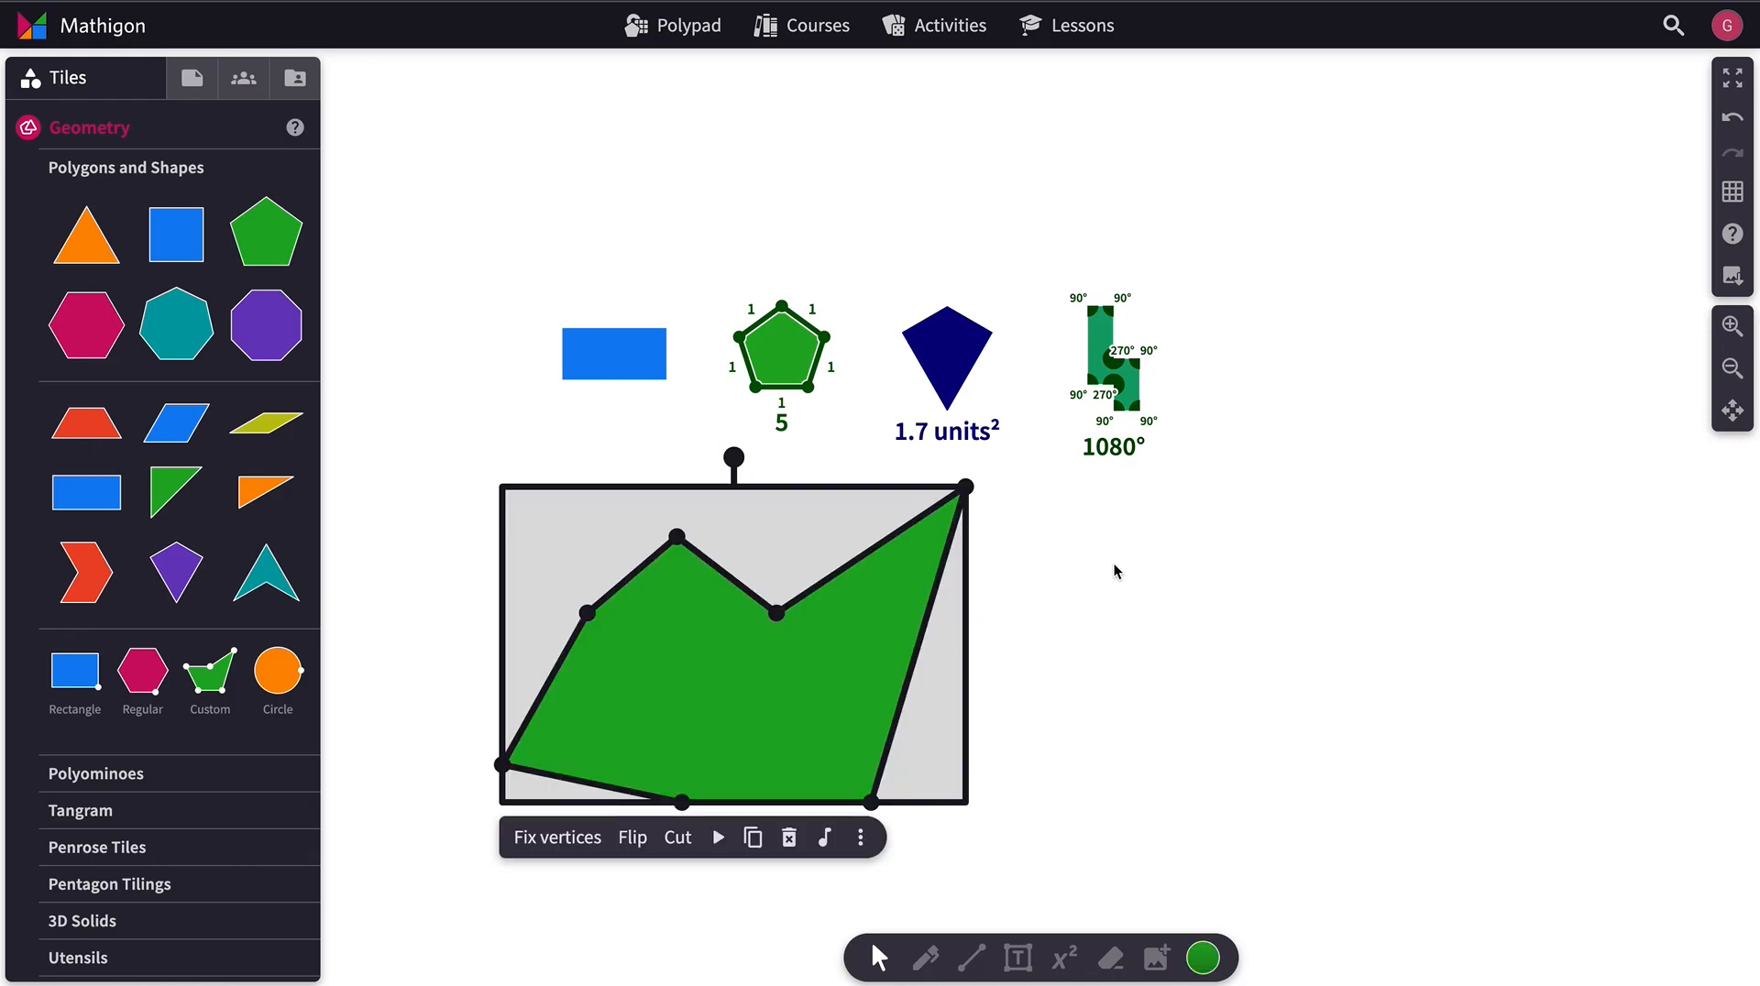
{"action": "mouse_move", "coordinate": [1134, 574]}
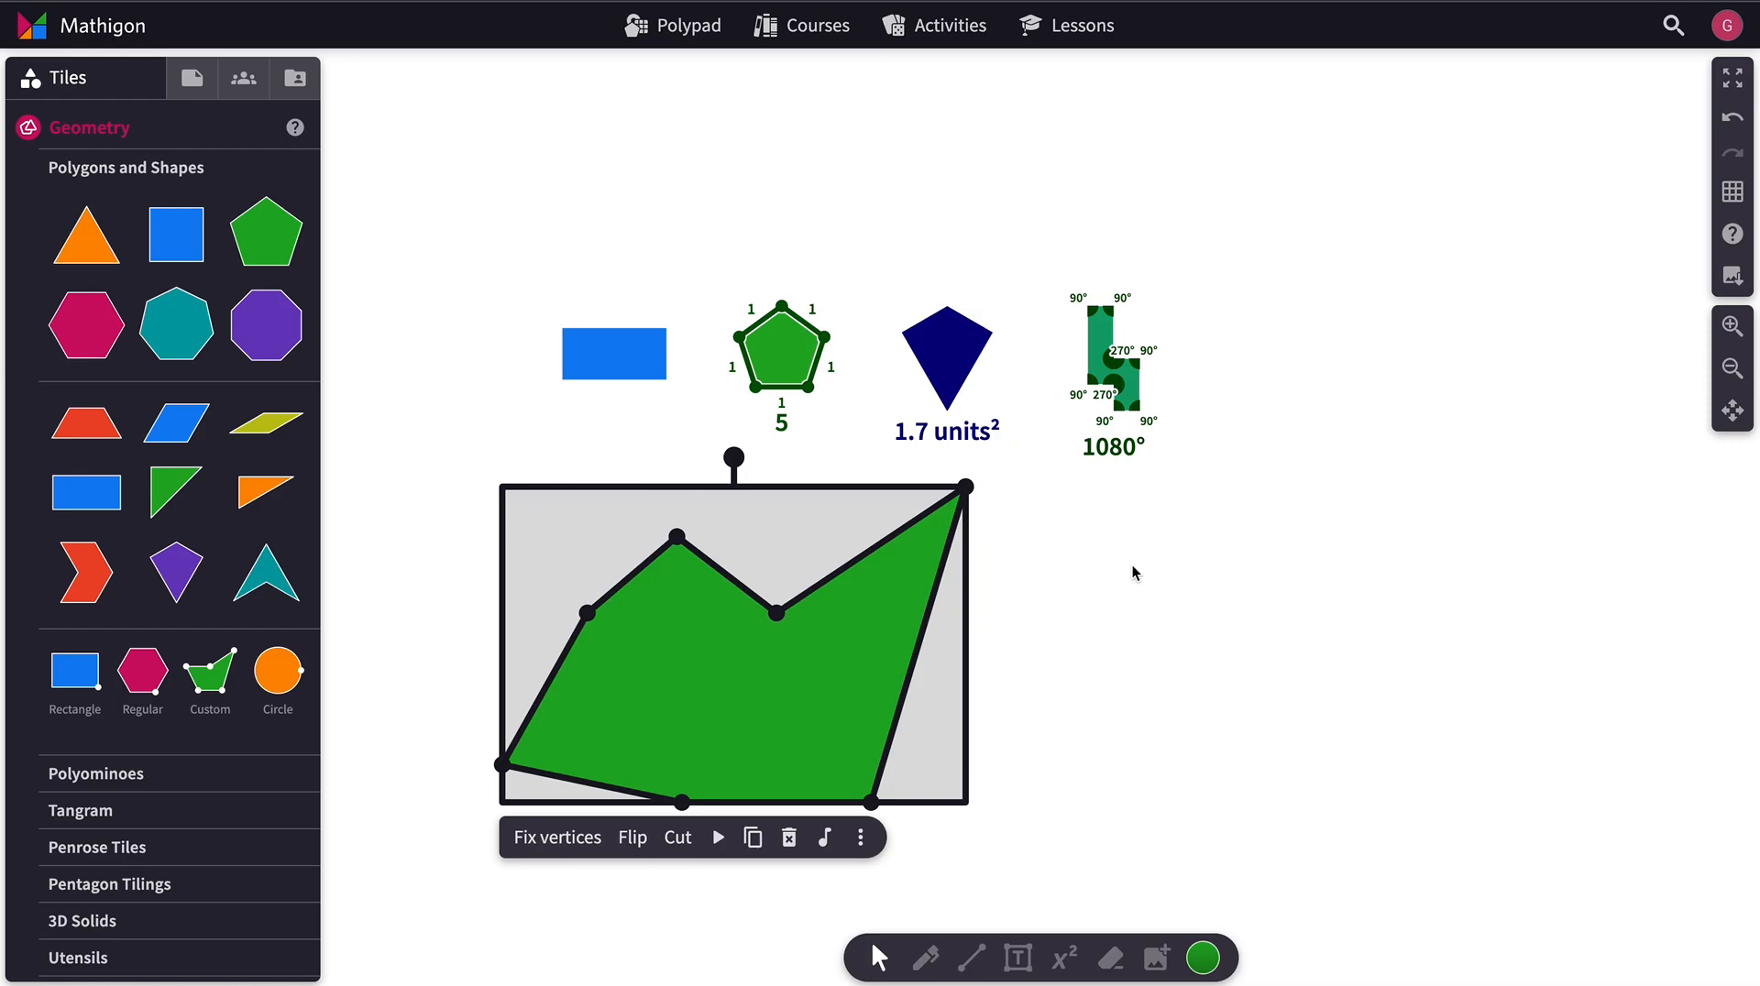
{"action": "mouse_move", "coordinate": [781, 681]}
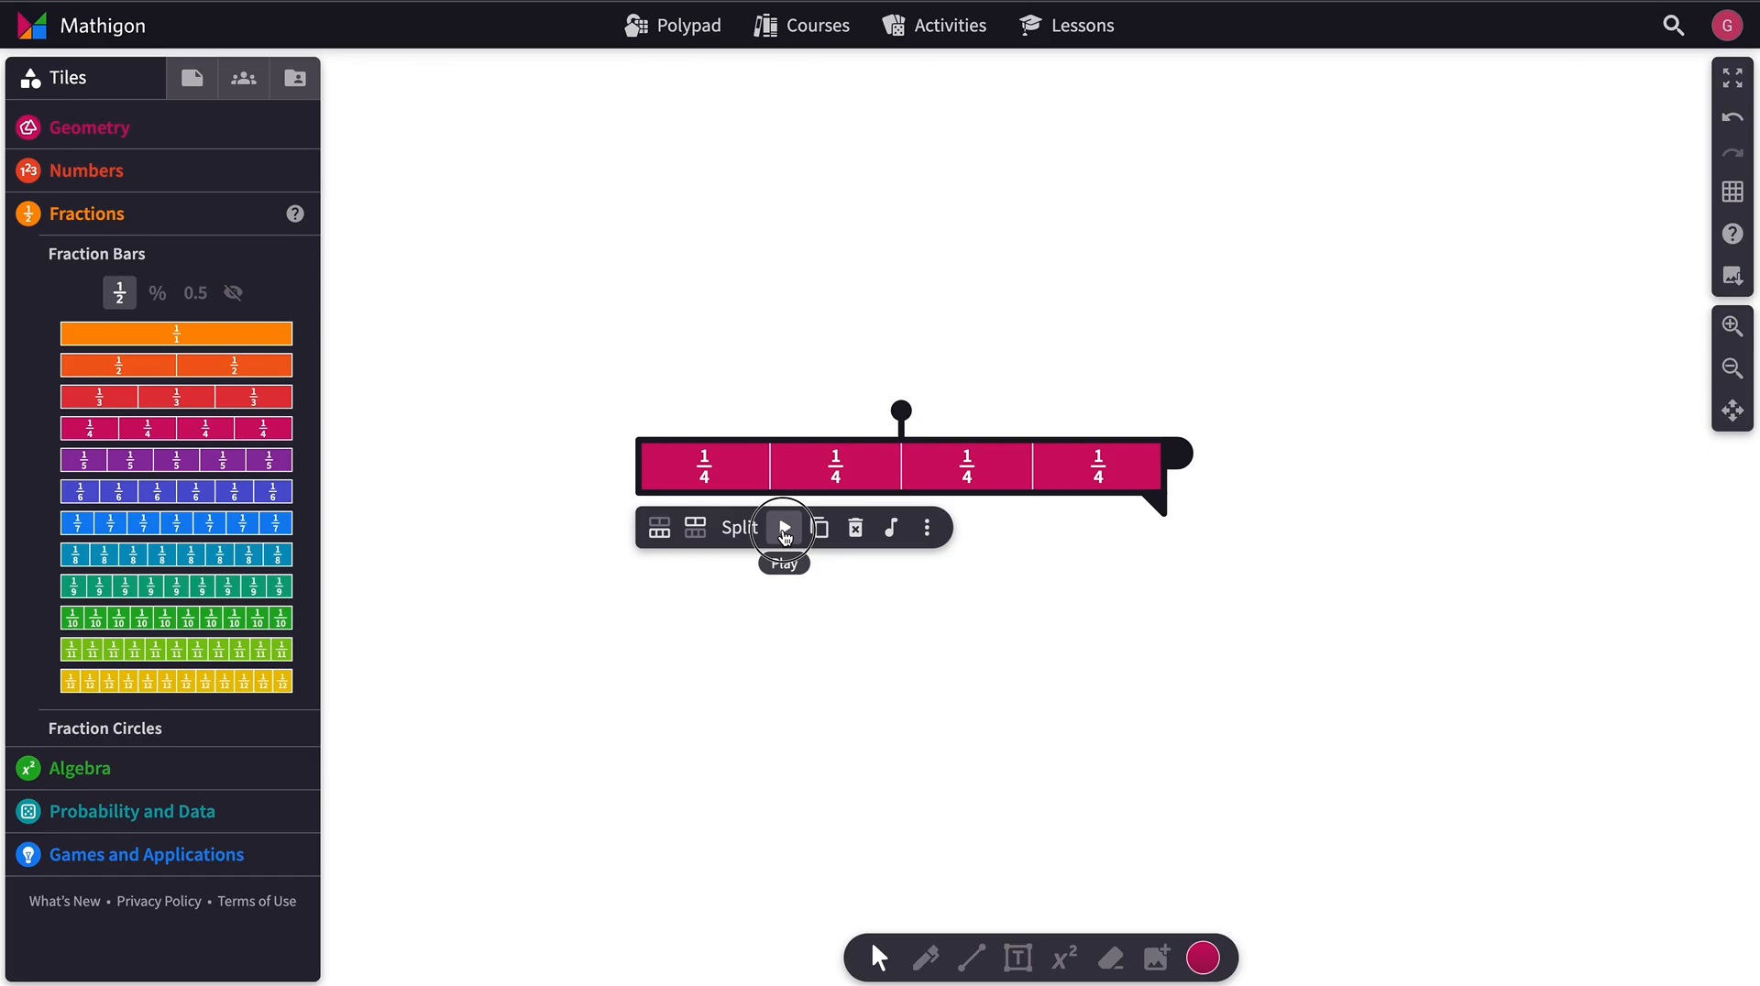
Step: Play the quarters fraction bar and rename its parts to sevenths
{"action": "left_click", "coordinate": [784, 527]}
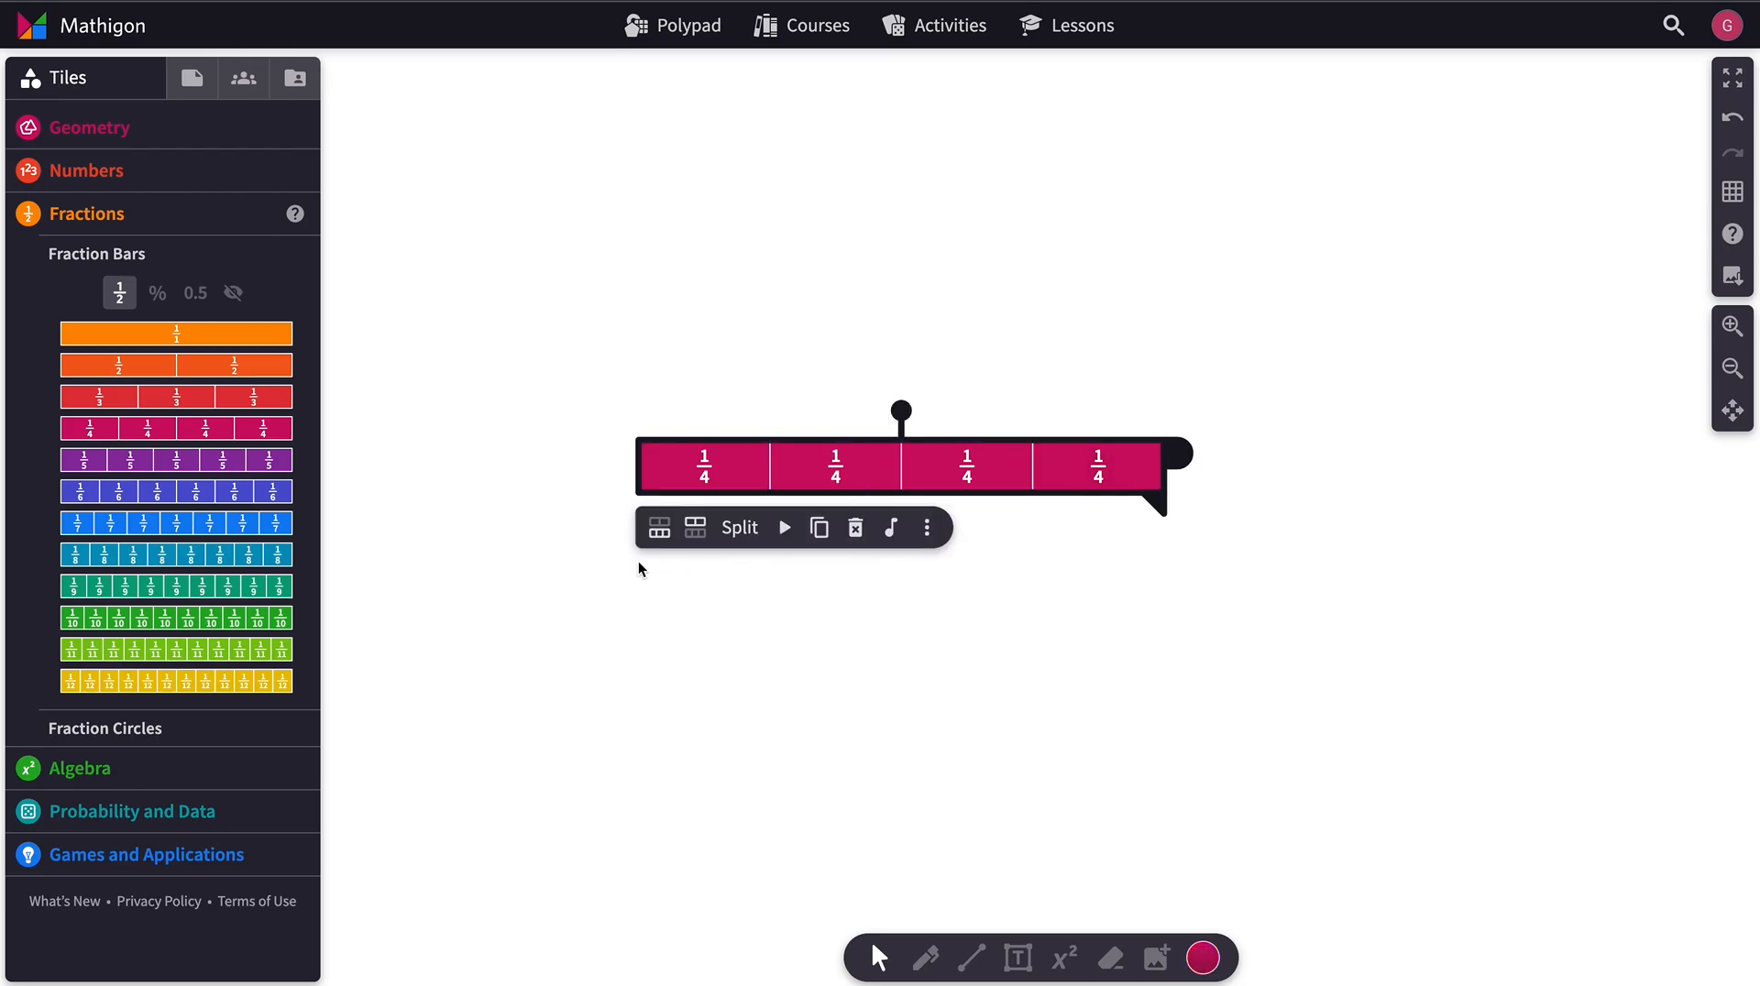
{"action": "mouse_move", "coordinate": [693, 527]}
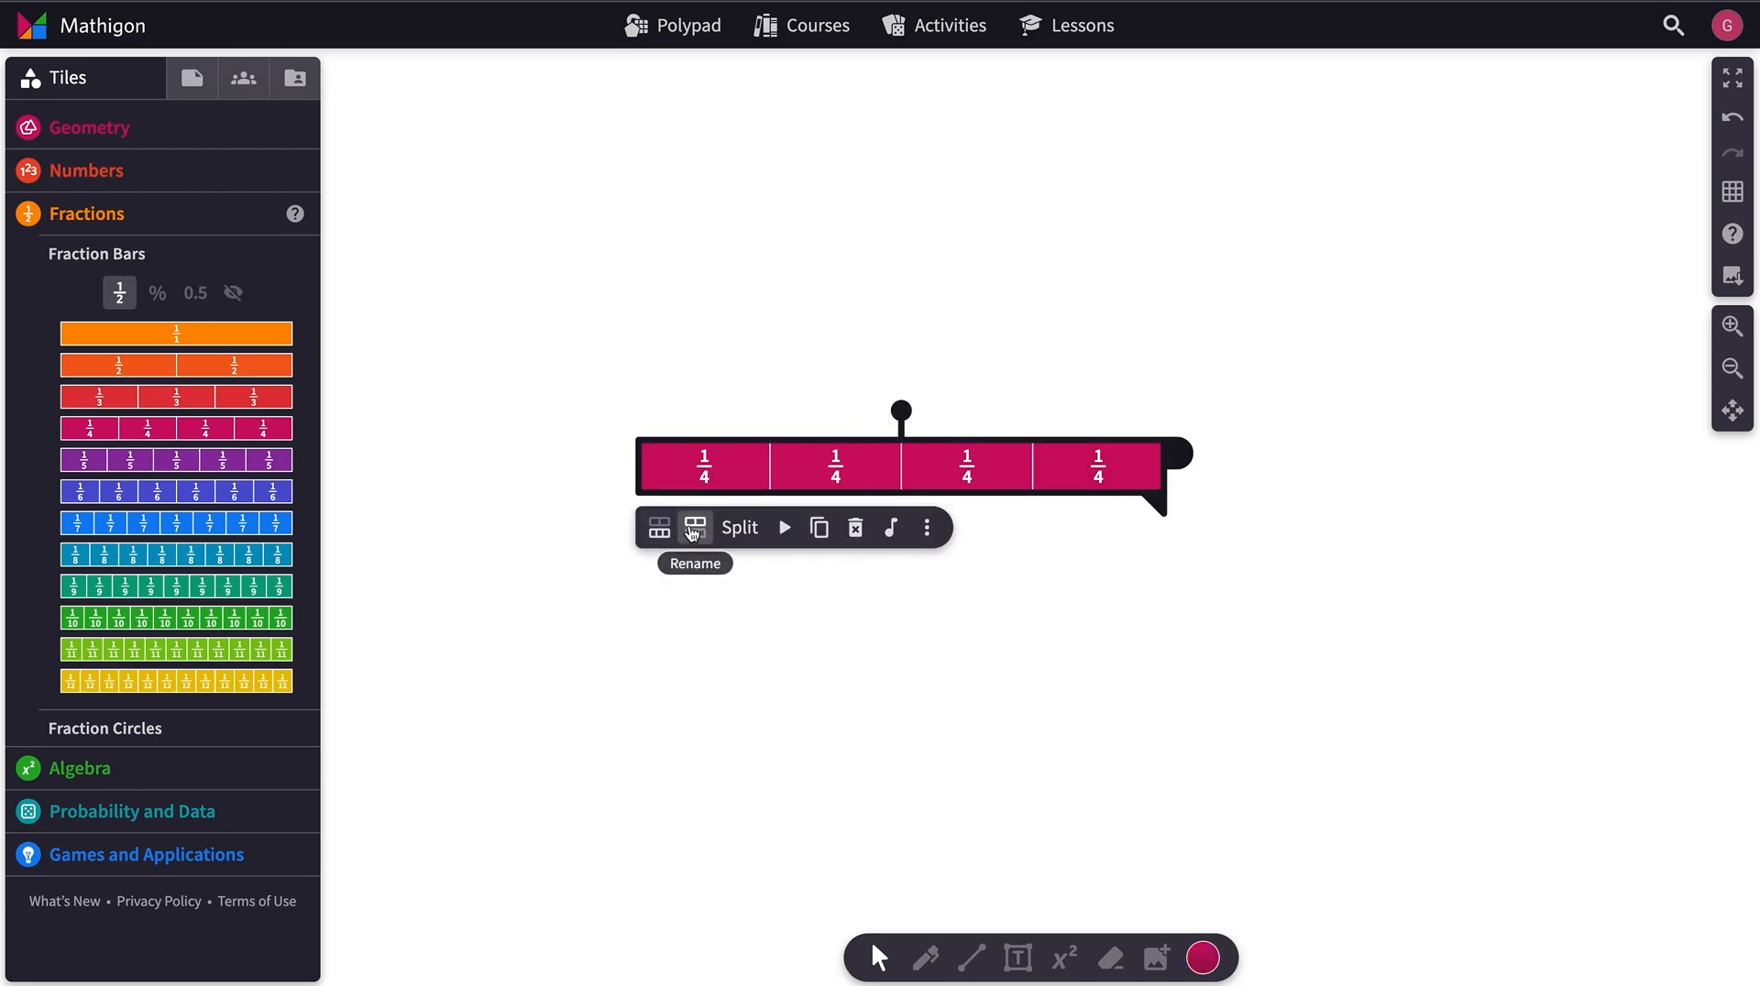
{"action": "left_click", "coordinate": [659, 527]}
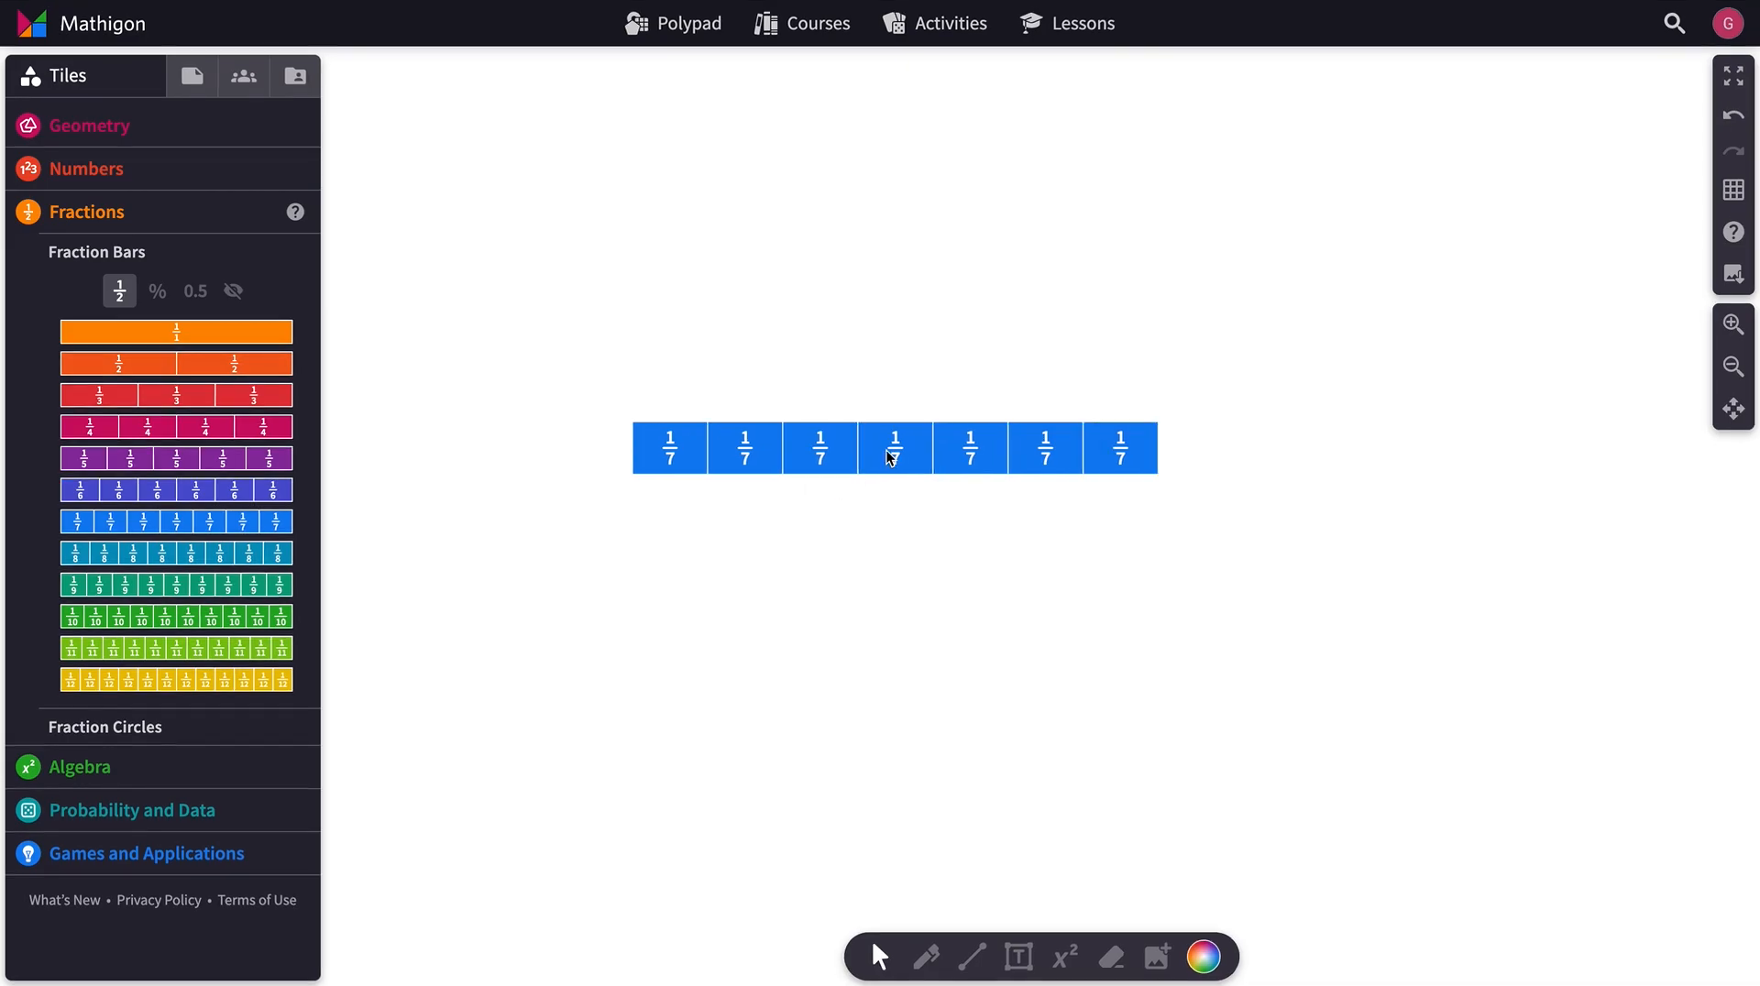
Step: Change the sevenths fraction bar's scale from 10 to 5
{"action": "left_click", "coordinate": [894, 447]}
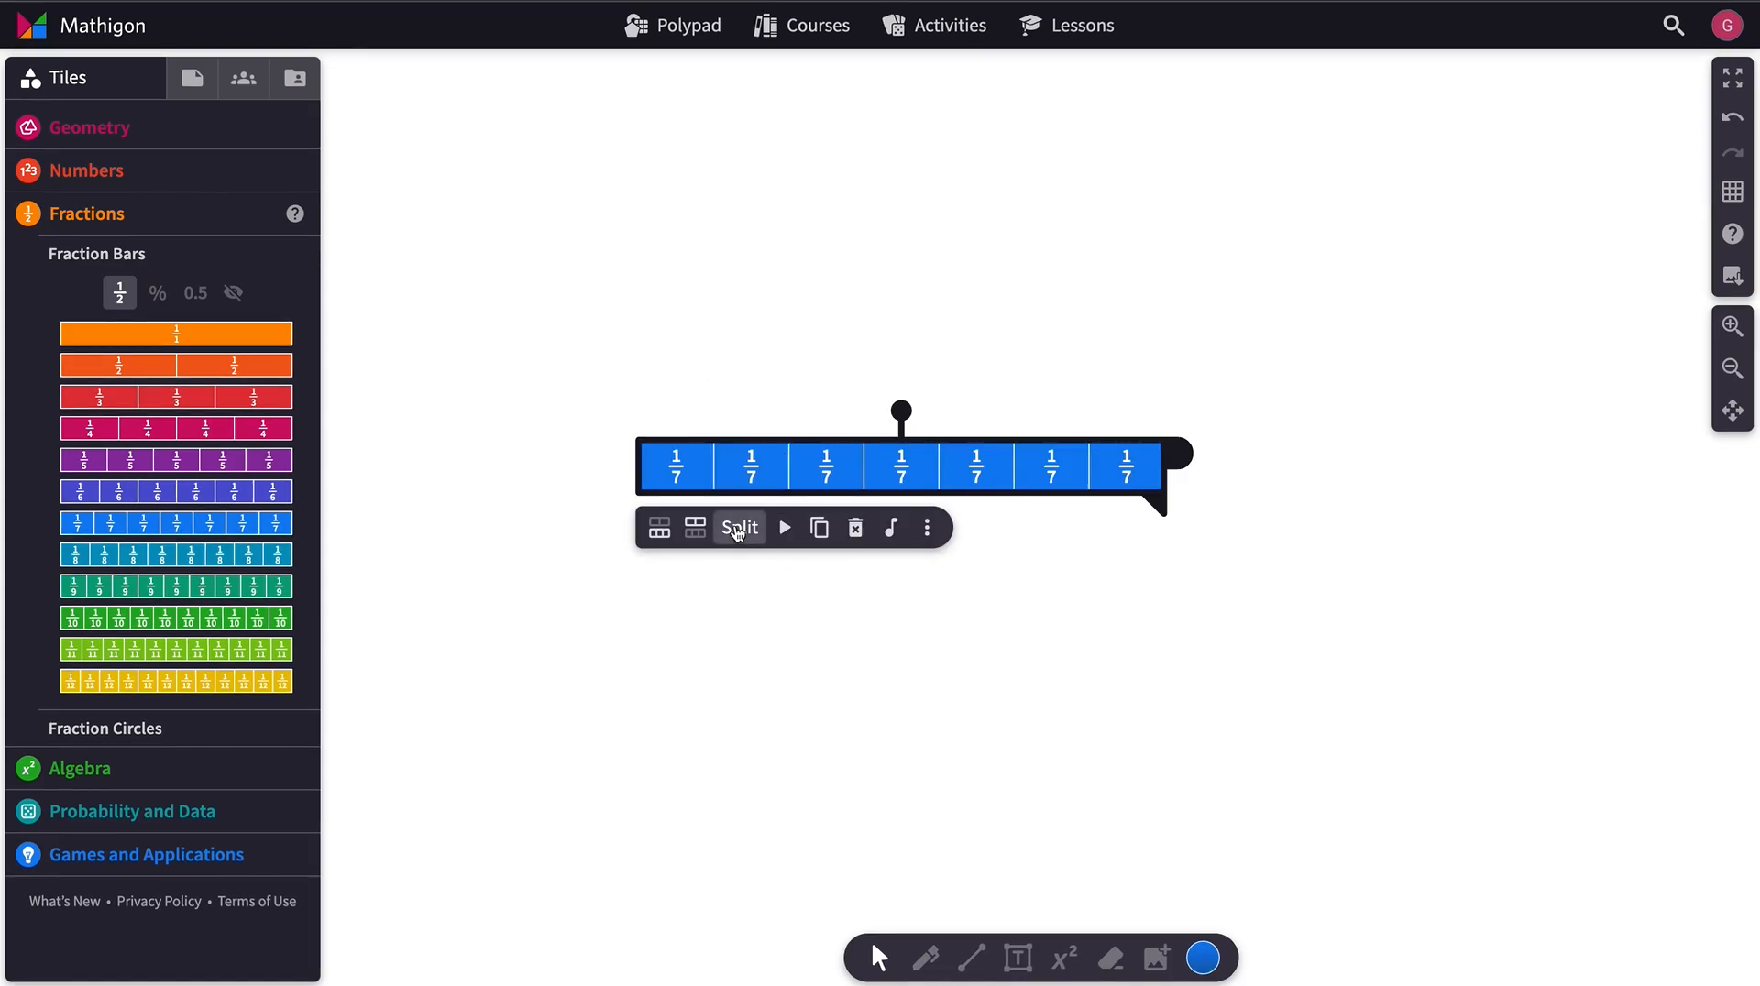
{"action": "left_click", "coordinate": [924, 527]}
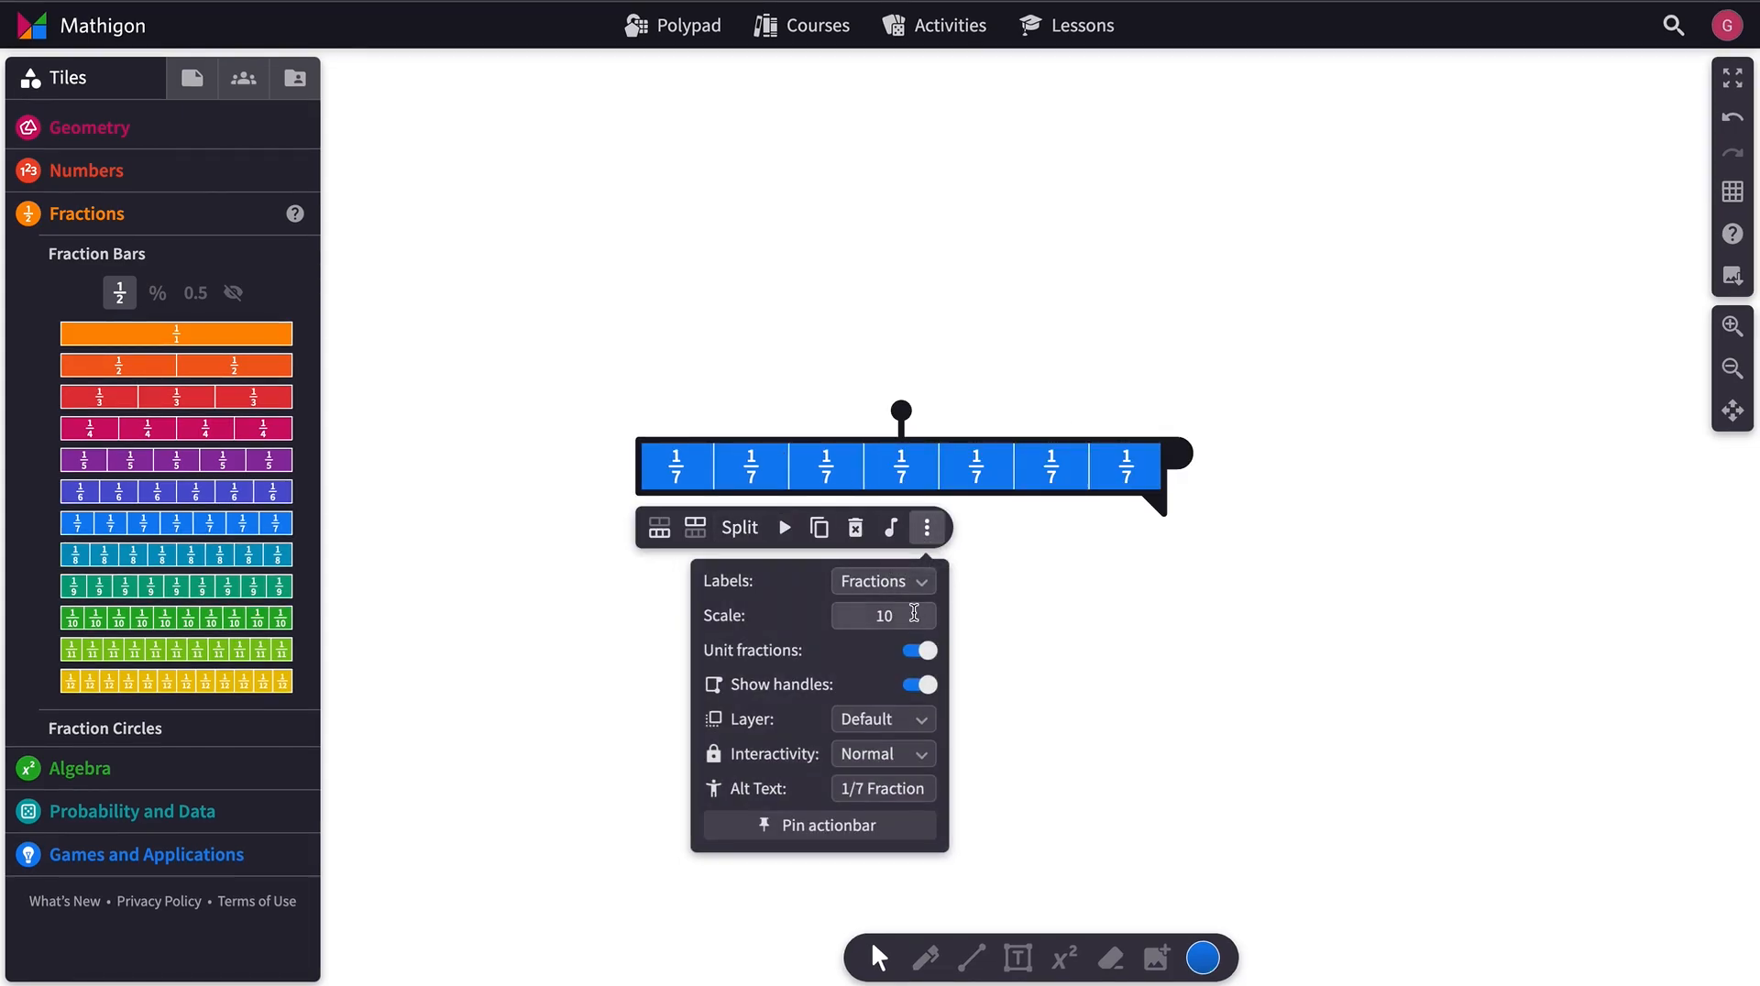
{"action": "type", "text": "5"}
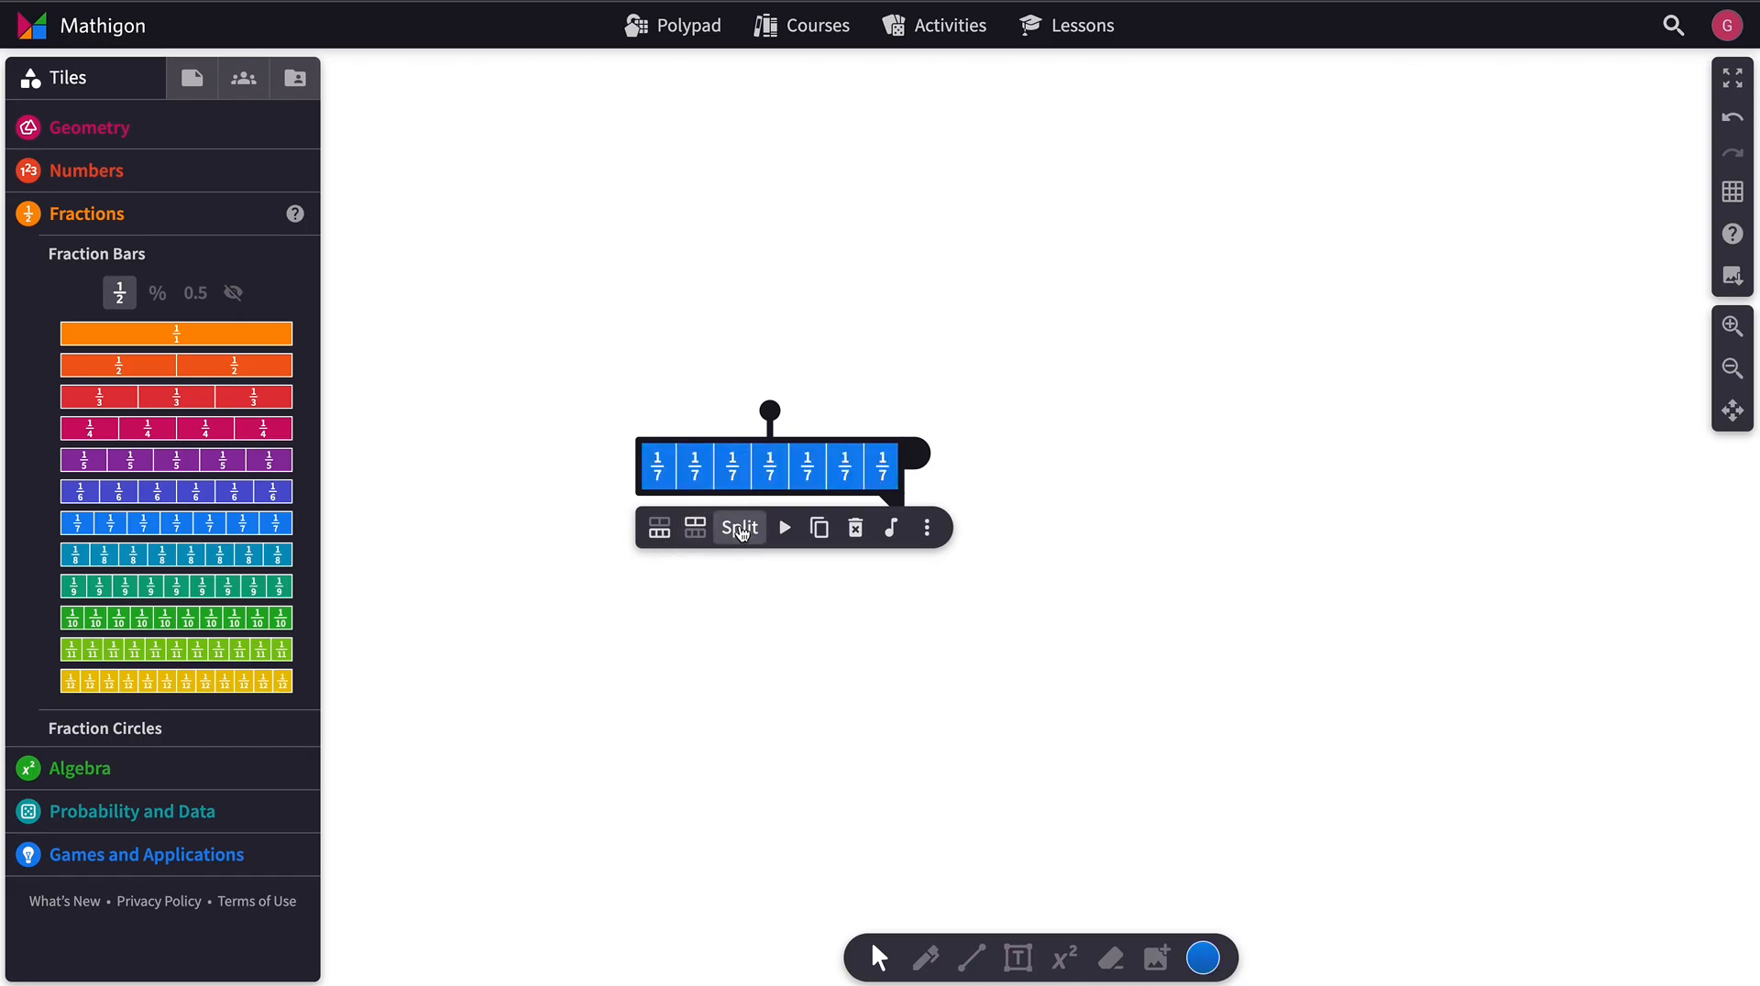
Step: Split the fraction bar into individual pieces and open the Numbers tile category
{"action": "left_click", "coordinate": [739, 527]}
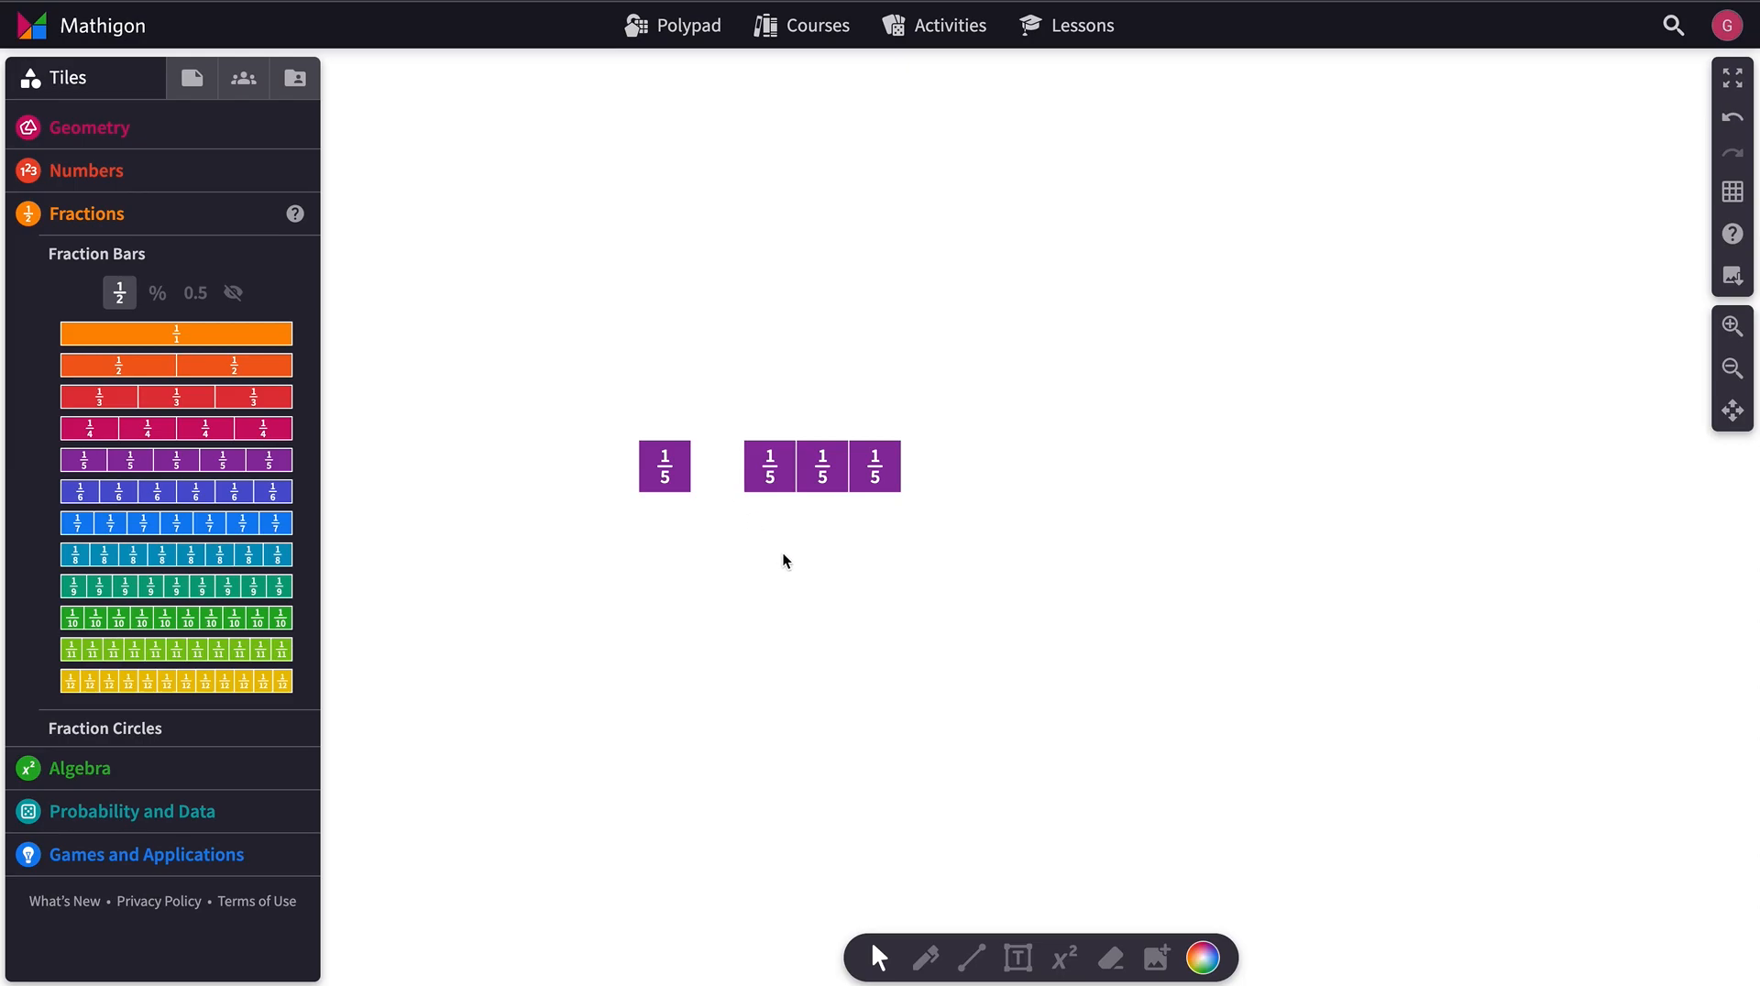
{"action": "mouse_move", "coordinate": [1005, 491]}
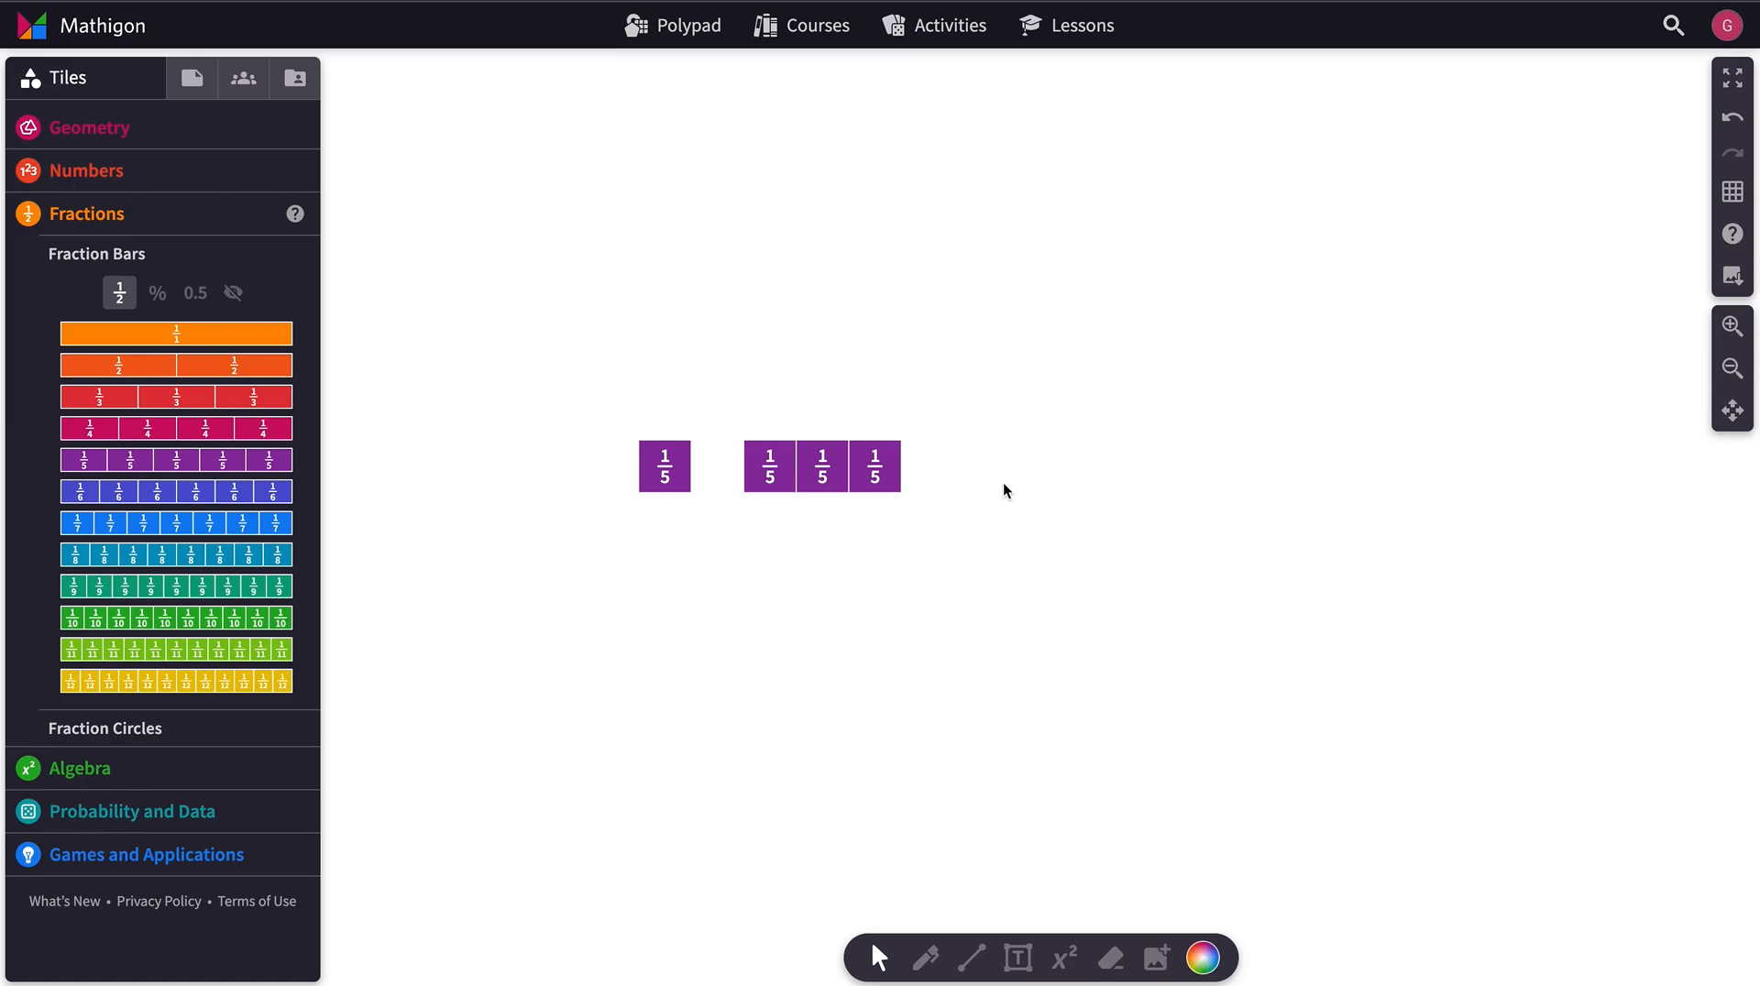
{"action": "left_click", "coordinate": [119, 293]}
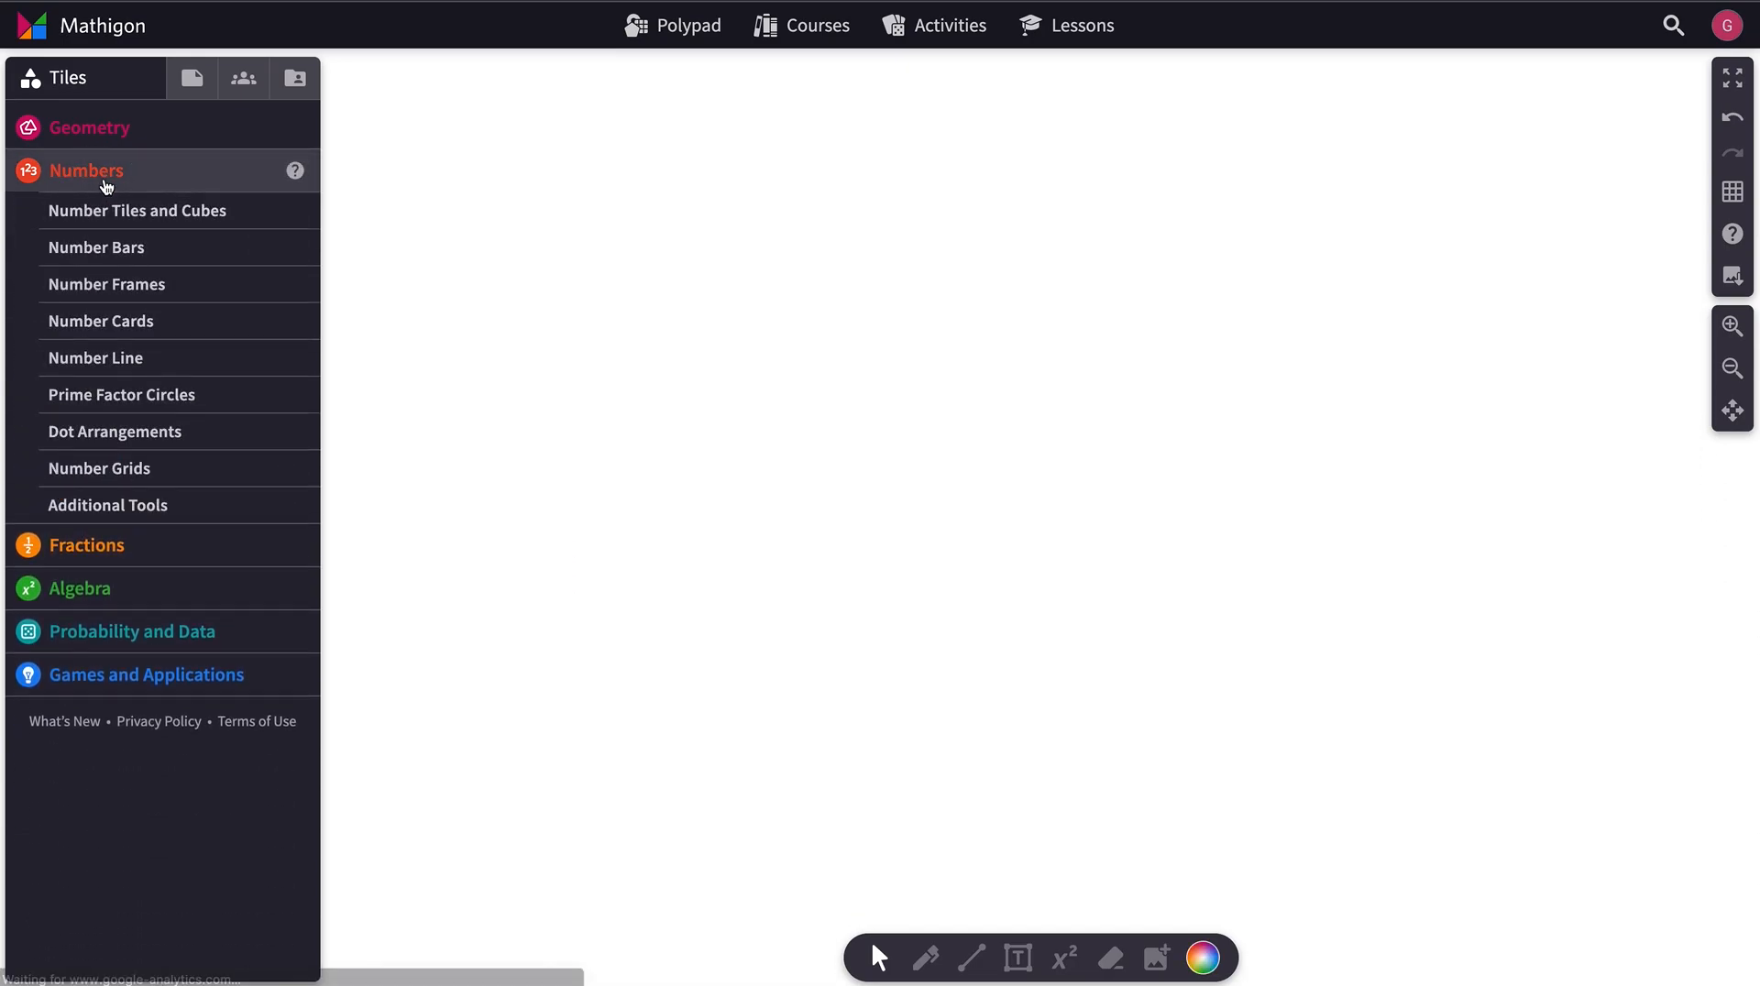
Step: Place a 9 number bar from Numbers and move its factor slider to 3
{"action": "left_click", "coordinate": [95, 246]}
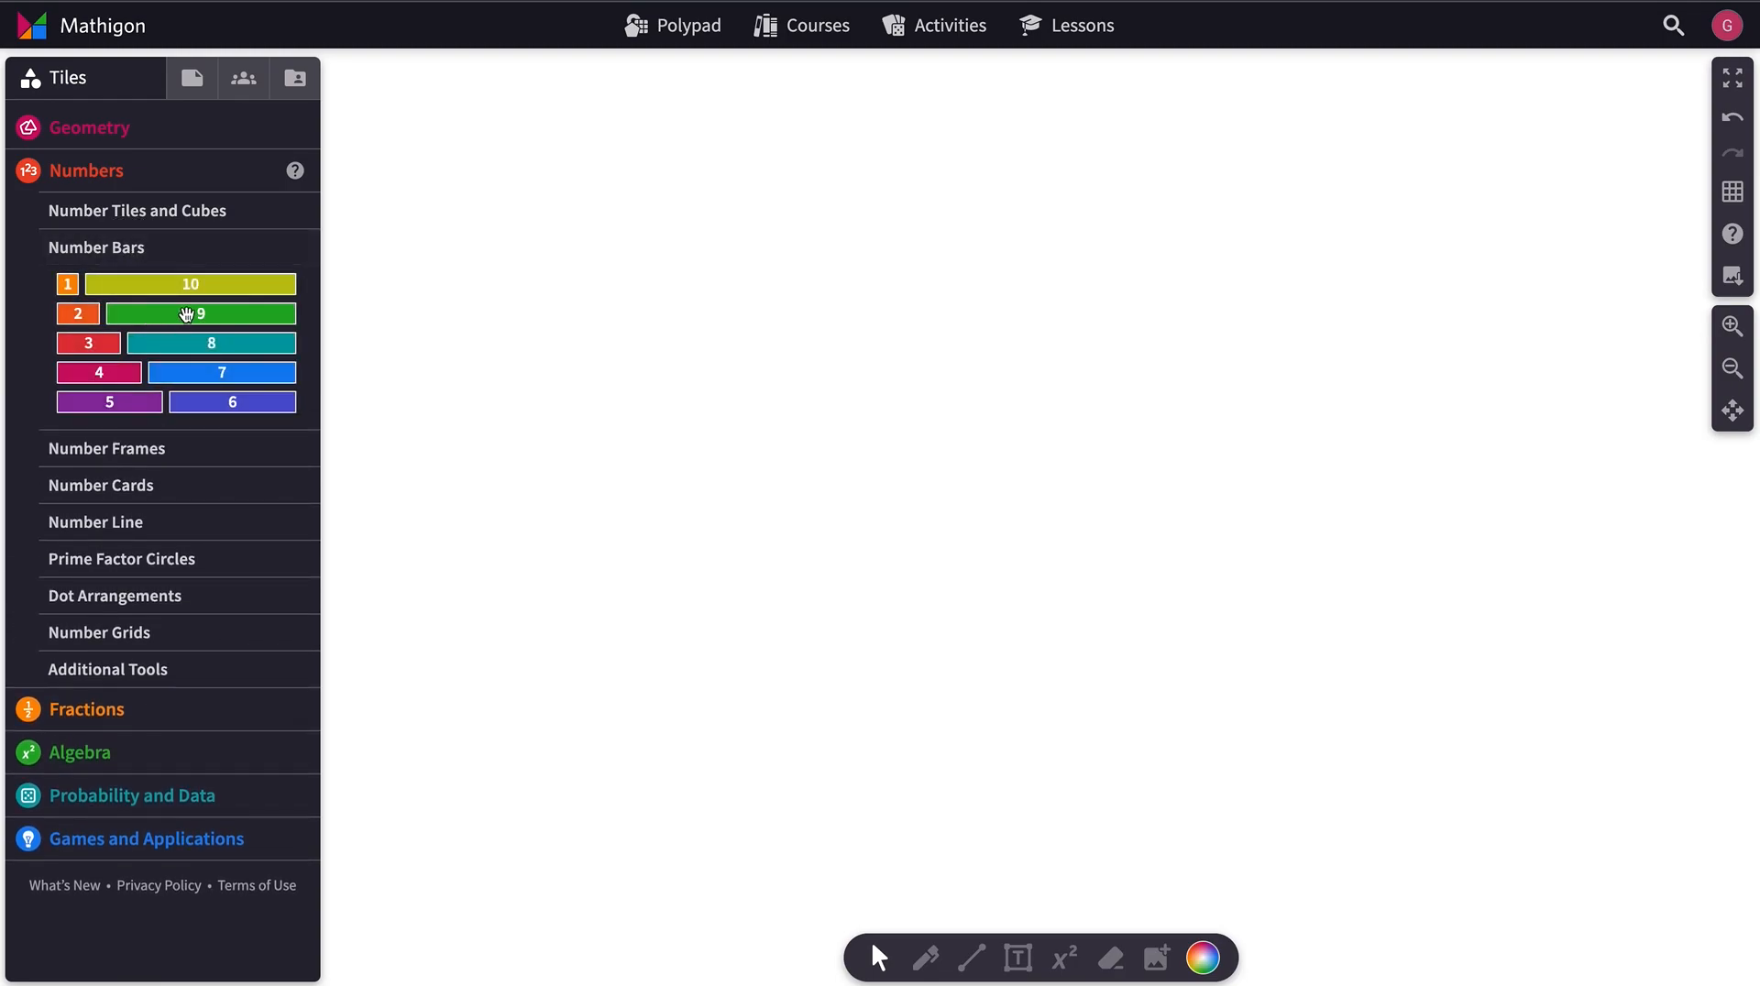
{"action": "left_click_drag", "start_coordinate": [200, 315], "coordinate": [937, 409]}
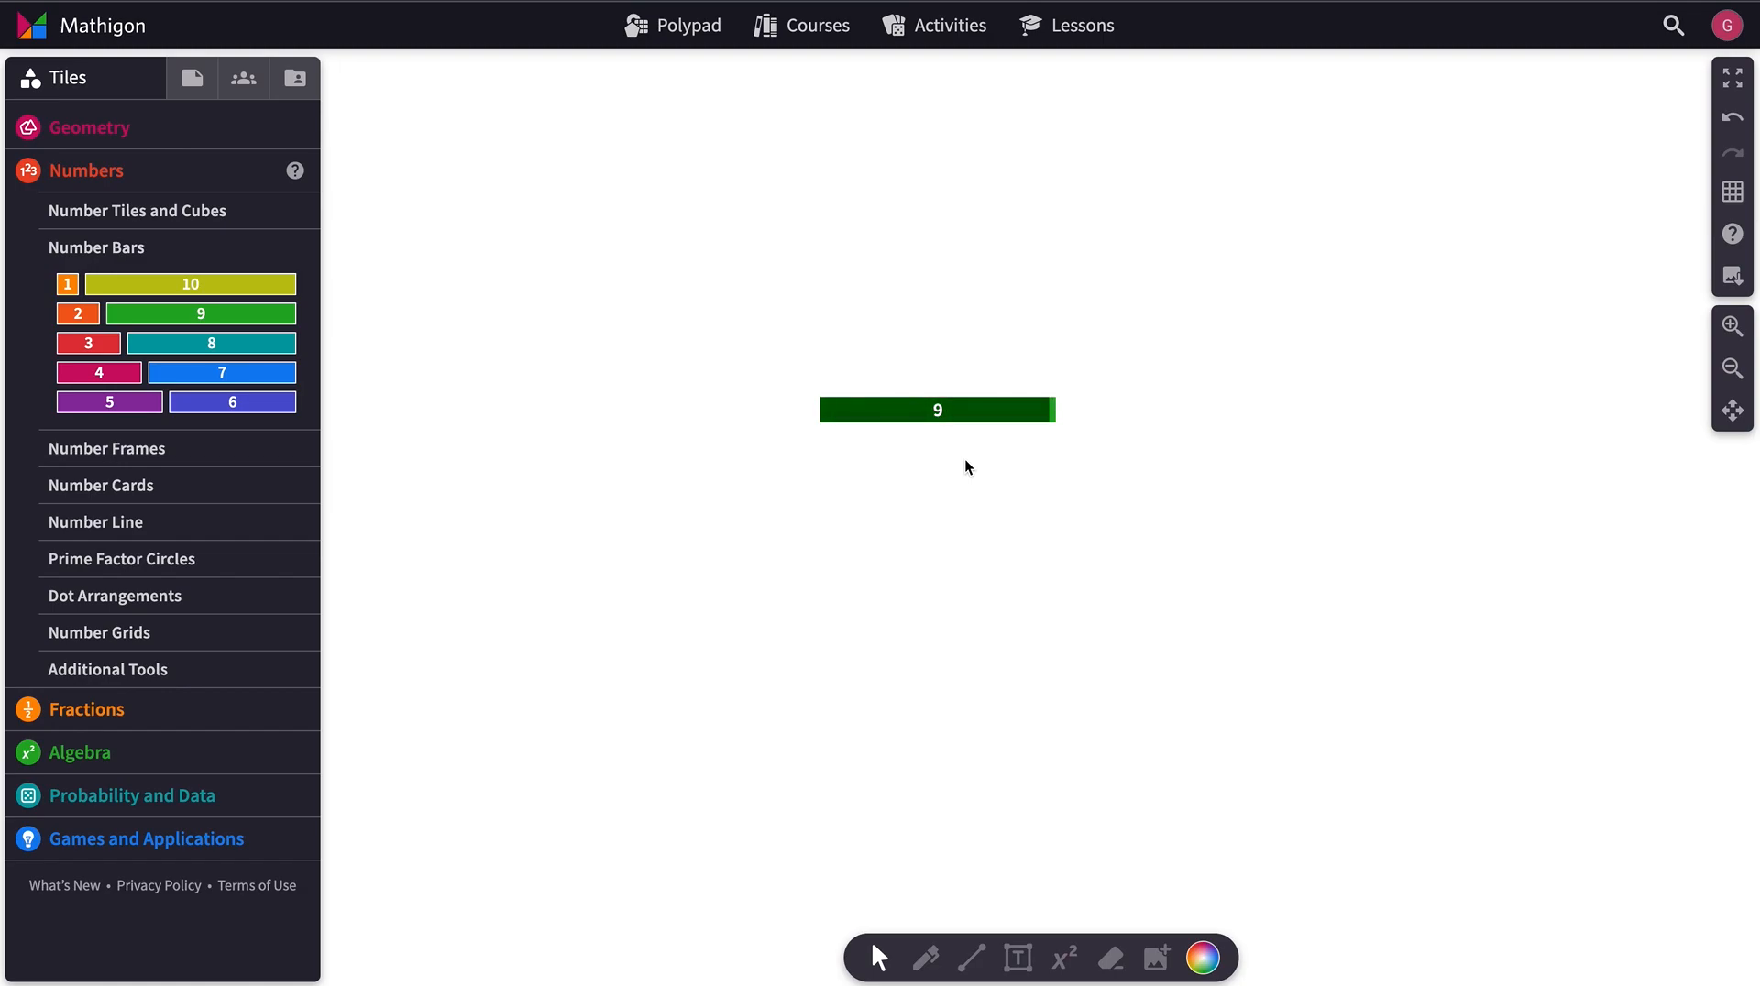
{"action": "left_click", "coordinate": [936, 409]}
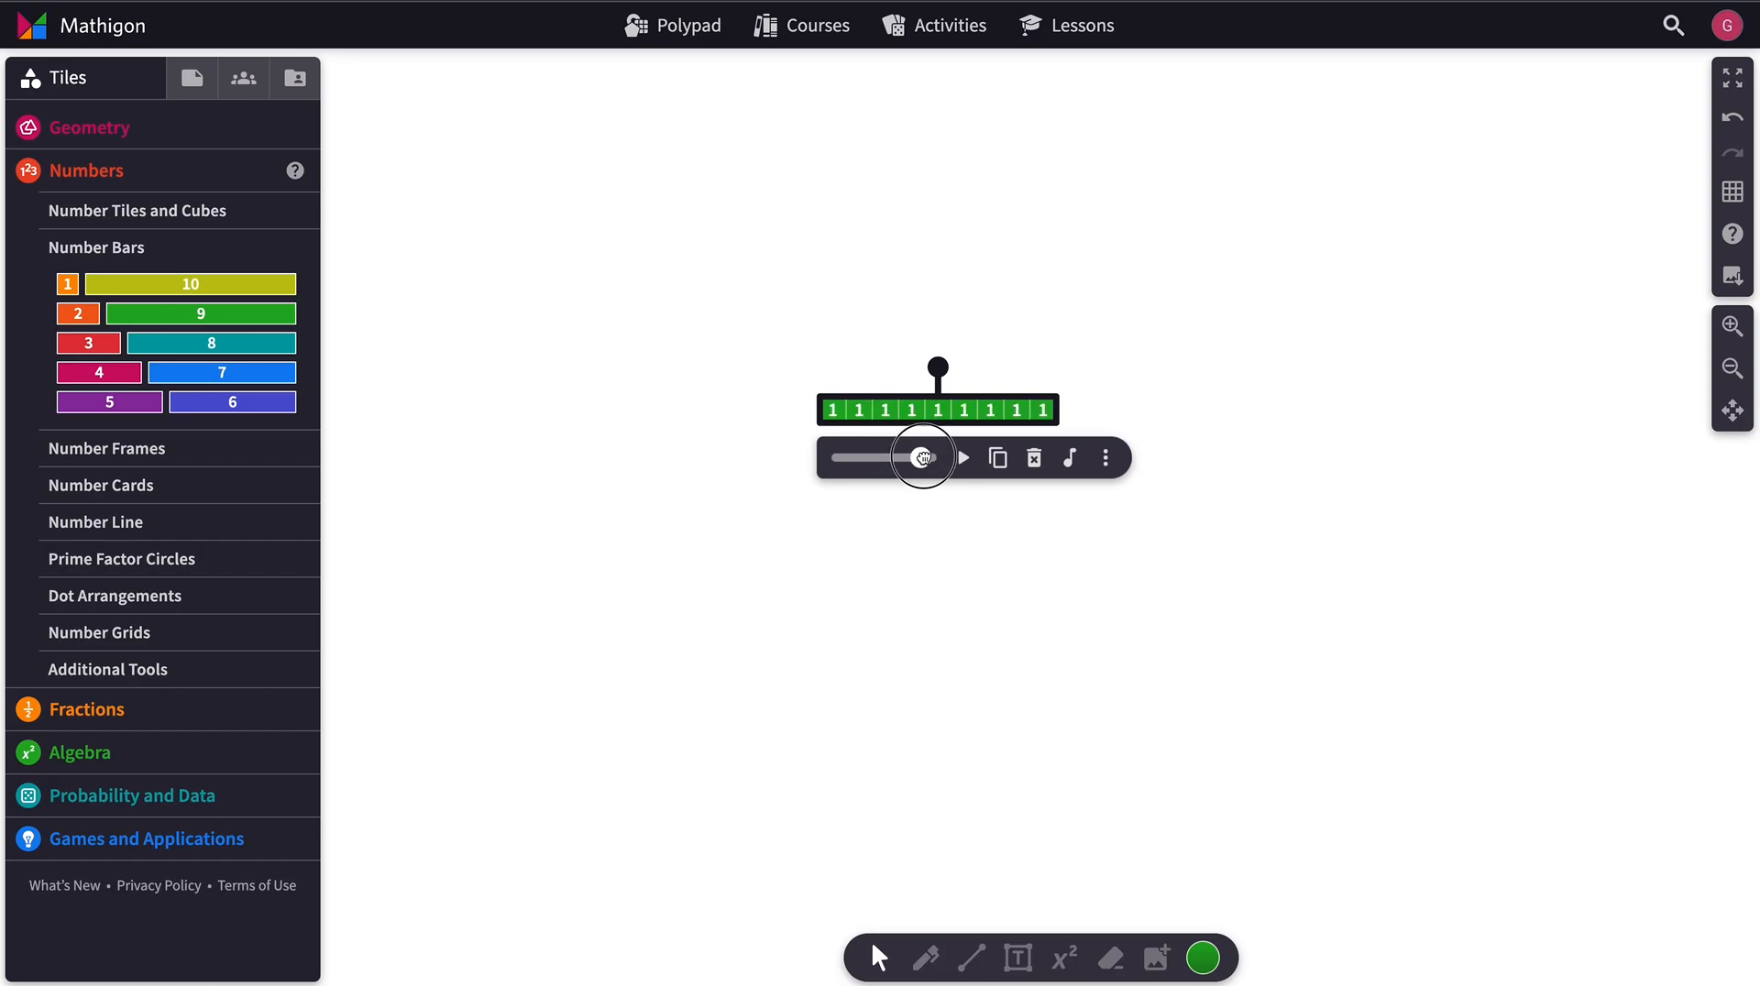
{"action": "left_click_drag", "start_coordinate": [923, 457], "coordinate": [884, 458]}
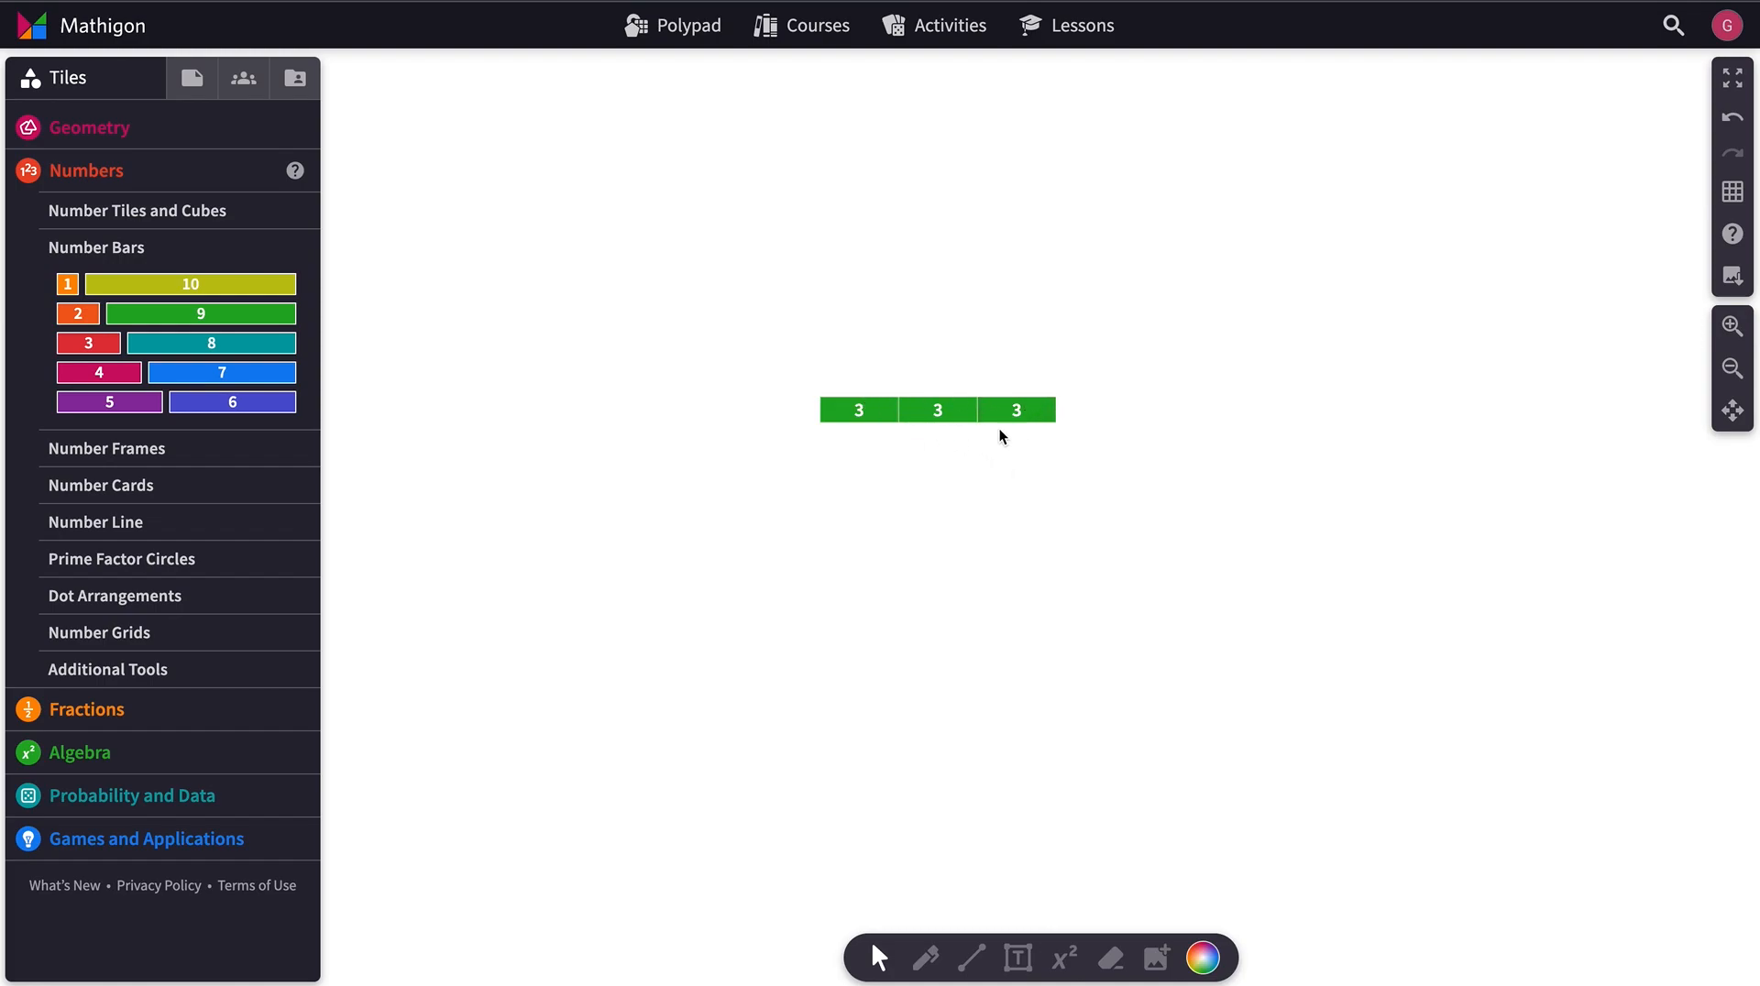
{"action": "left_click", "coordinate": [937, 410]}
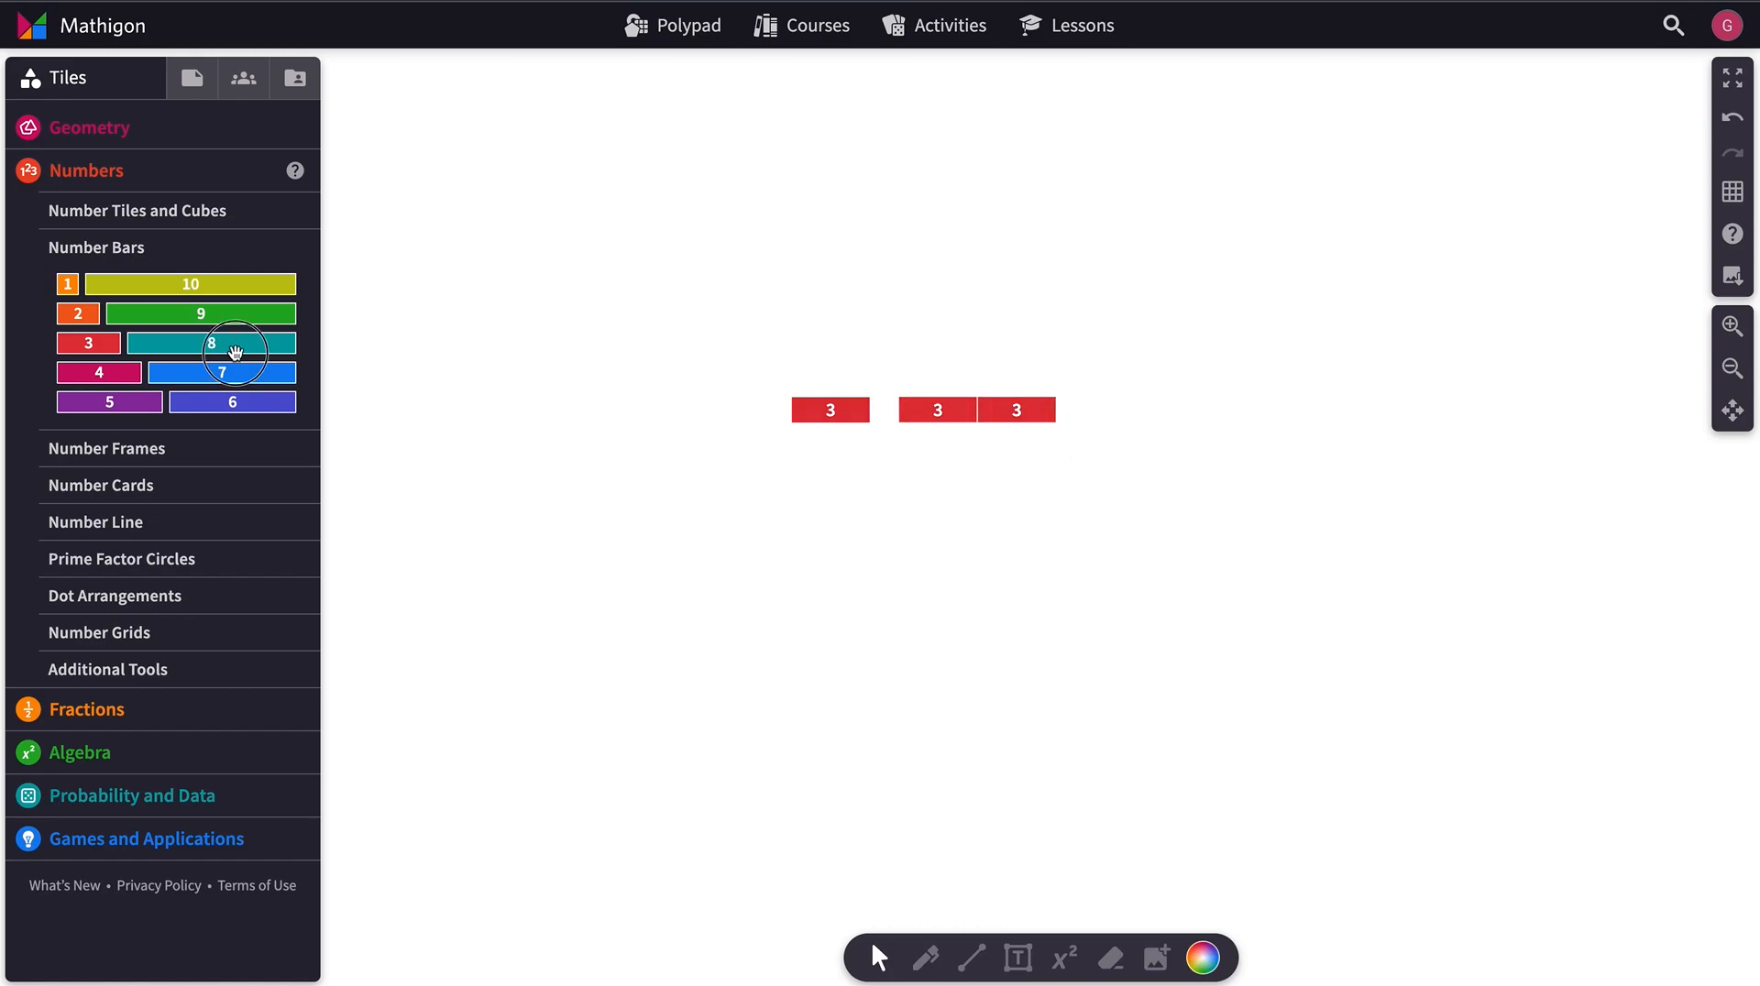
Step: Add an 8 bar, merge it with the three 3s into seventeen 1s, and play it
{"action": "left_click_drag", "start_coordinate": [211, 342], "coordinate": [1056, 486]}
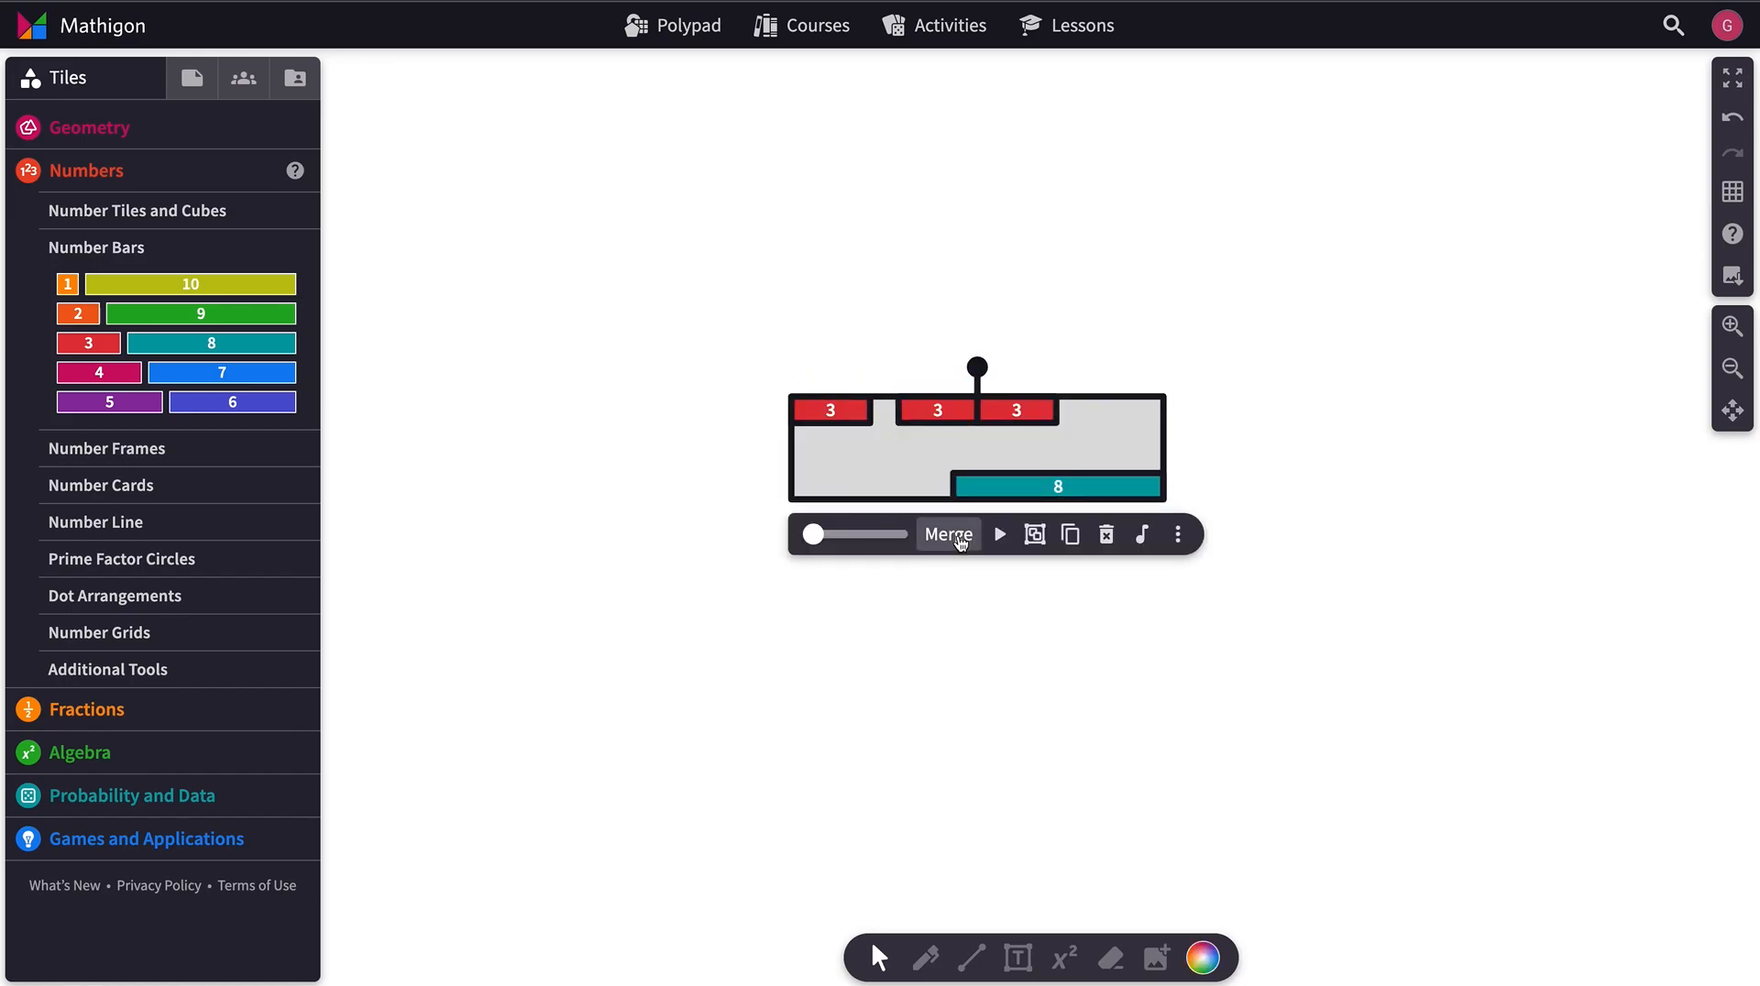
{"action": "left_click", "coordinate": [947, 534]}
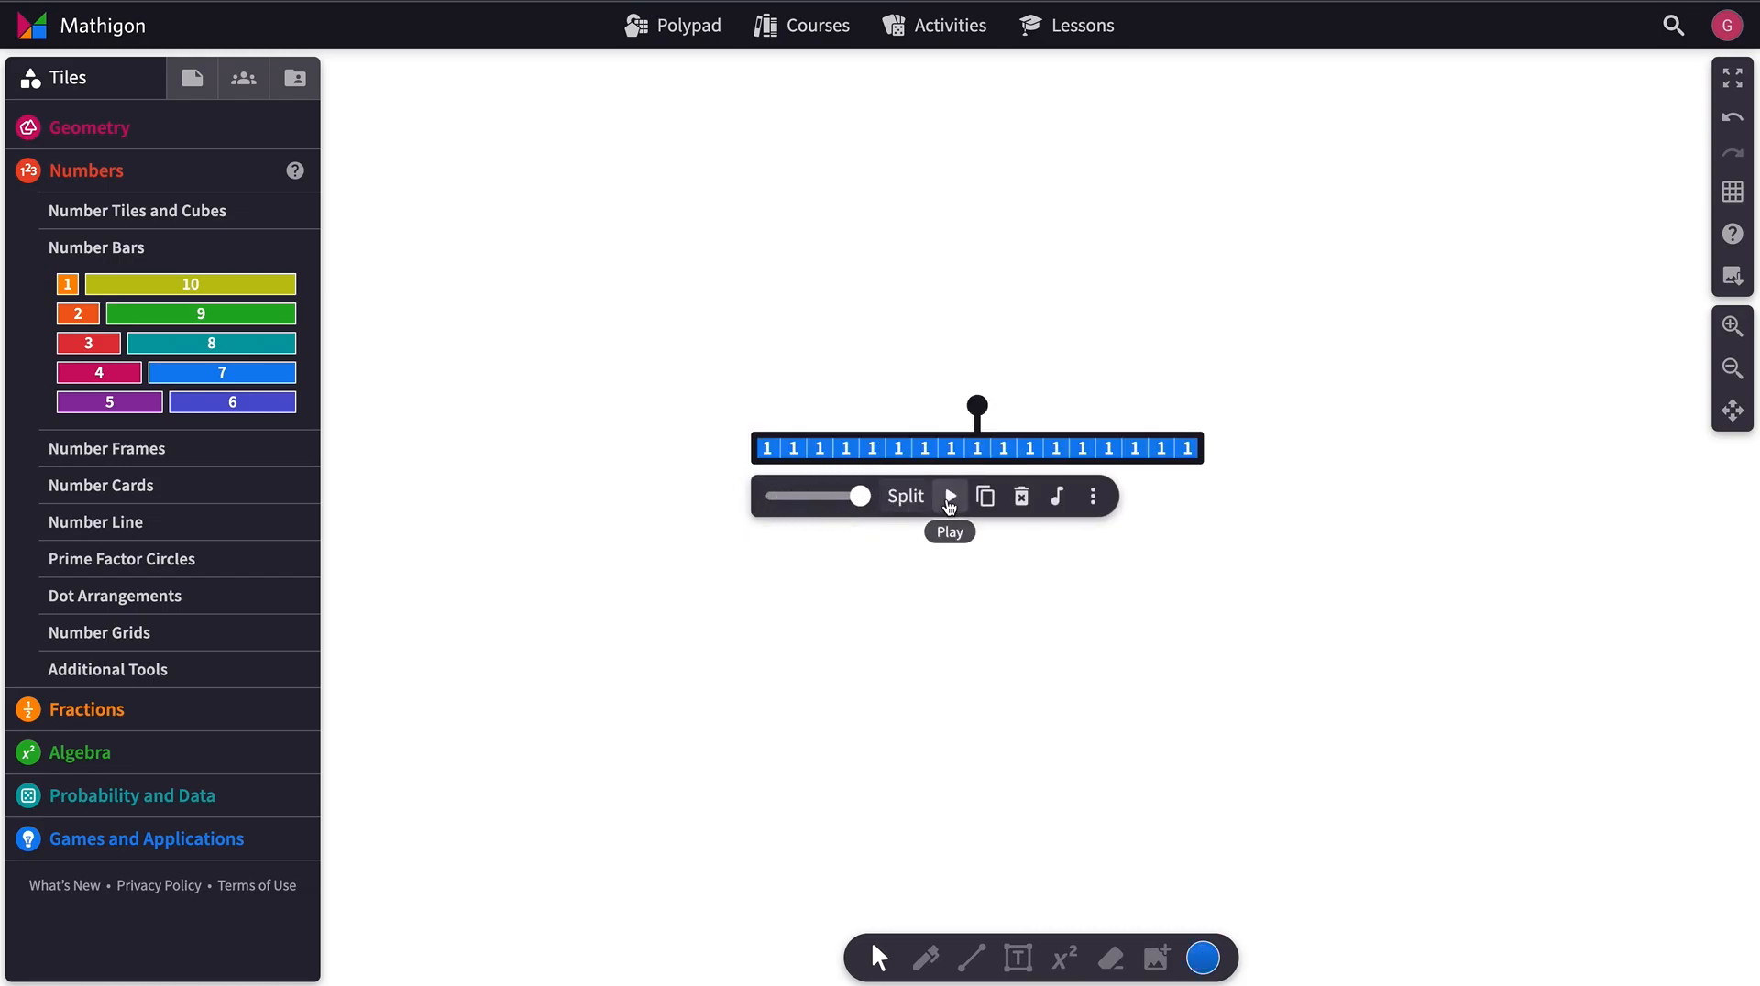
{"action": "left_click", "coordinate": [949, 496]}
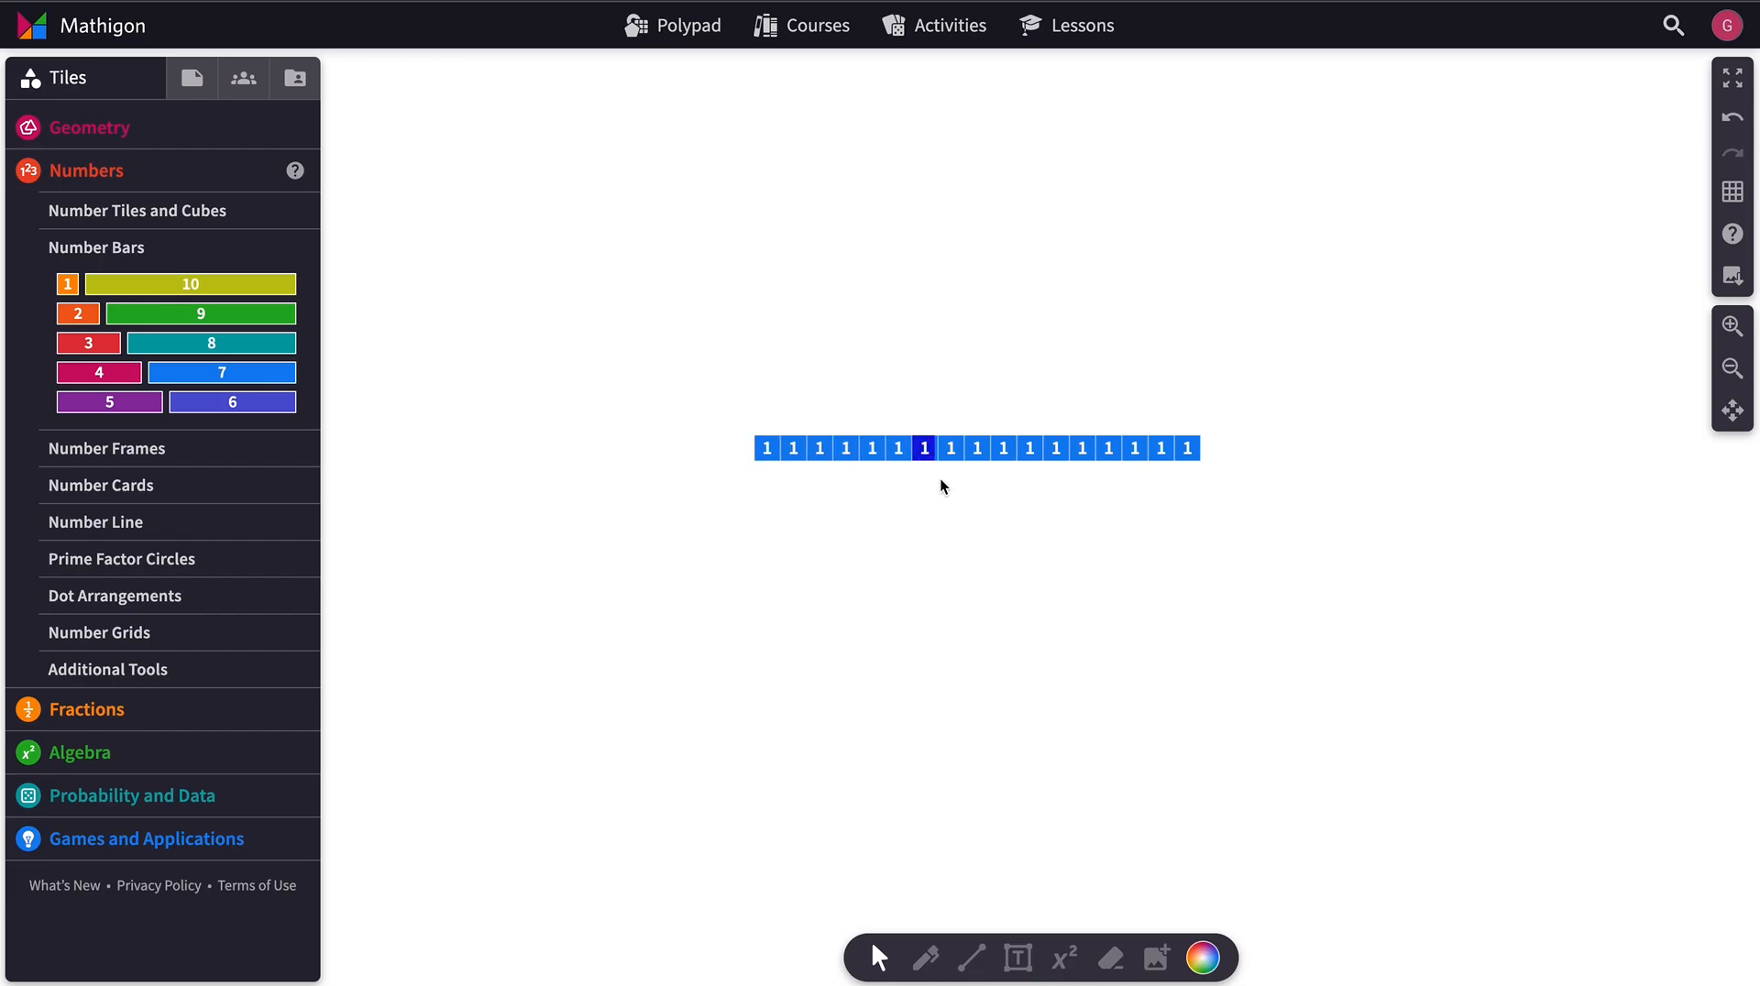
{"action": "left_click", "coordinate": [951, 447]}
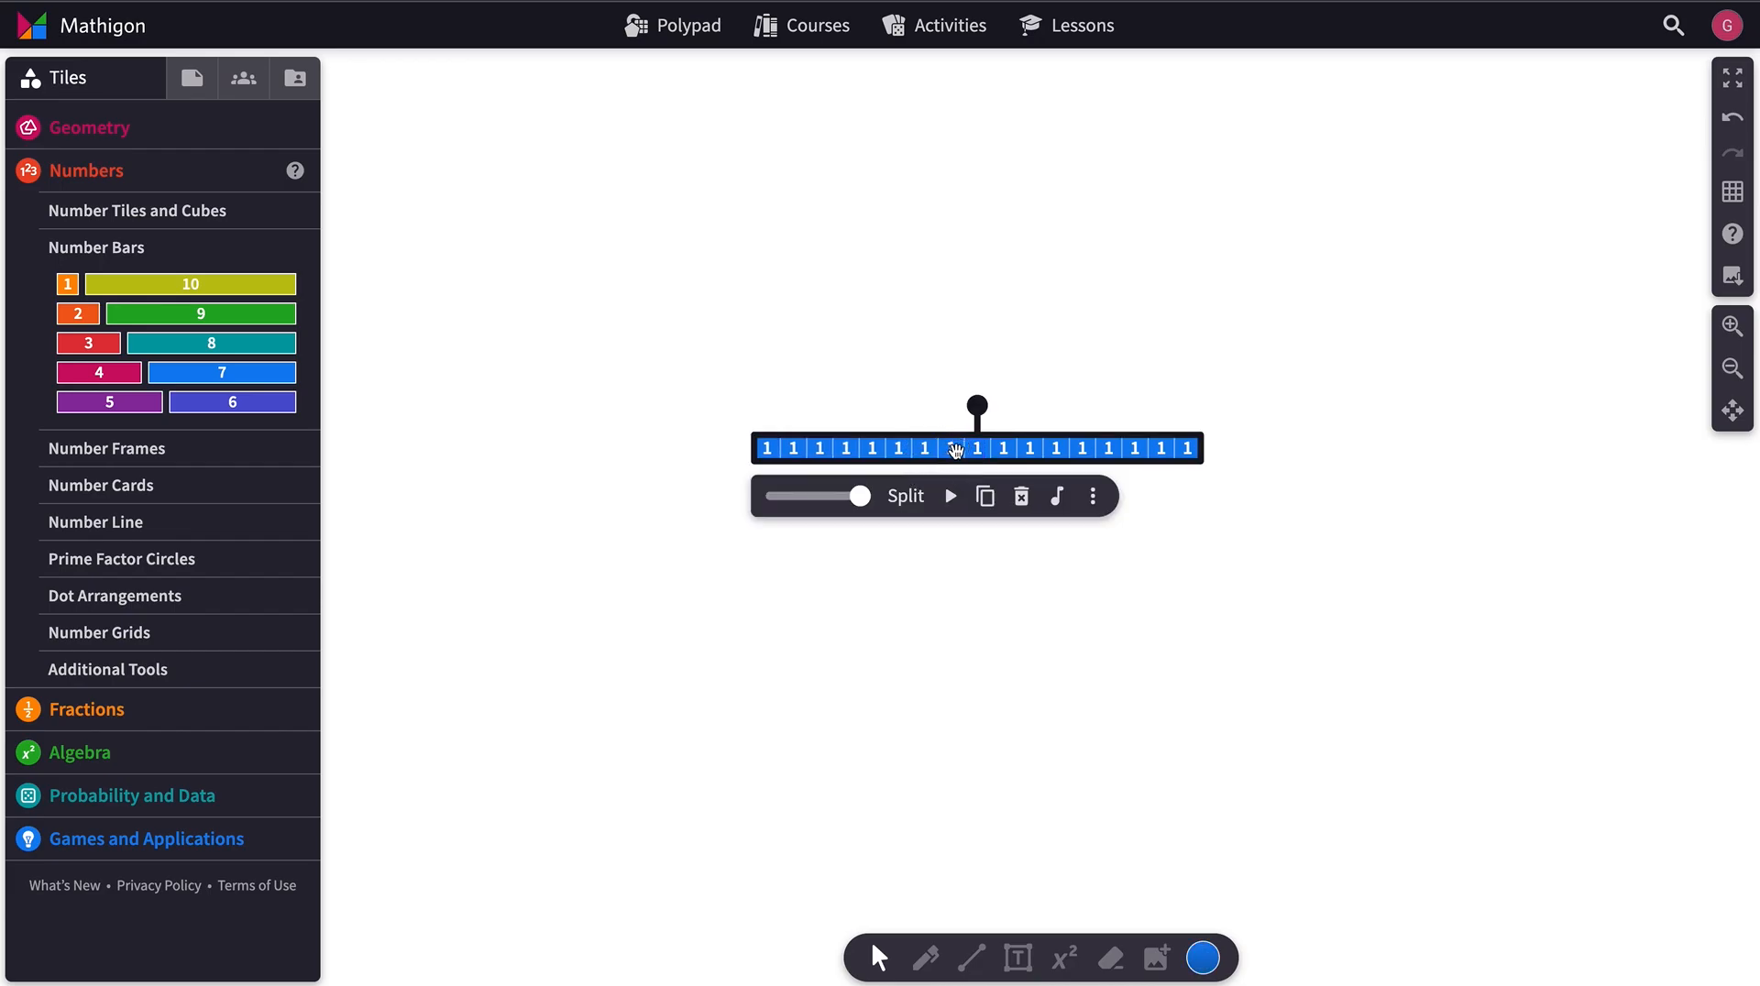
{"action": "mouse_move", "coordinate": [950, 494]}
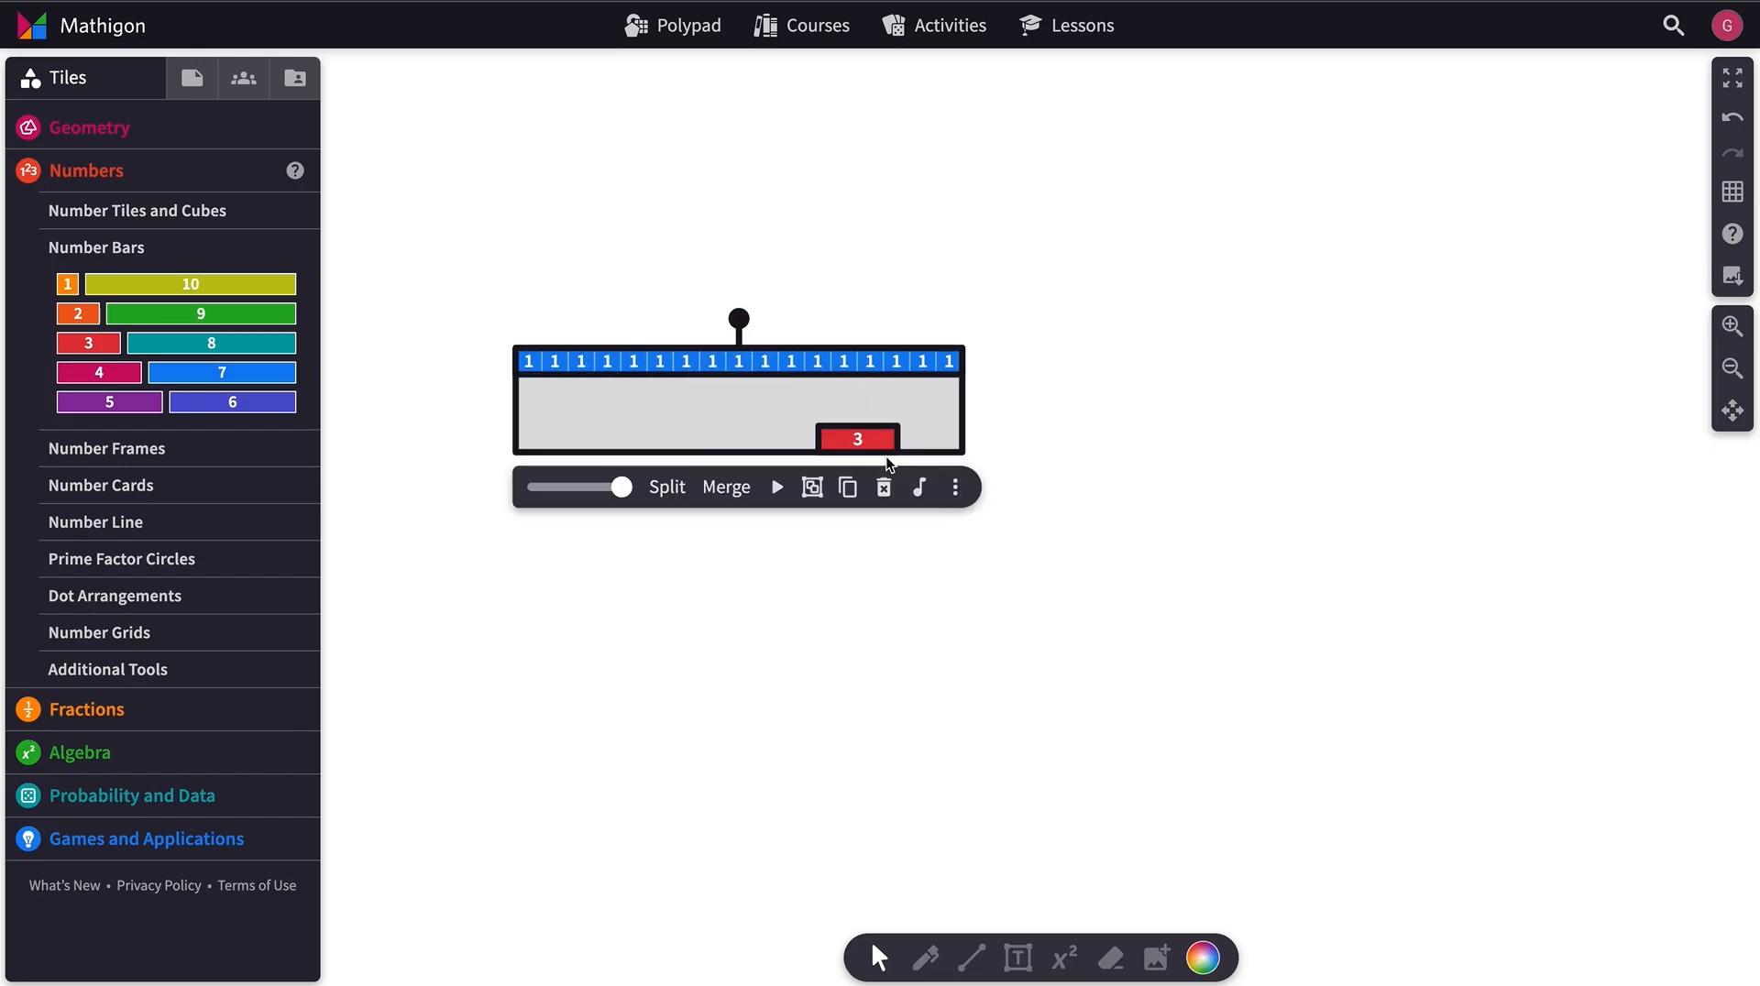
Step: Merge a 3 bar into the ones bar to make 20, then slide the factor to parts of 2
{"action": "left_click", "coordinate": [725, 486]}
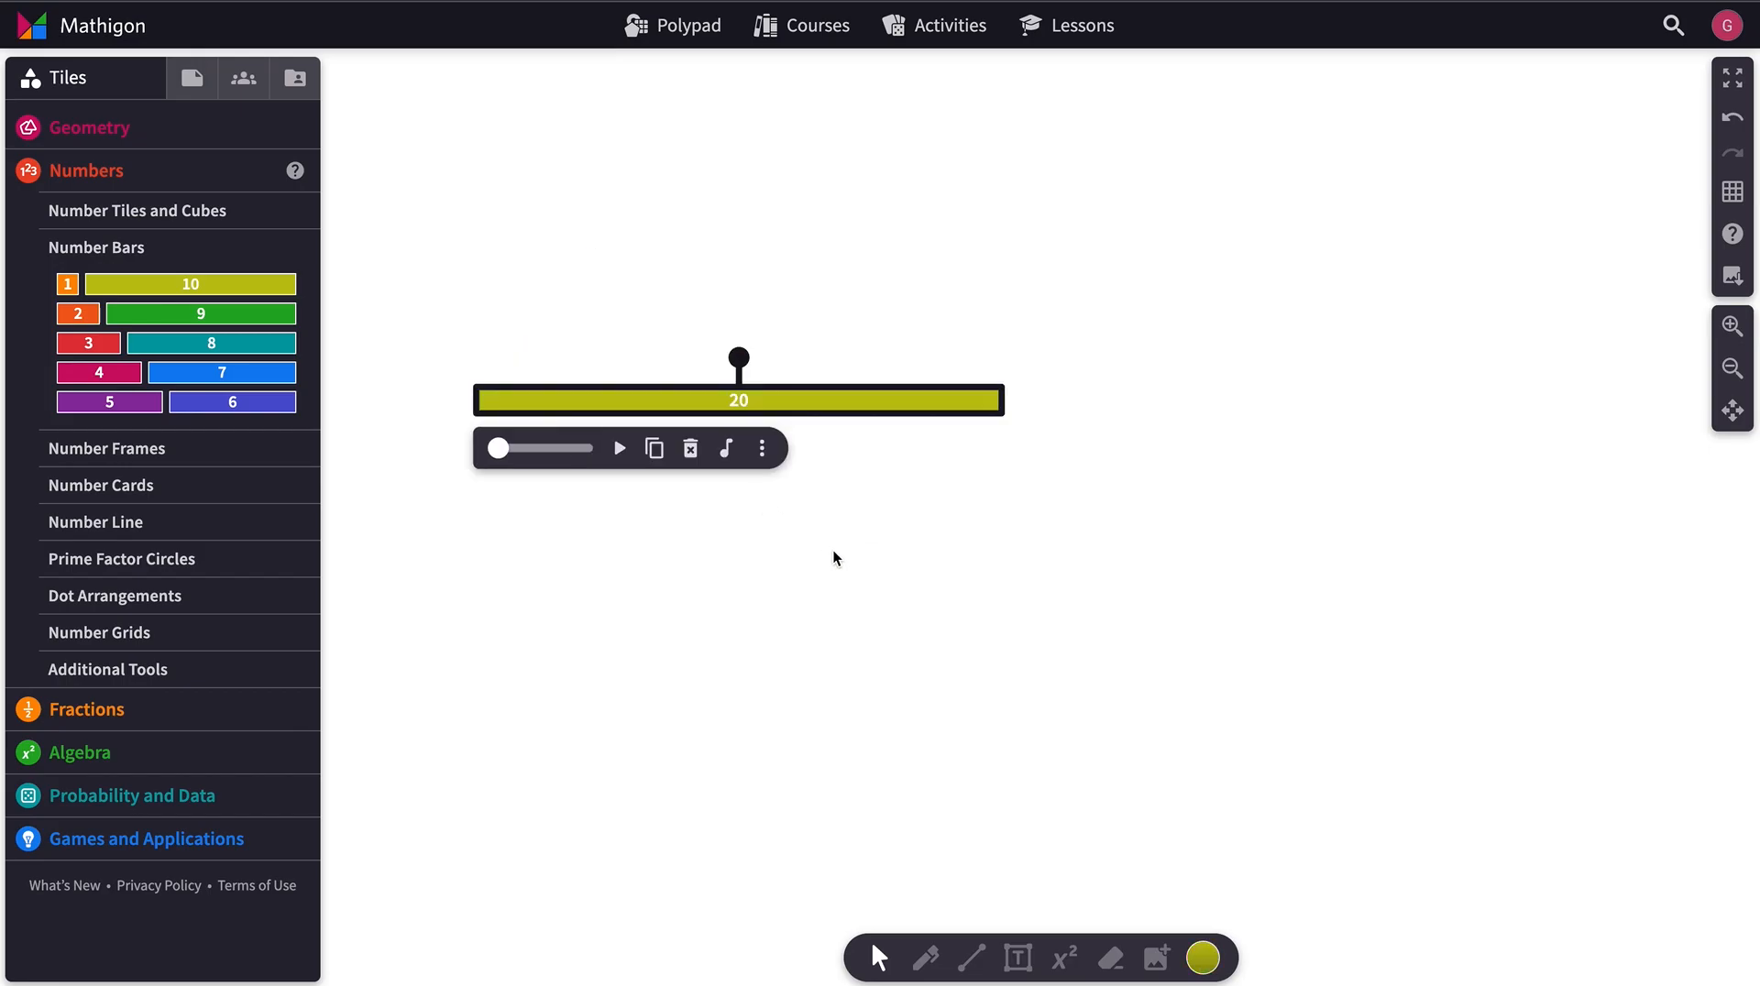
{"action": "left_click_drag", "start_coordinate": [497, 448], "coordinate": [549, 447]}
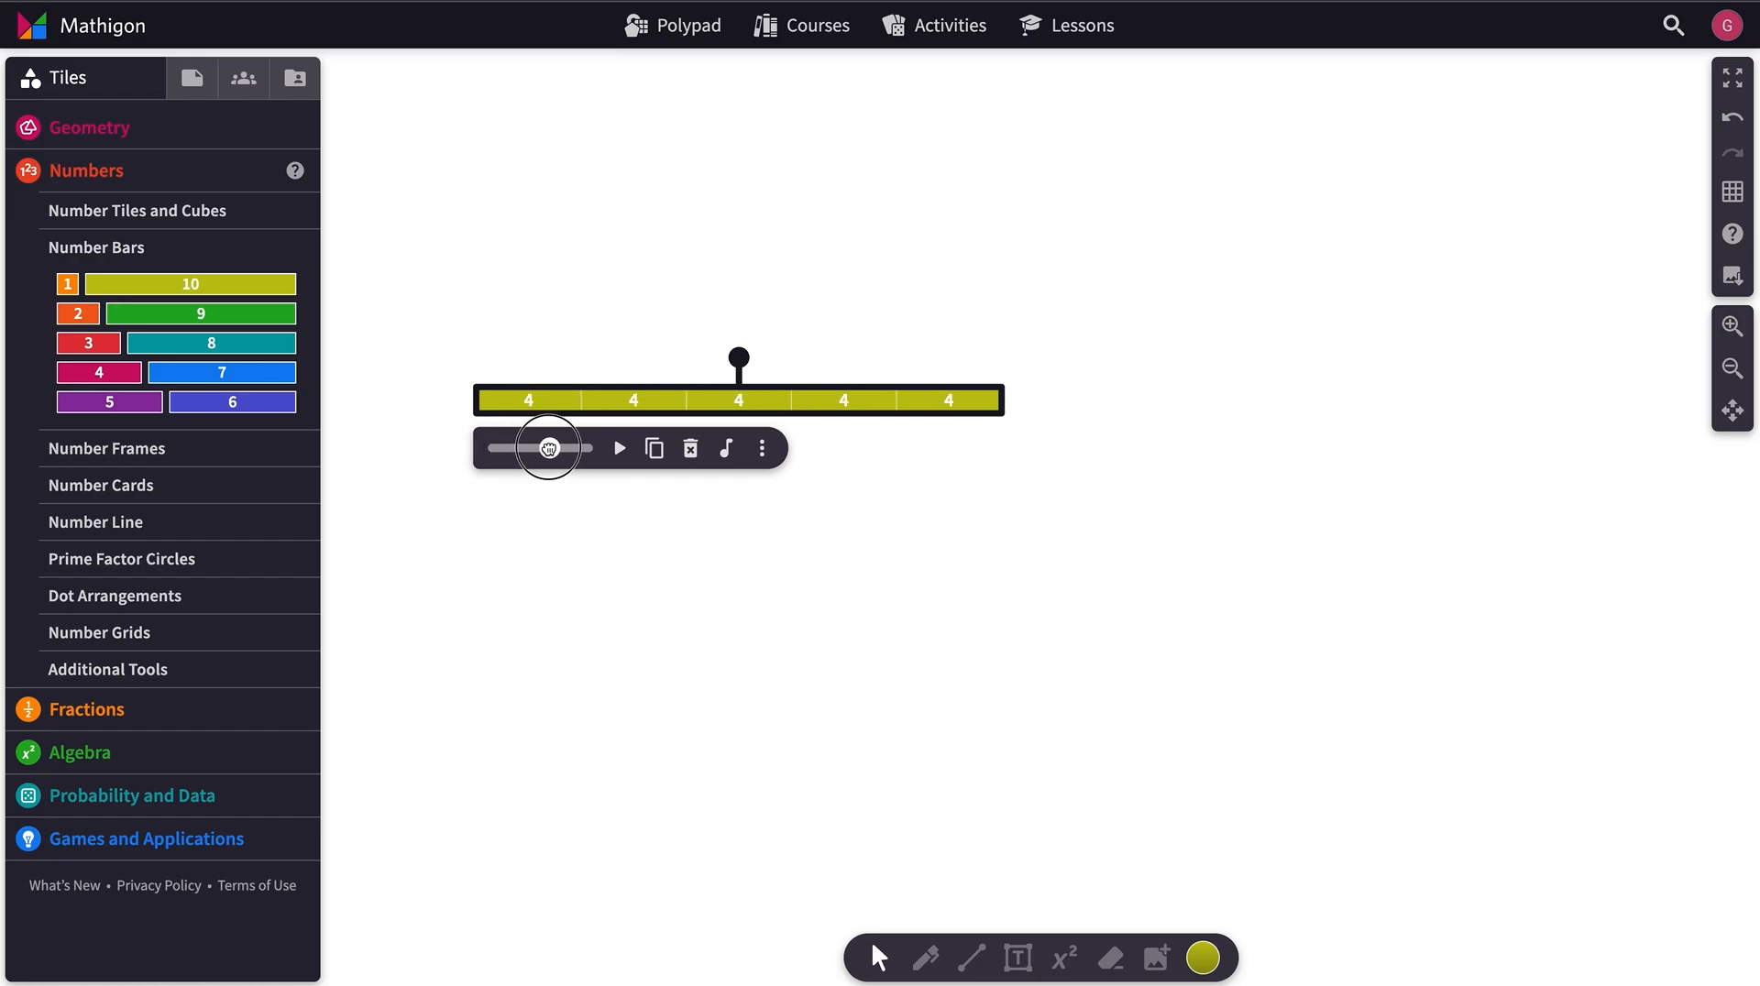
{"action": "left_click_drag", "start_coordinate": [545, 447], "coordinate": [565, 448]}
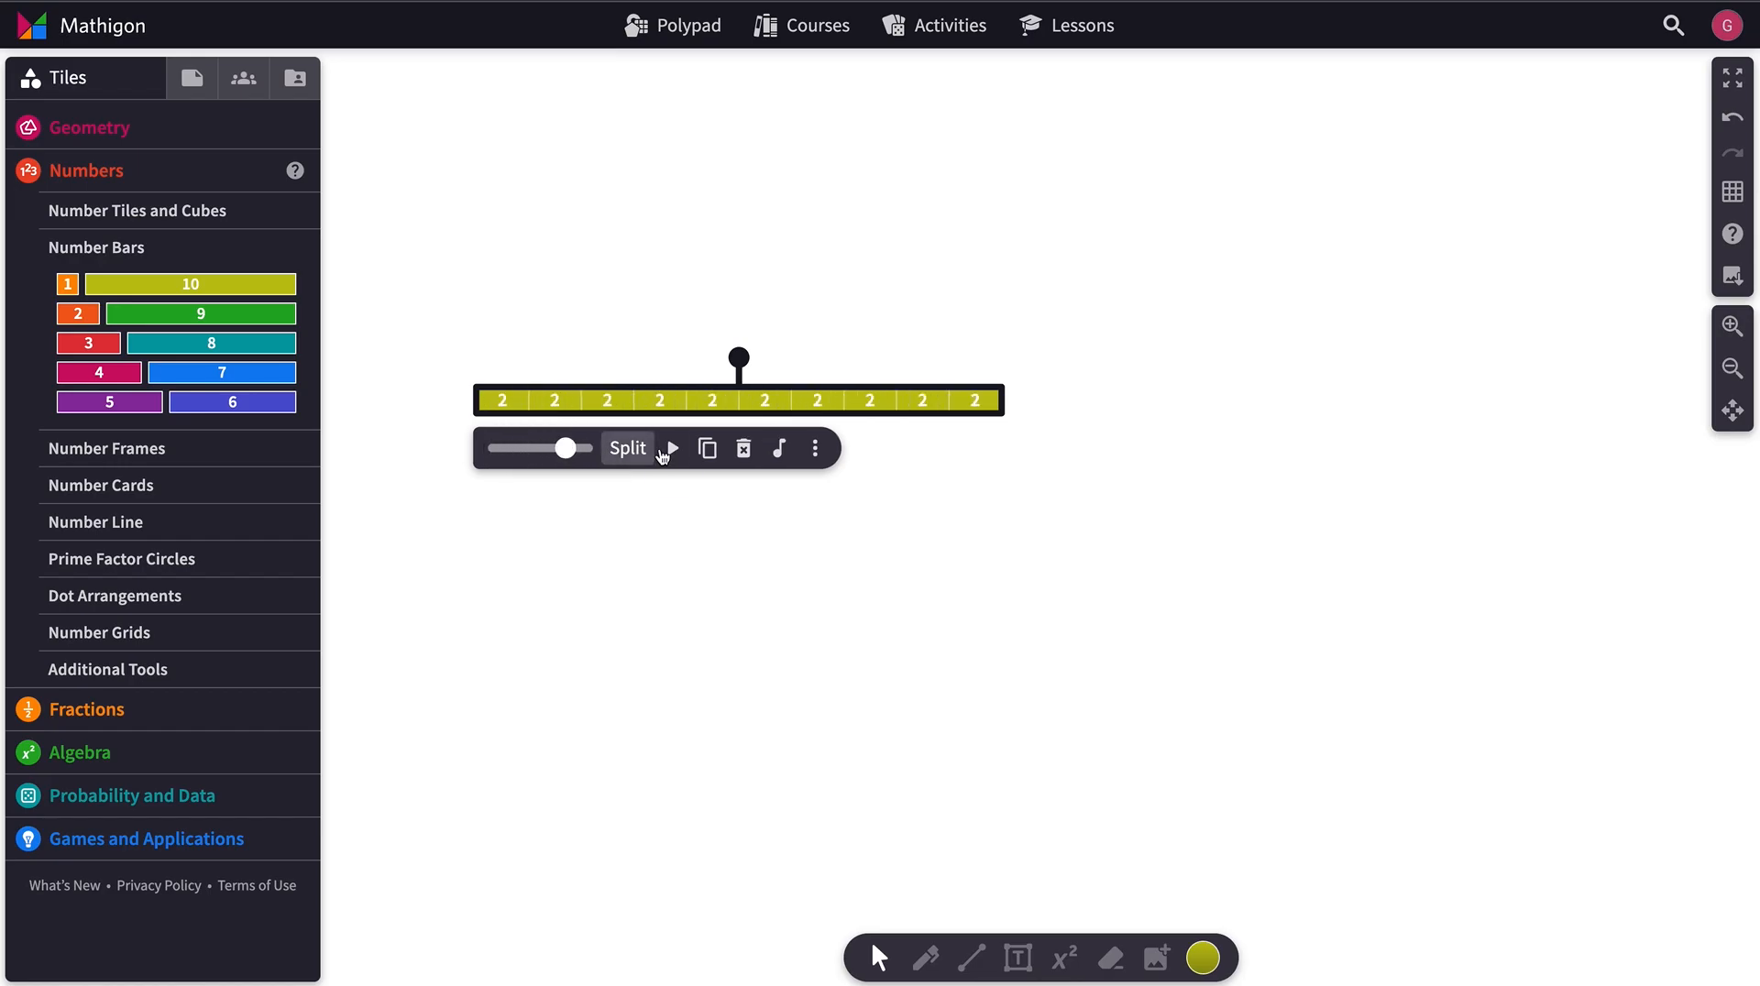